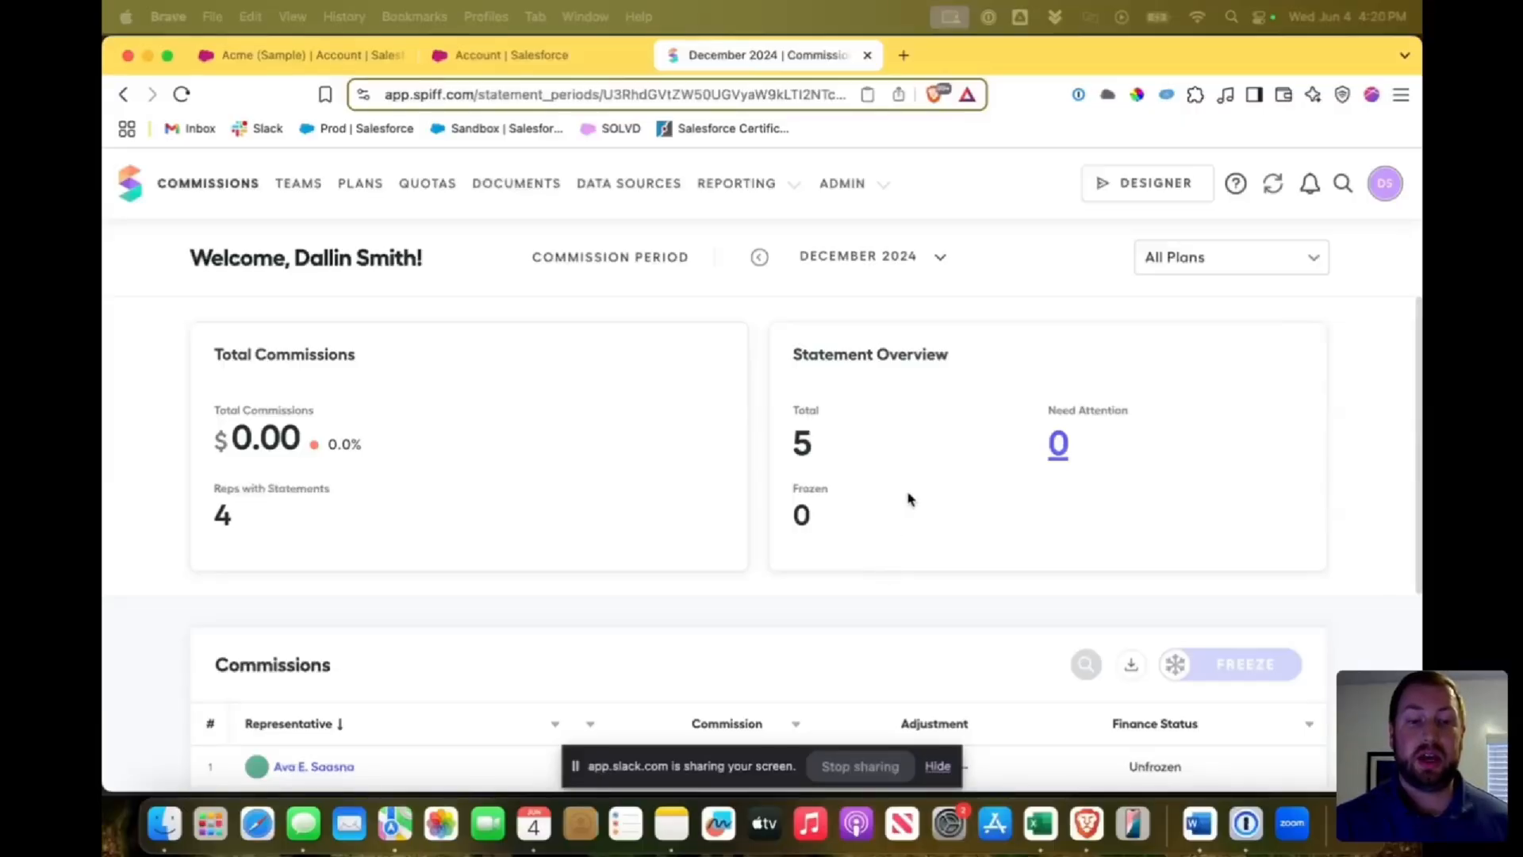
mouse_move(627, 204)
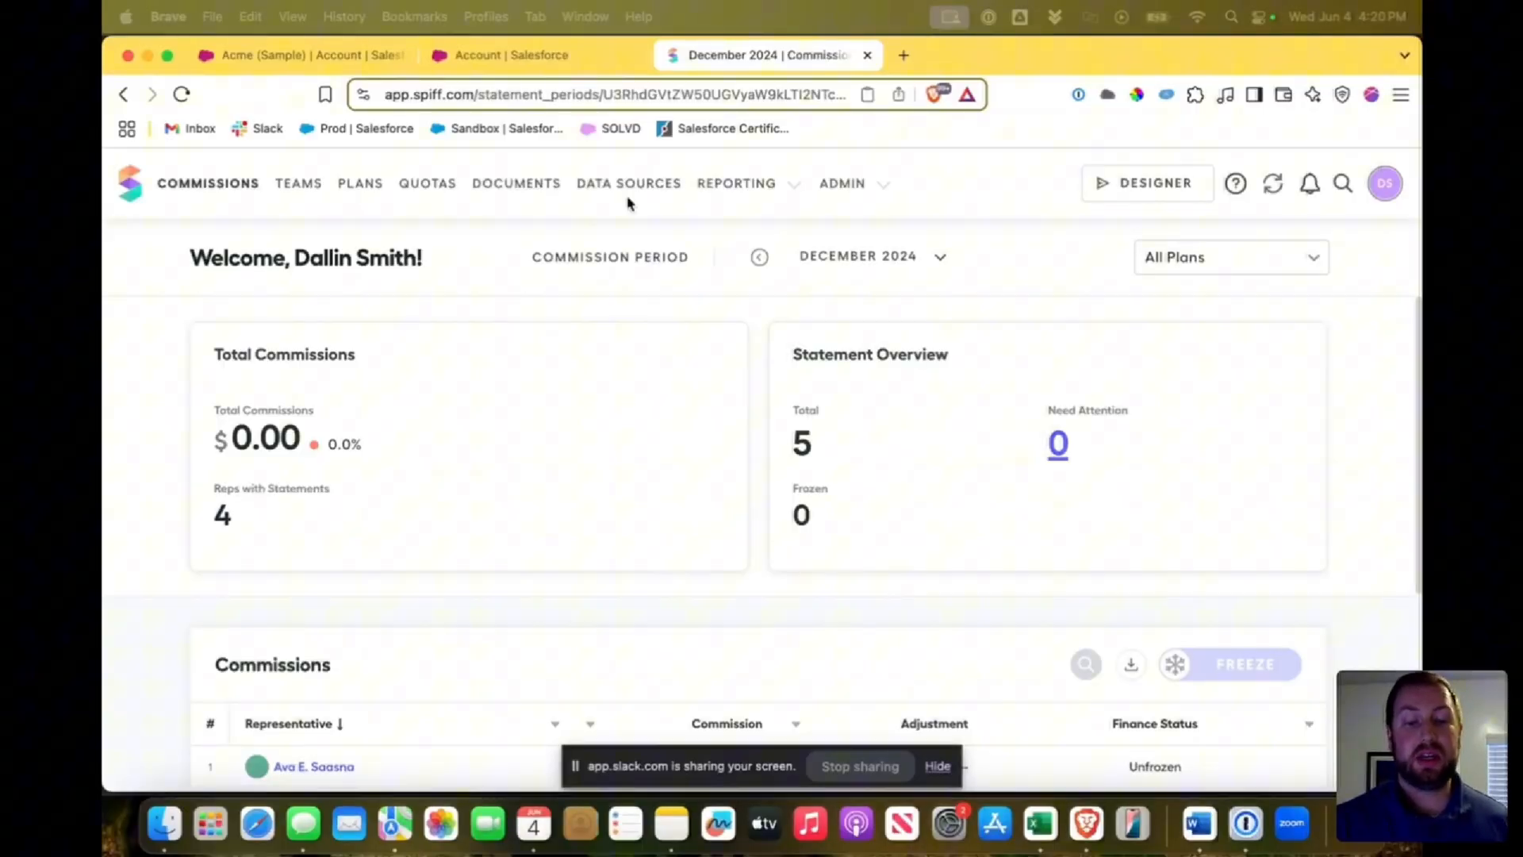
mouse_move(664, 441)
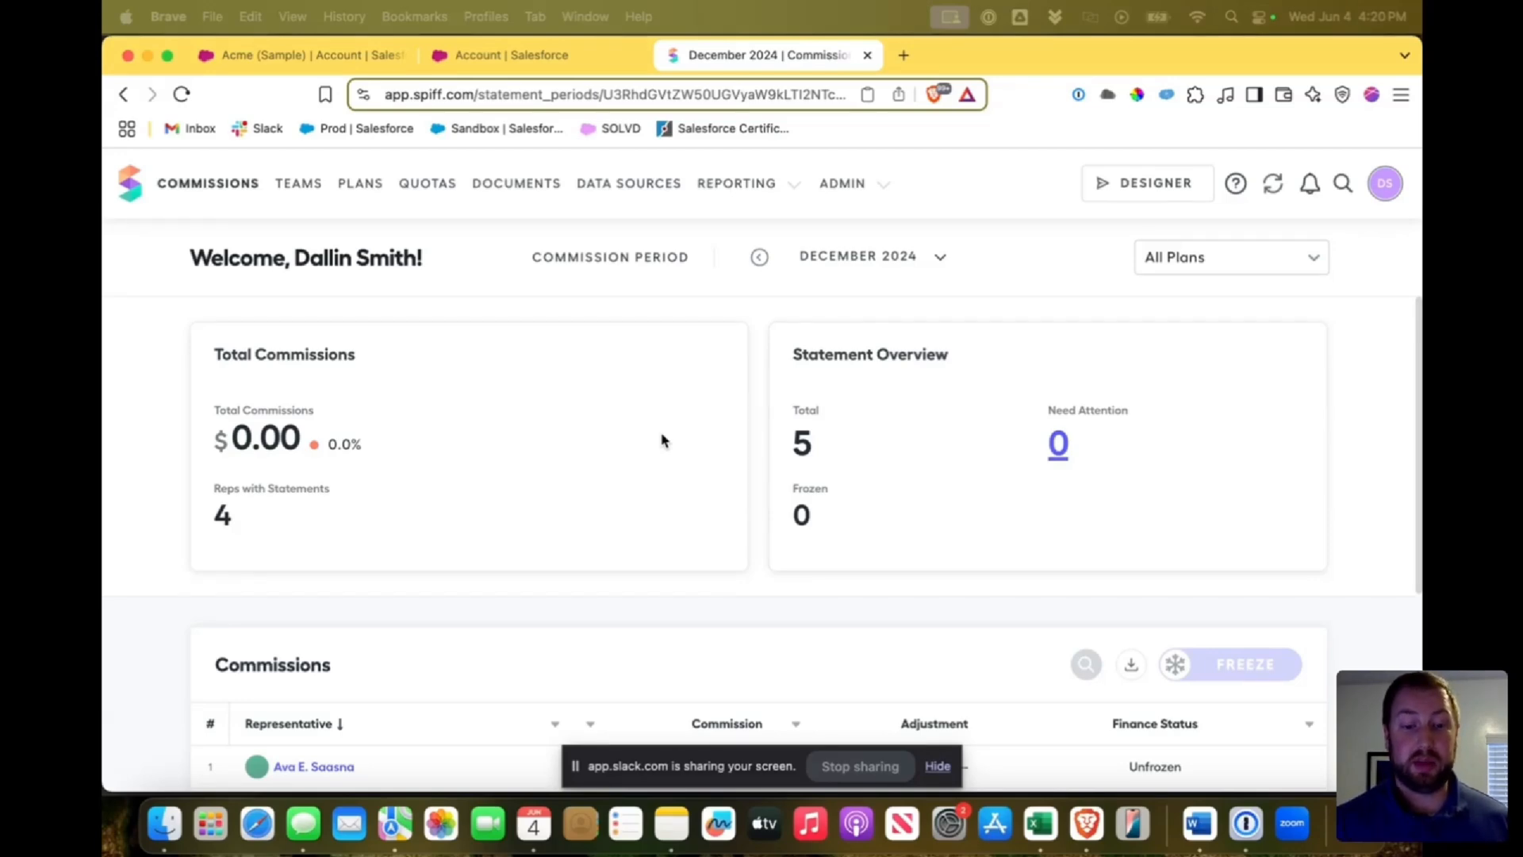
mouse_move(616, 192)
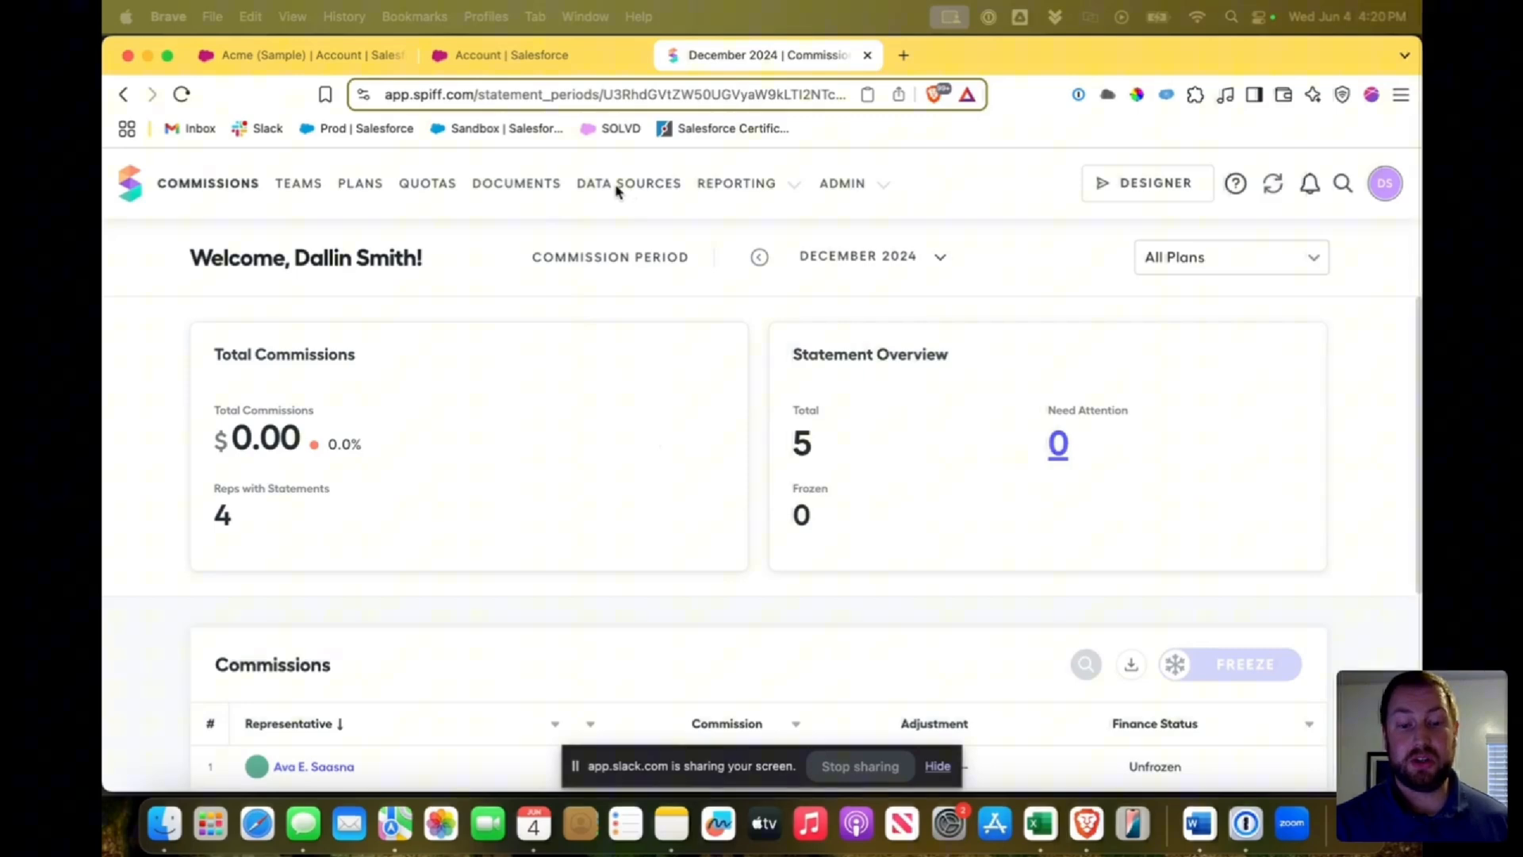
mouse_move(628, 184)
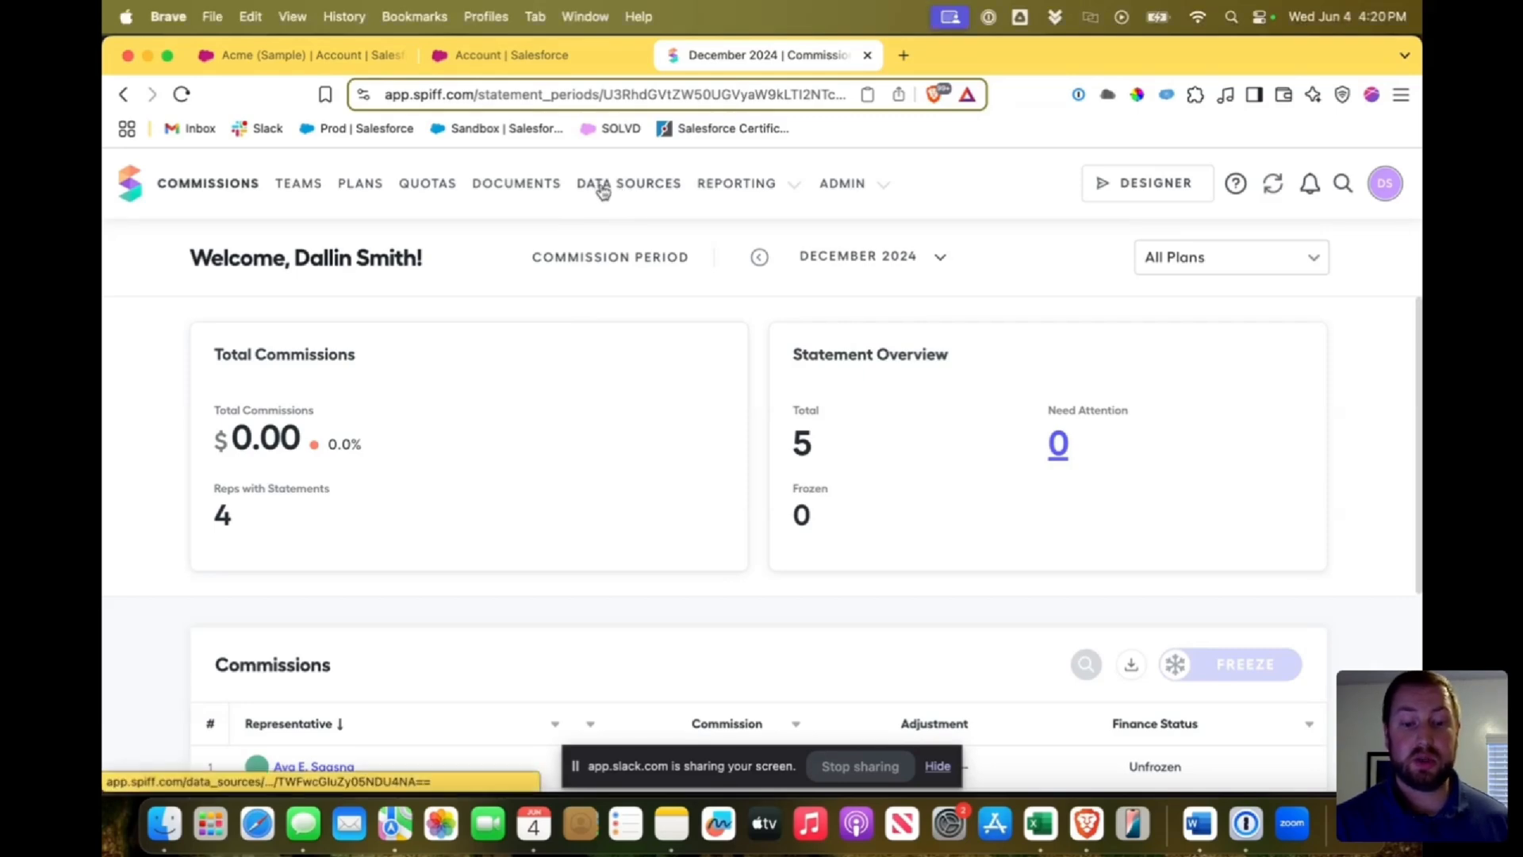
Step: Show the imported Account records in Data Sources with the Data Imports table list collapsed
click(628, 182)
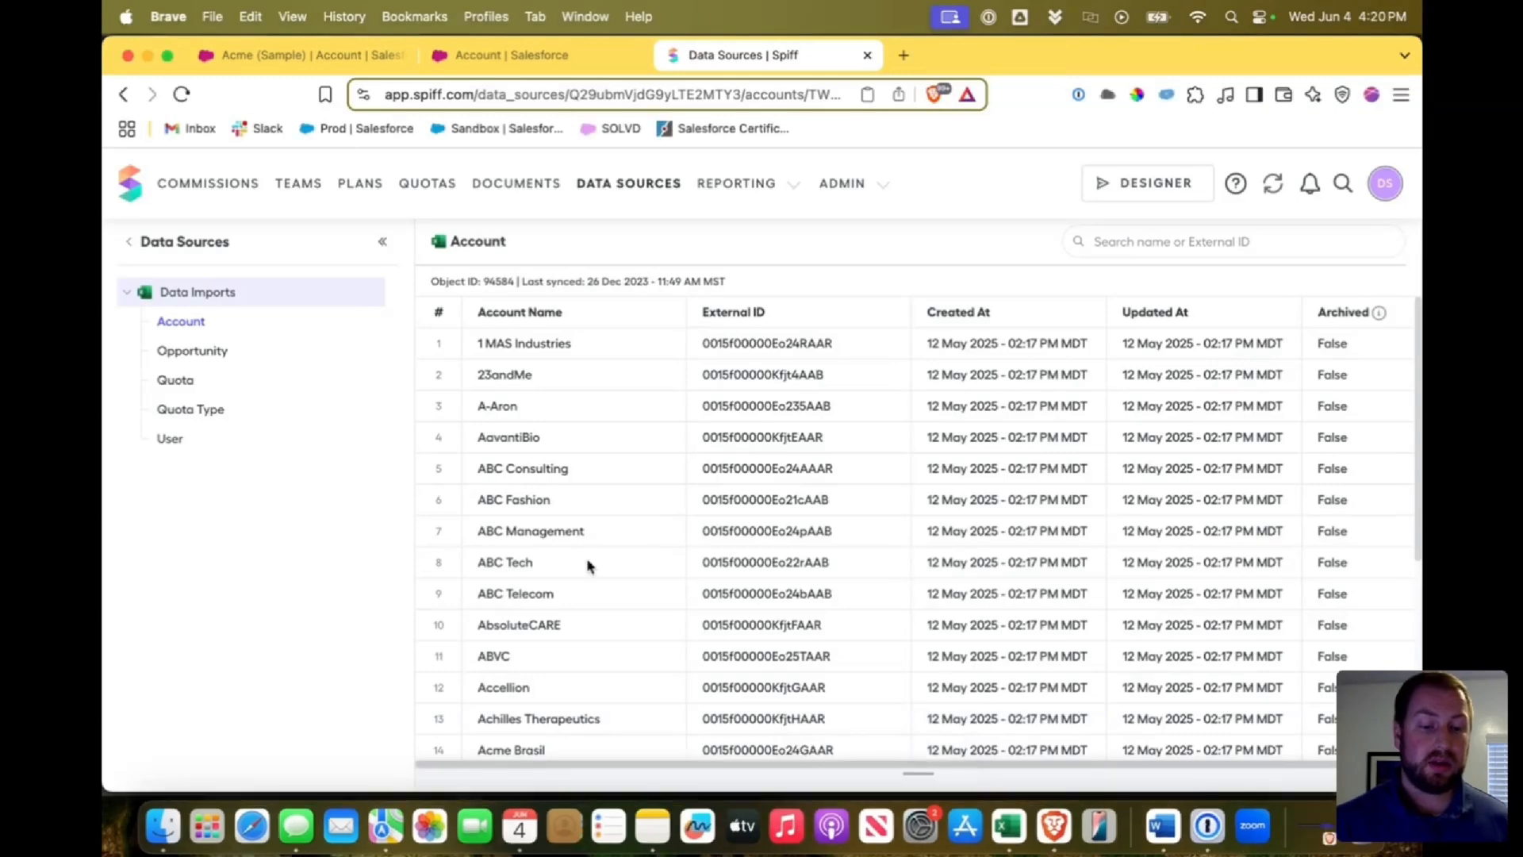
click(127, 292)
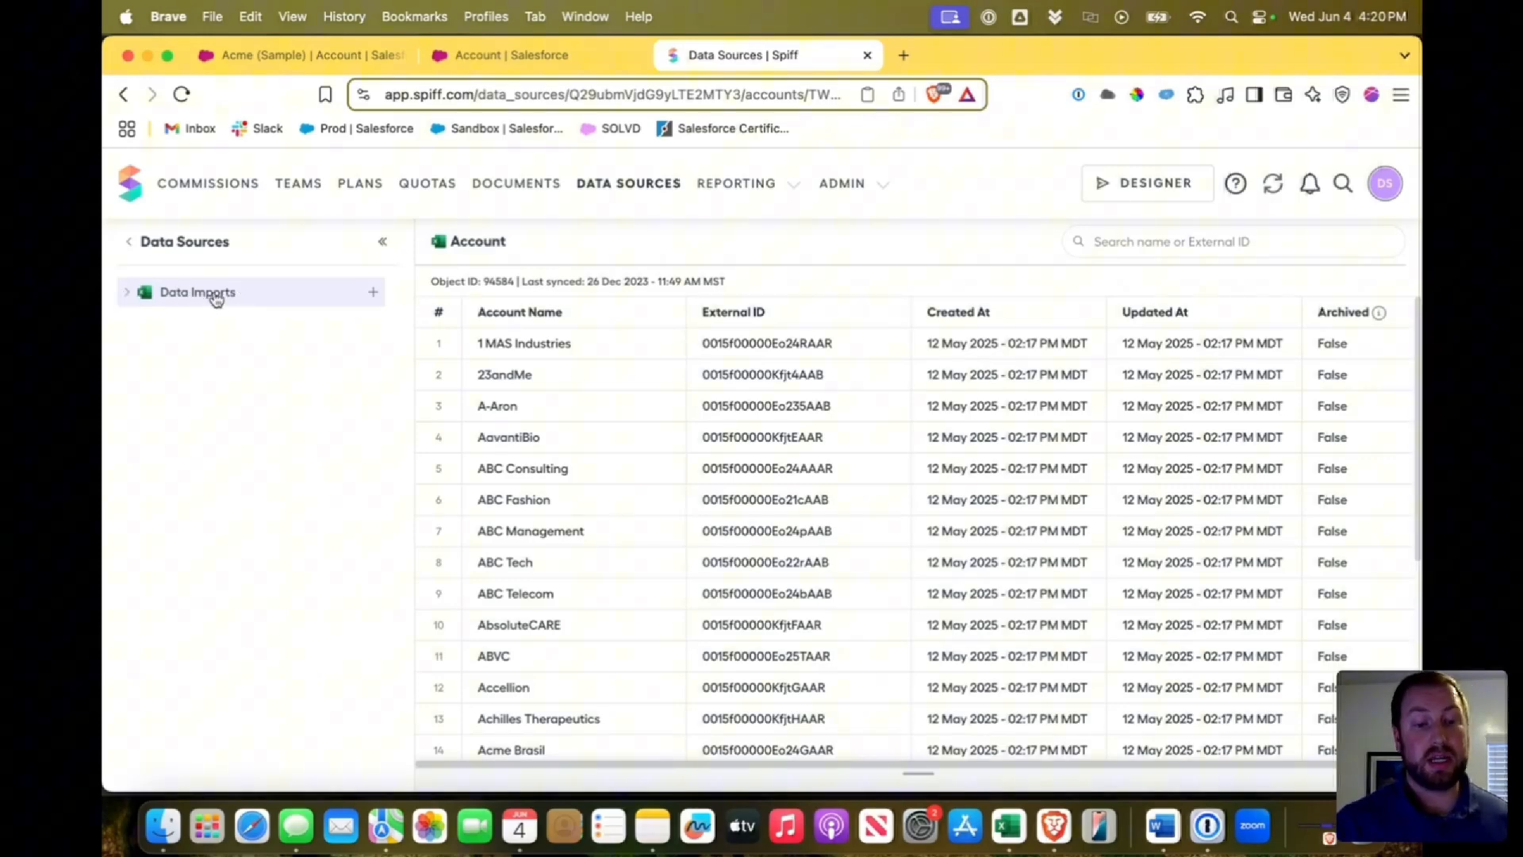
mouse_move(170, 333)
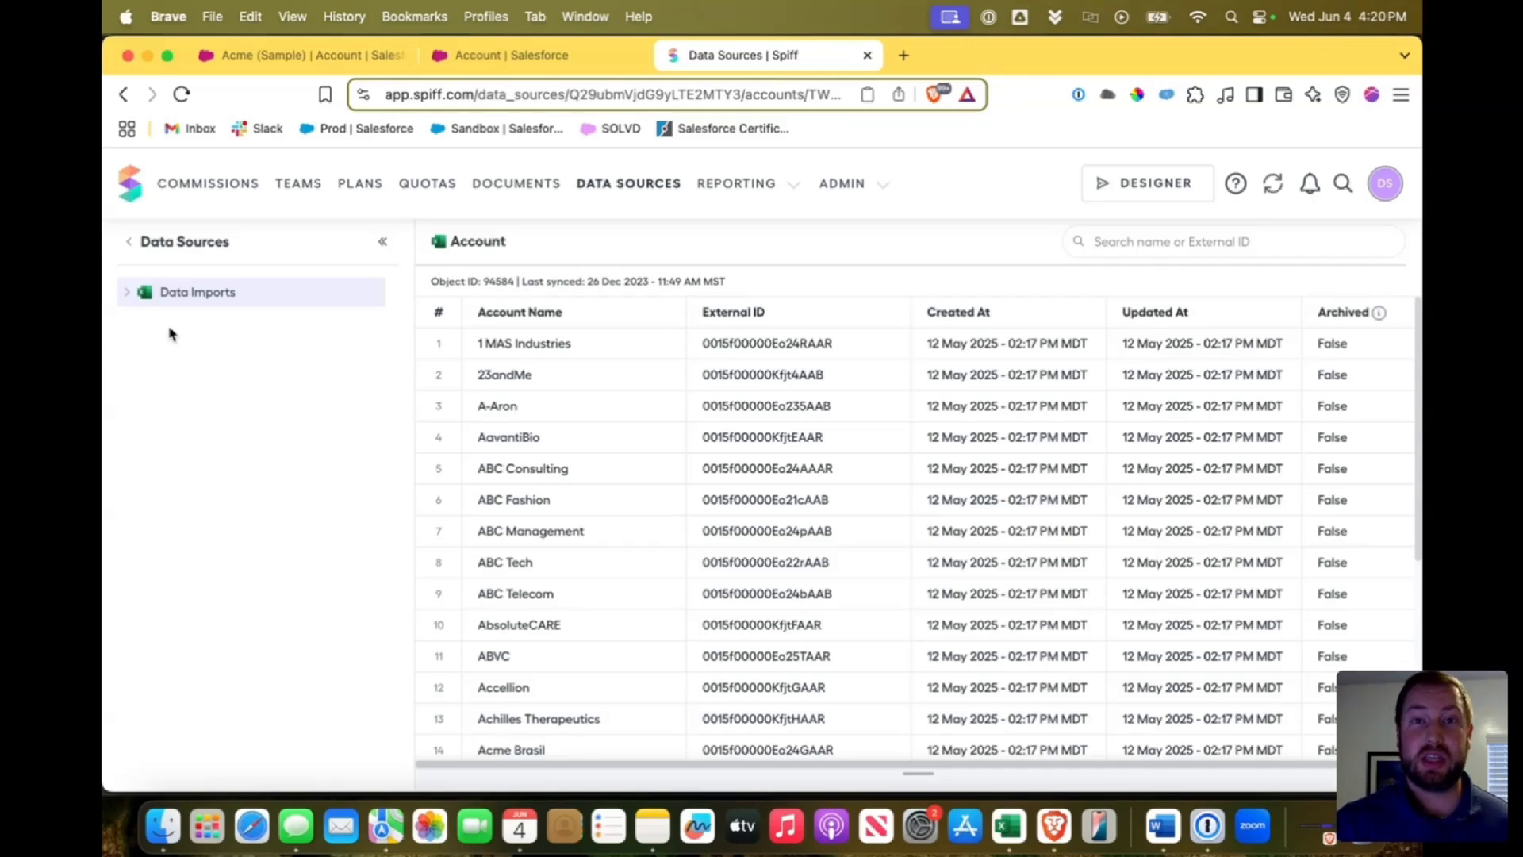
mouse_move(718, 228)
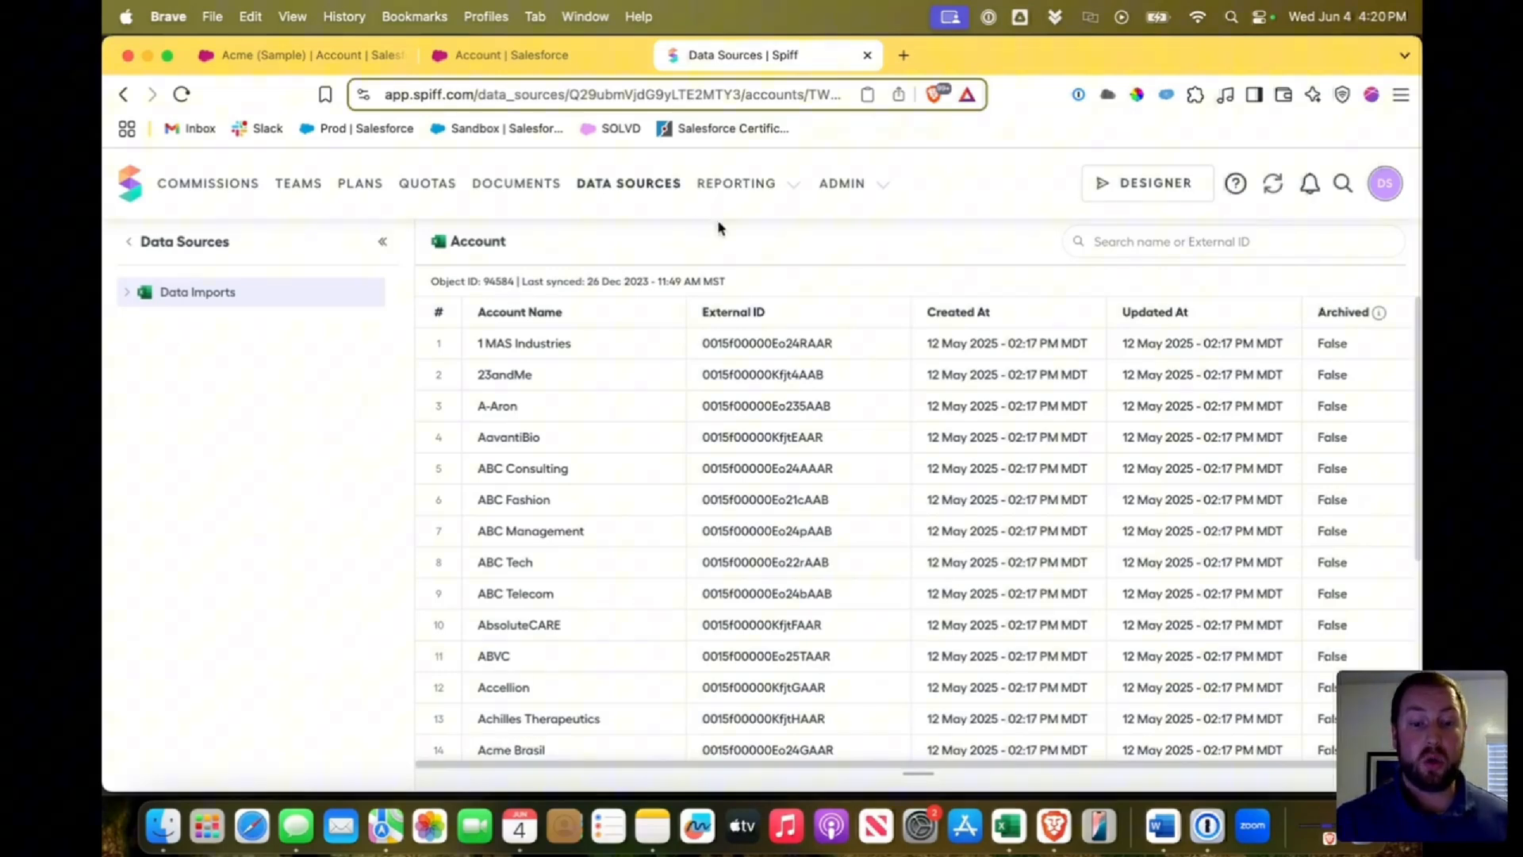
mouse_move(855, 211)
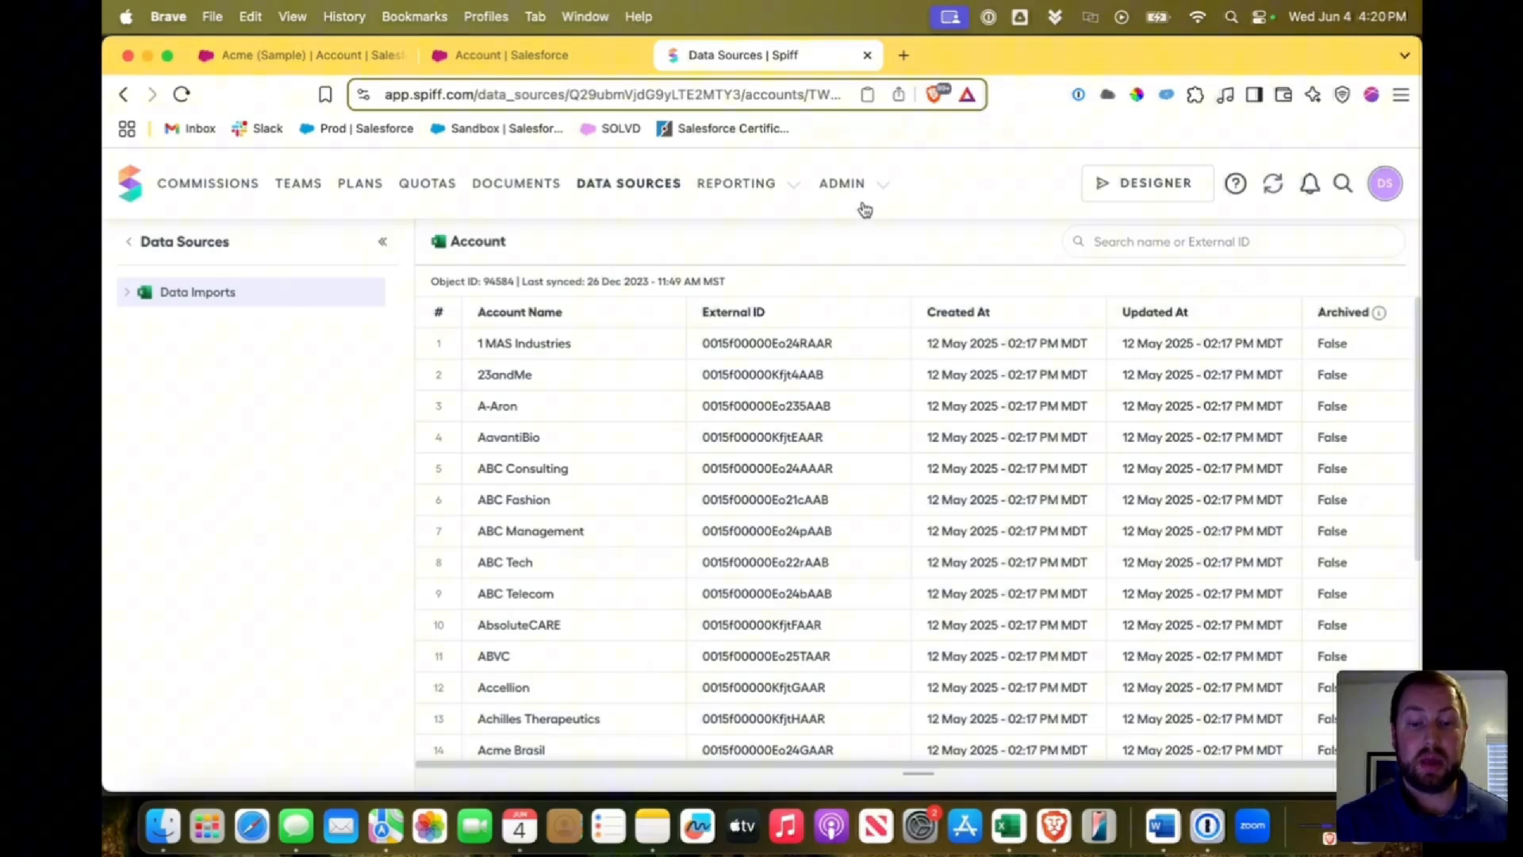
mouse_move(879, 187)
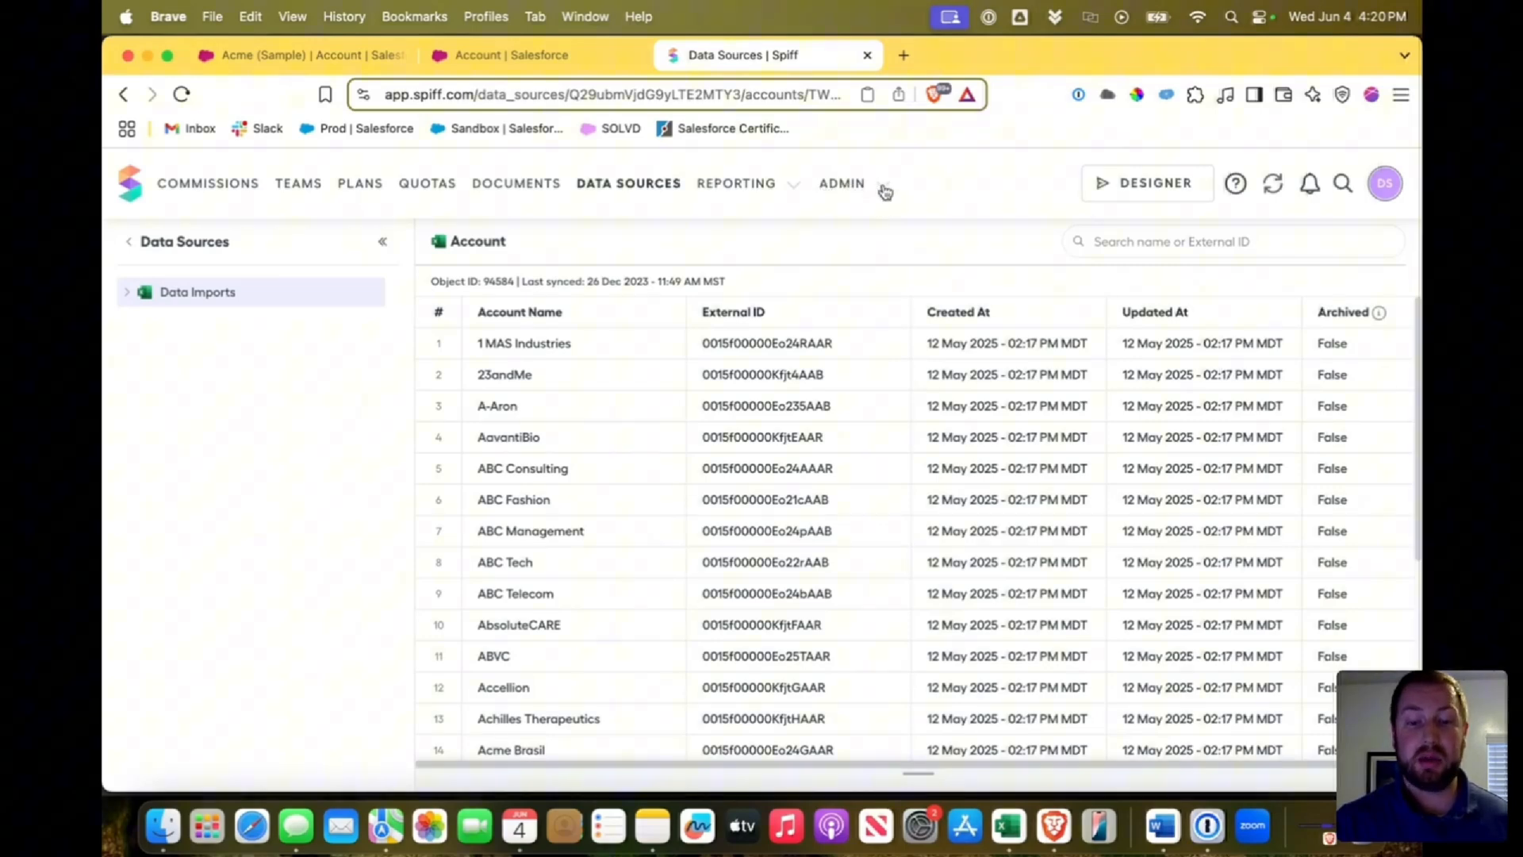
Step: Go to Admin Connectors, start a Data Imports file upload, then dismiss it back to the connectors list
click(841, 183)
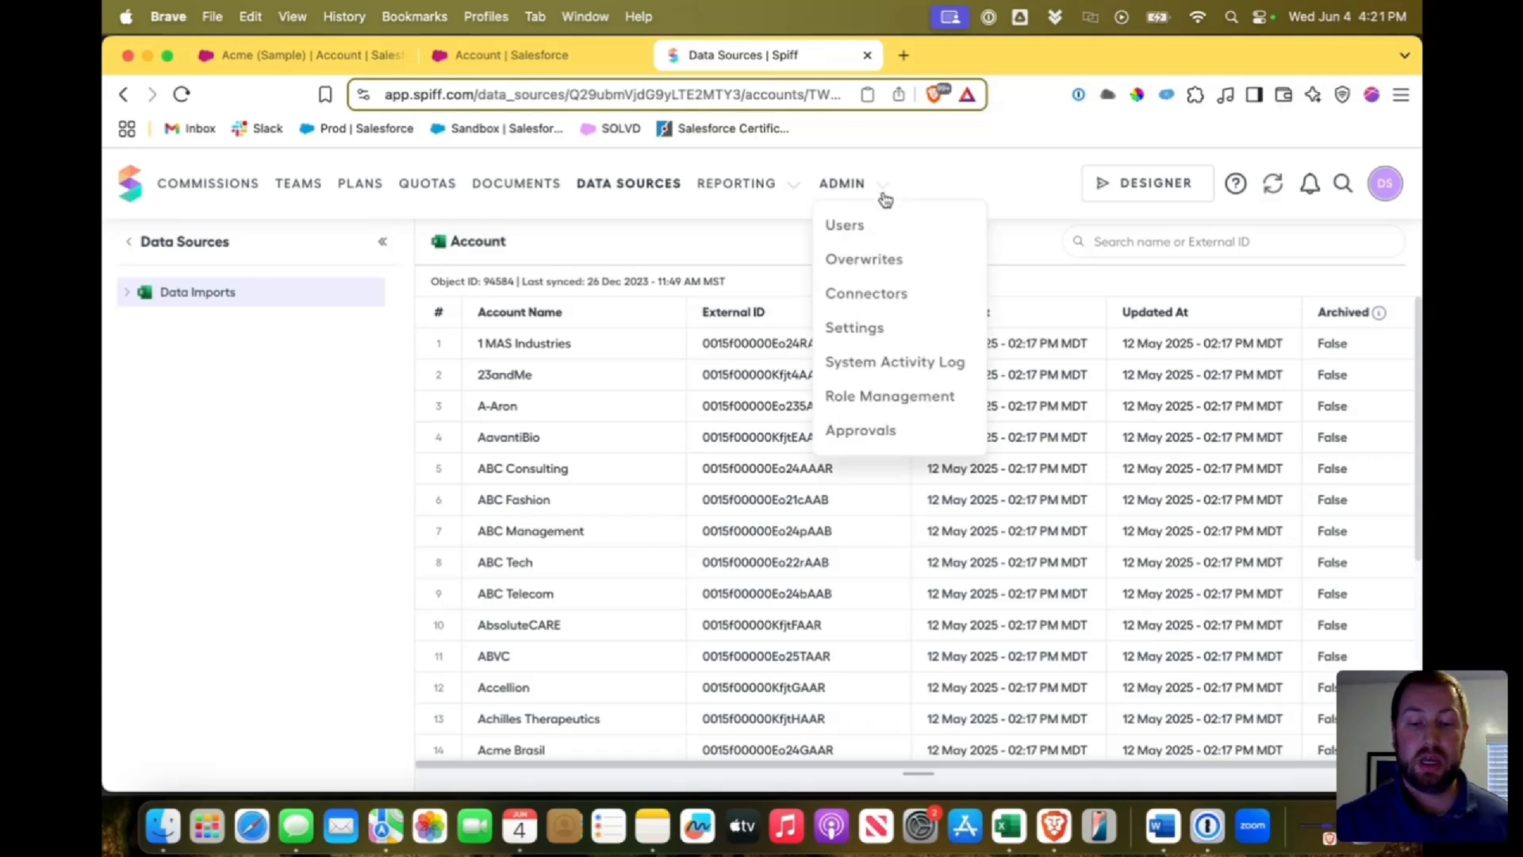
click(865, 292)
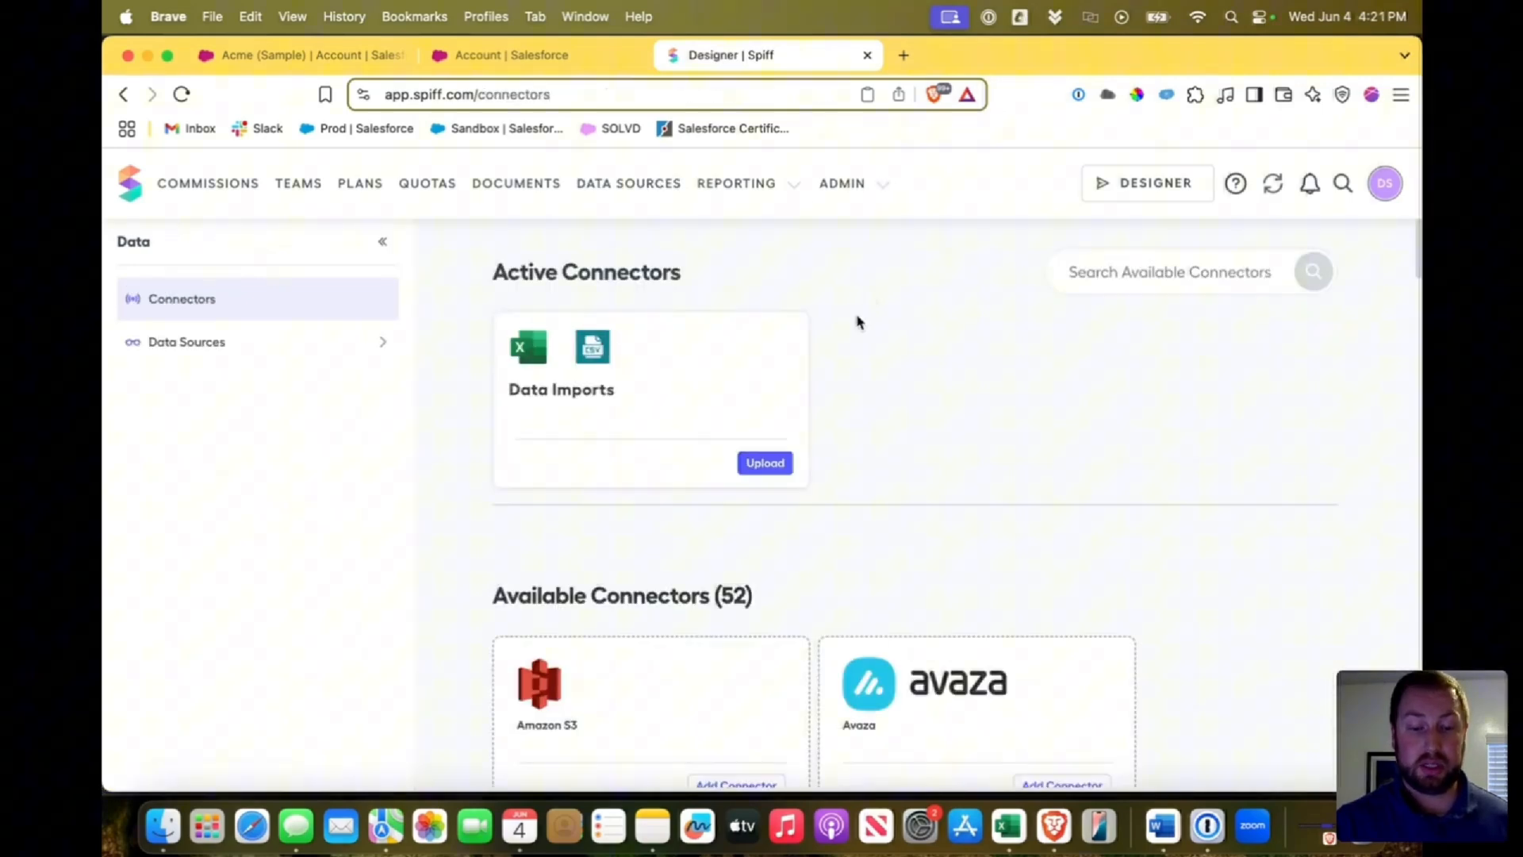
mouse_move(764, 462)
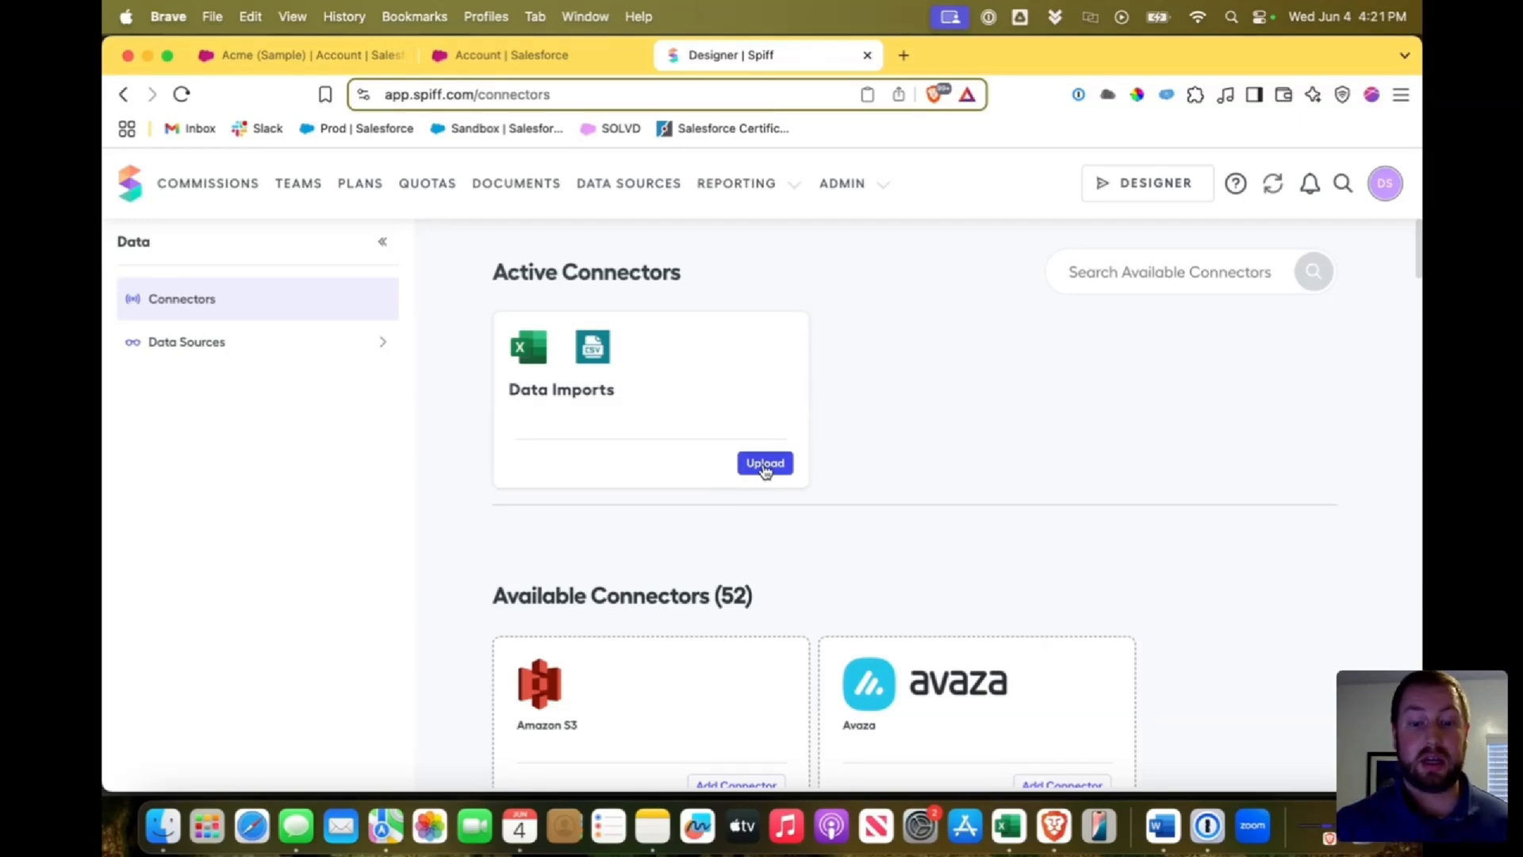
click(765, 461)
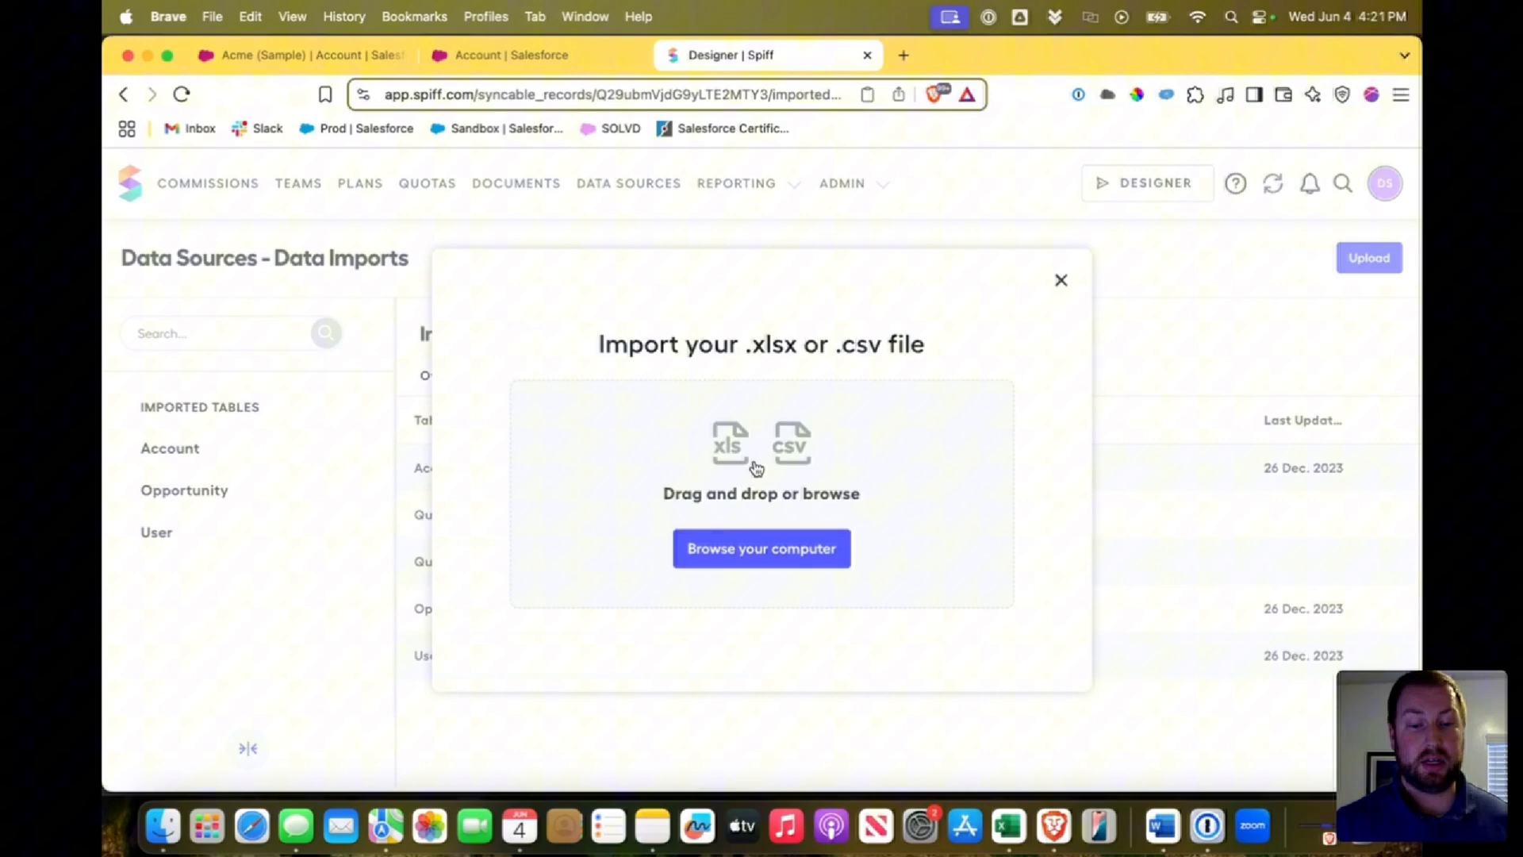
click(762, 548)
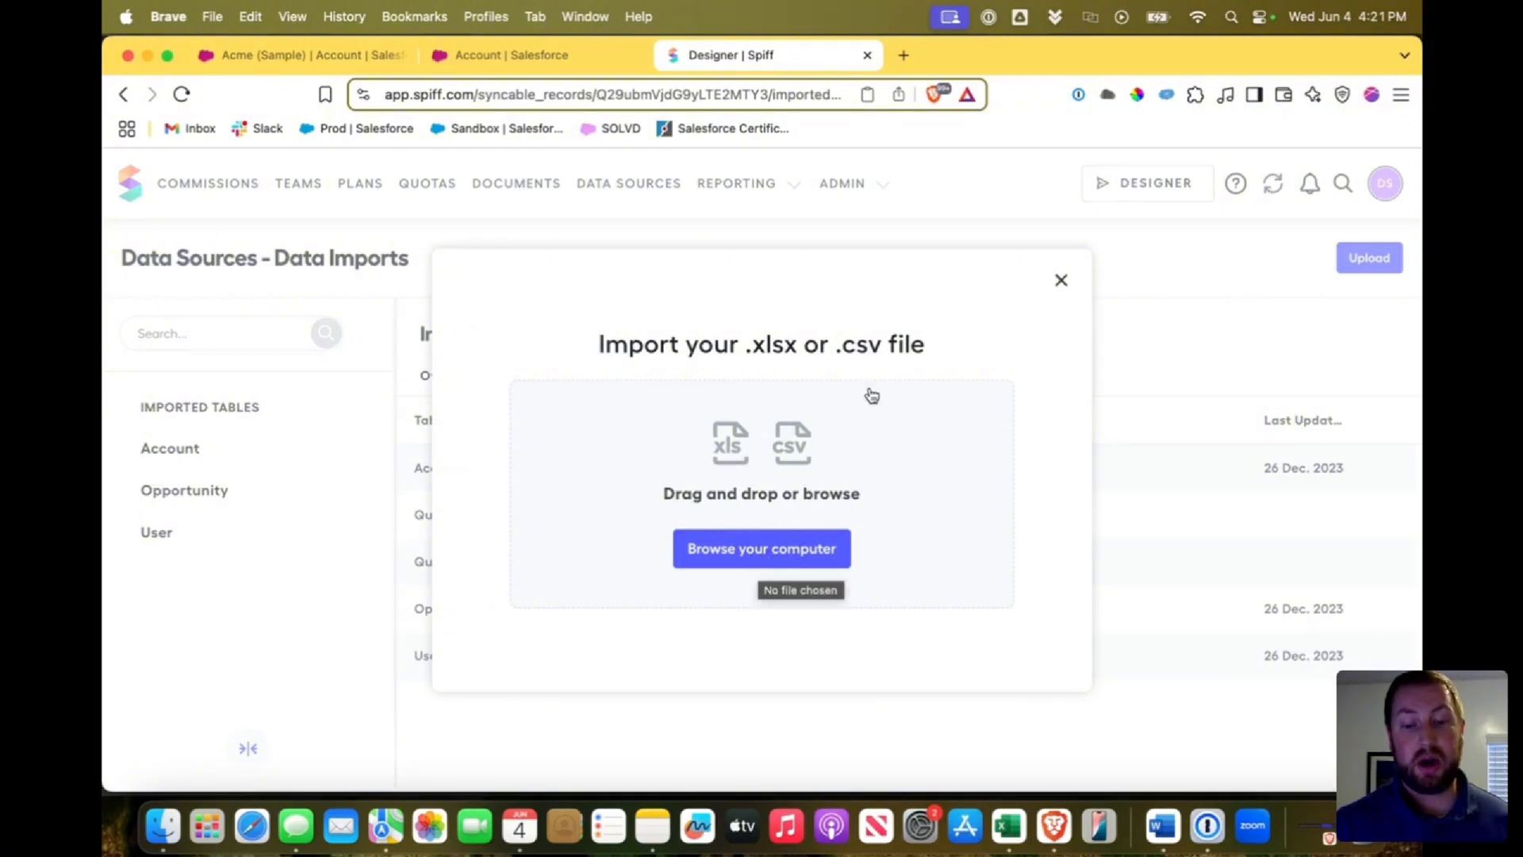
click(1061, 279)
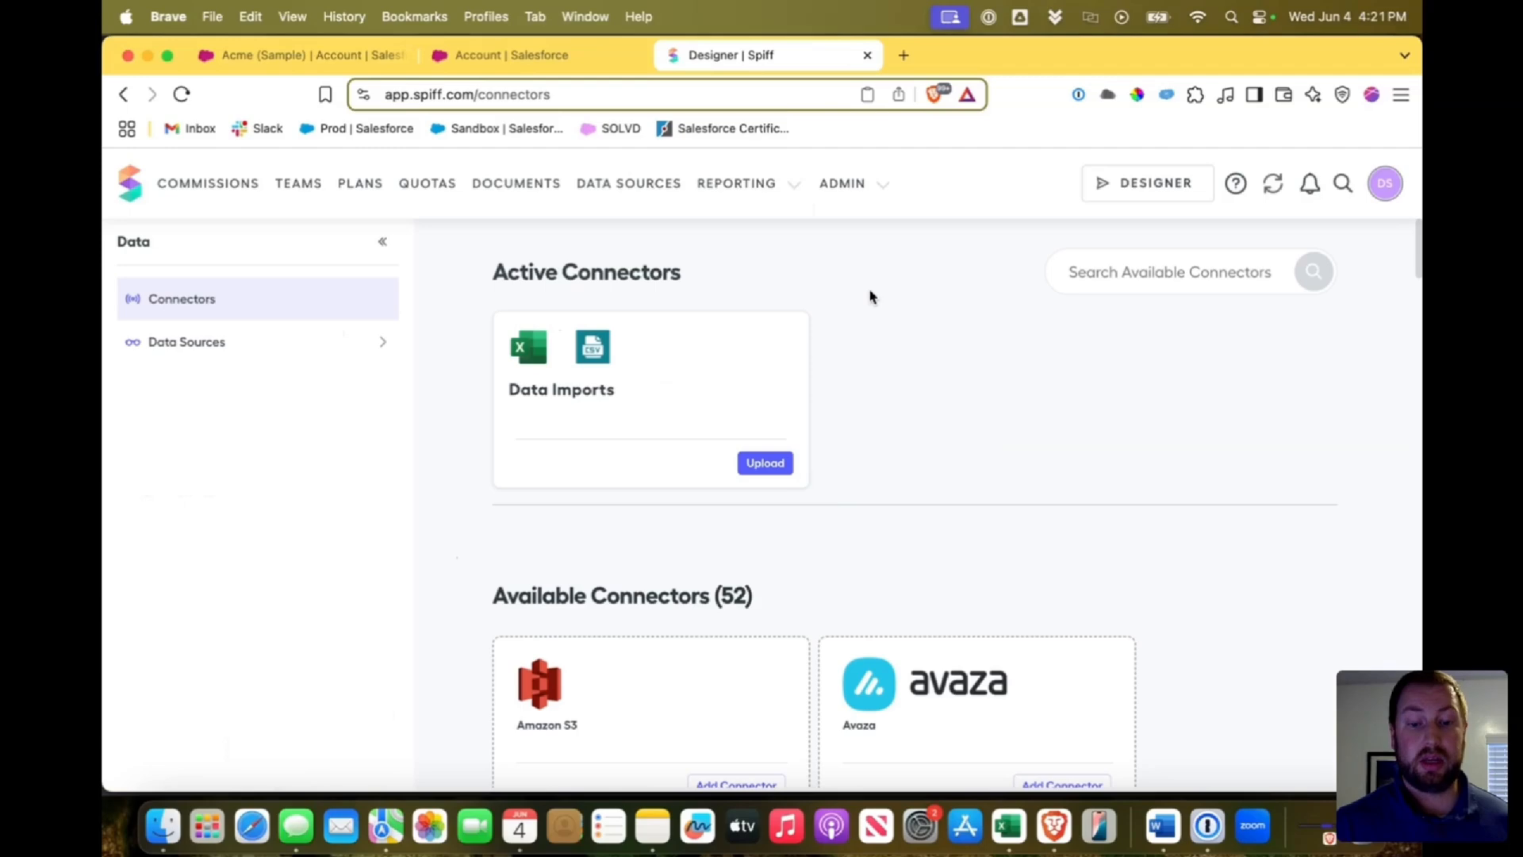
scroll(down, 3)
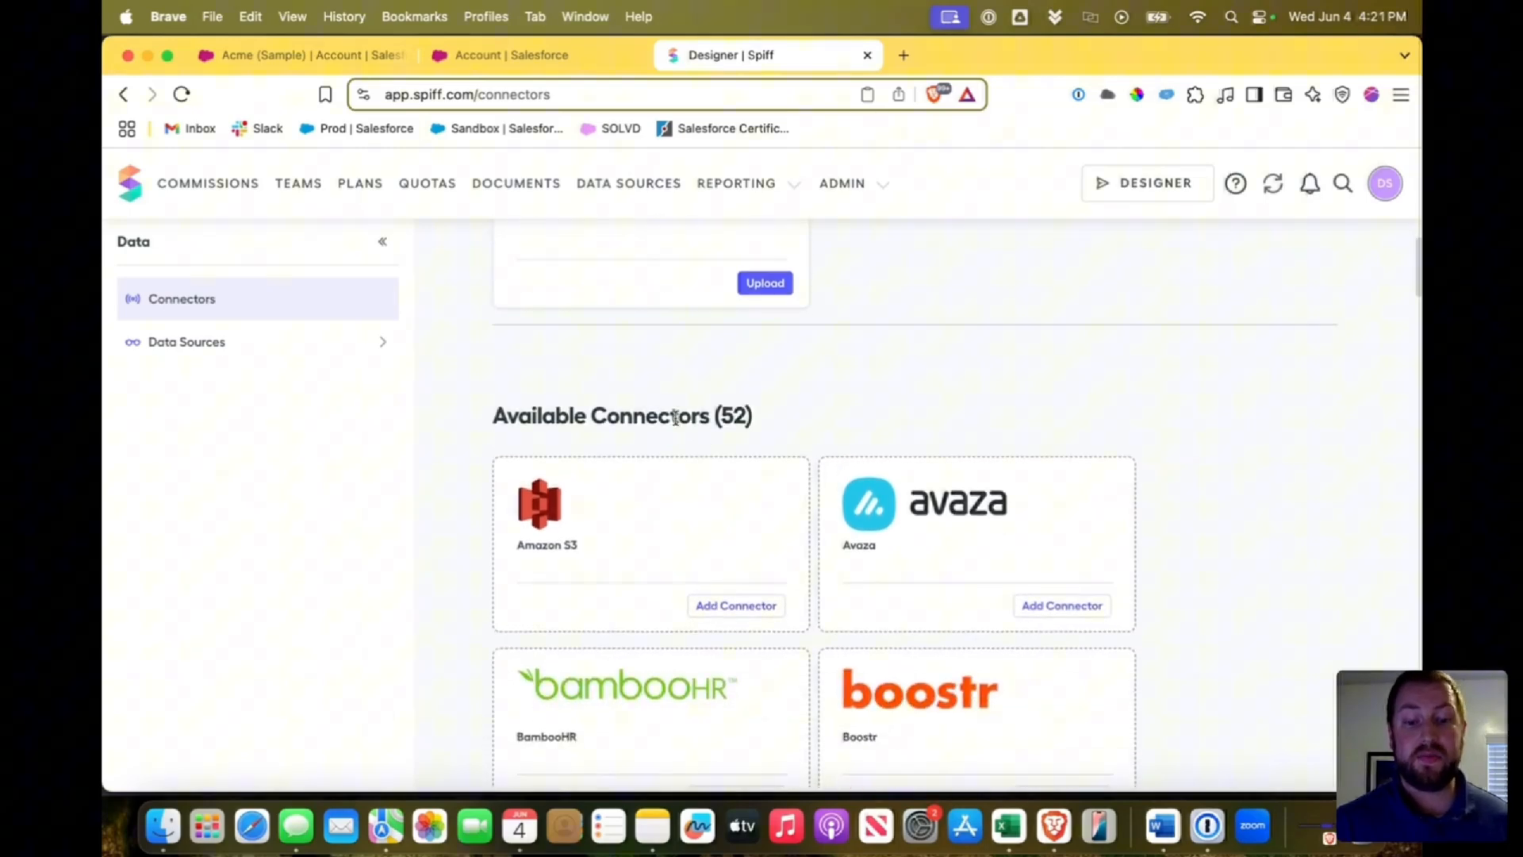
mouse_move(782, 413)
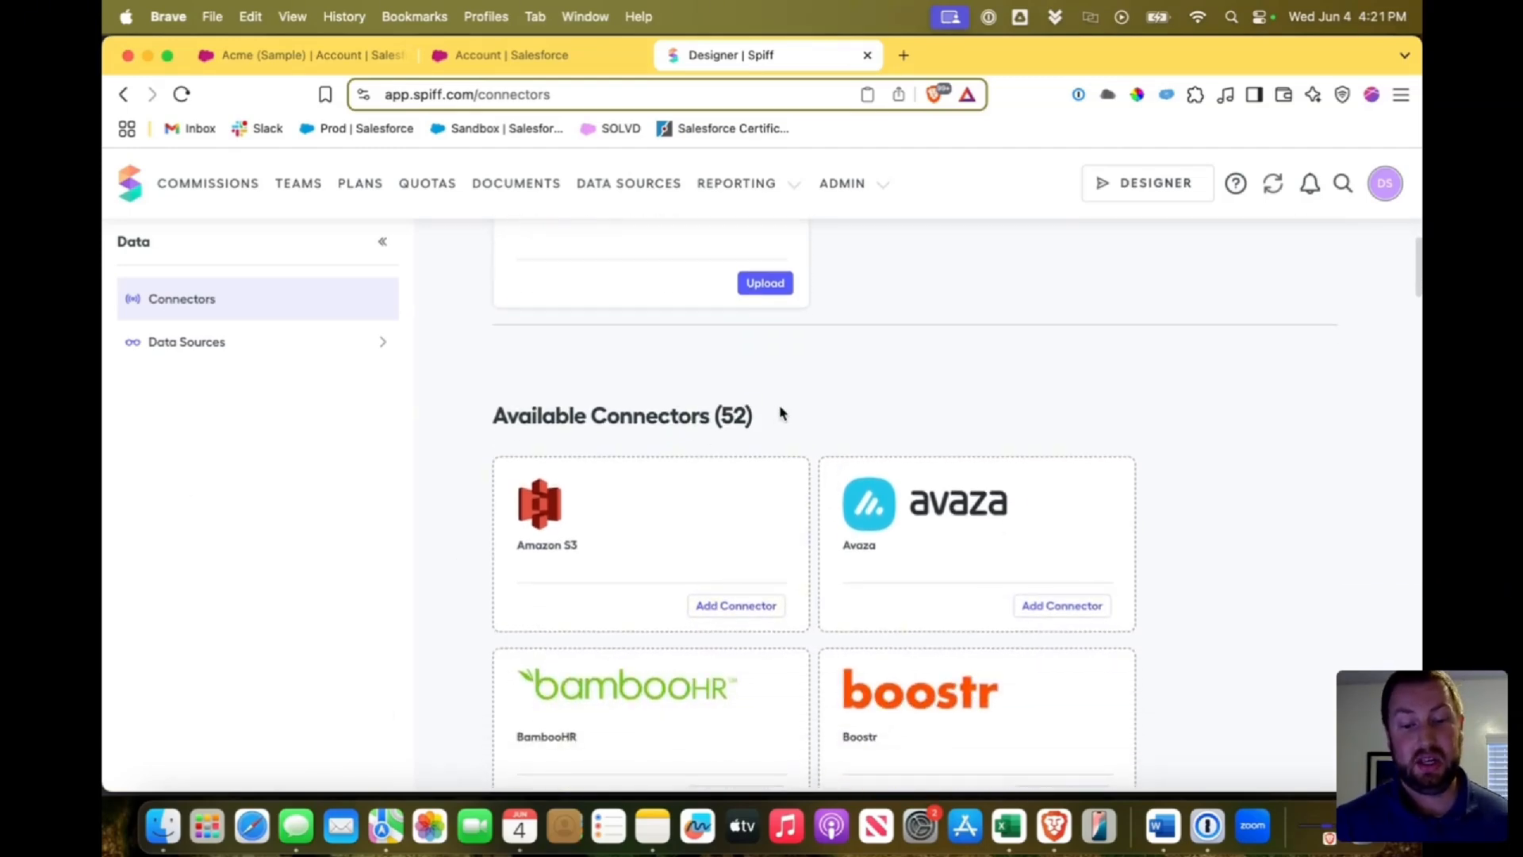
scroll(down, 3)
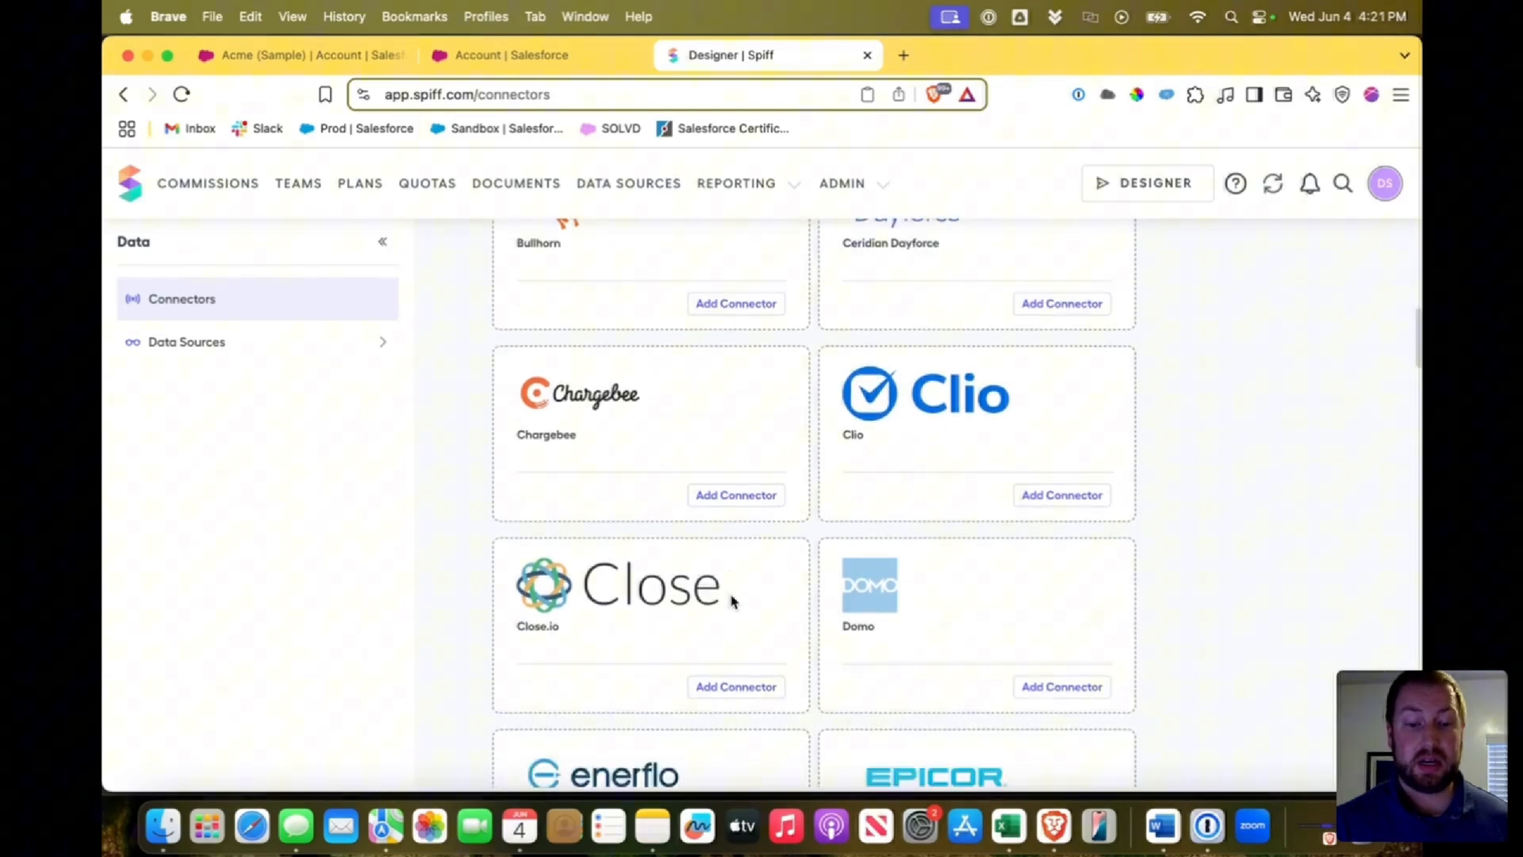
scroll(down, 3)
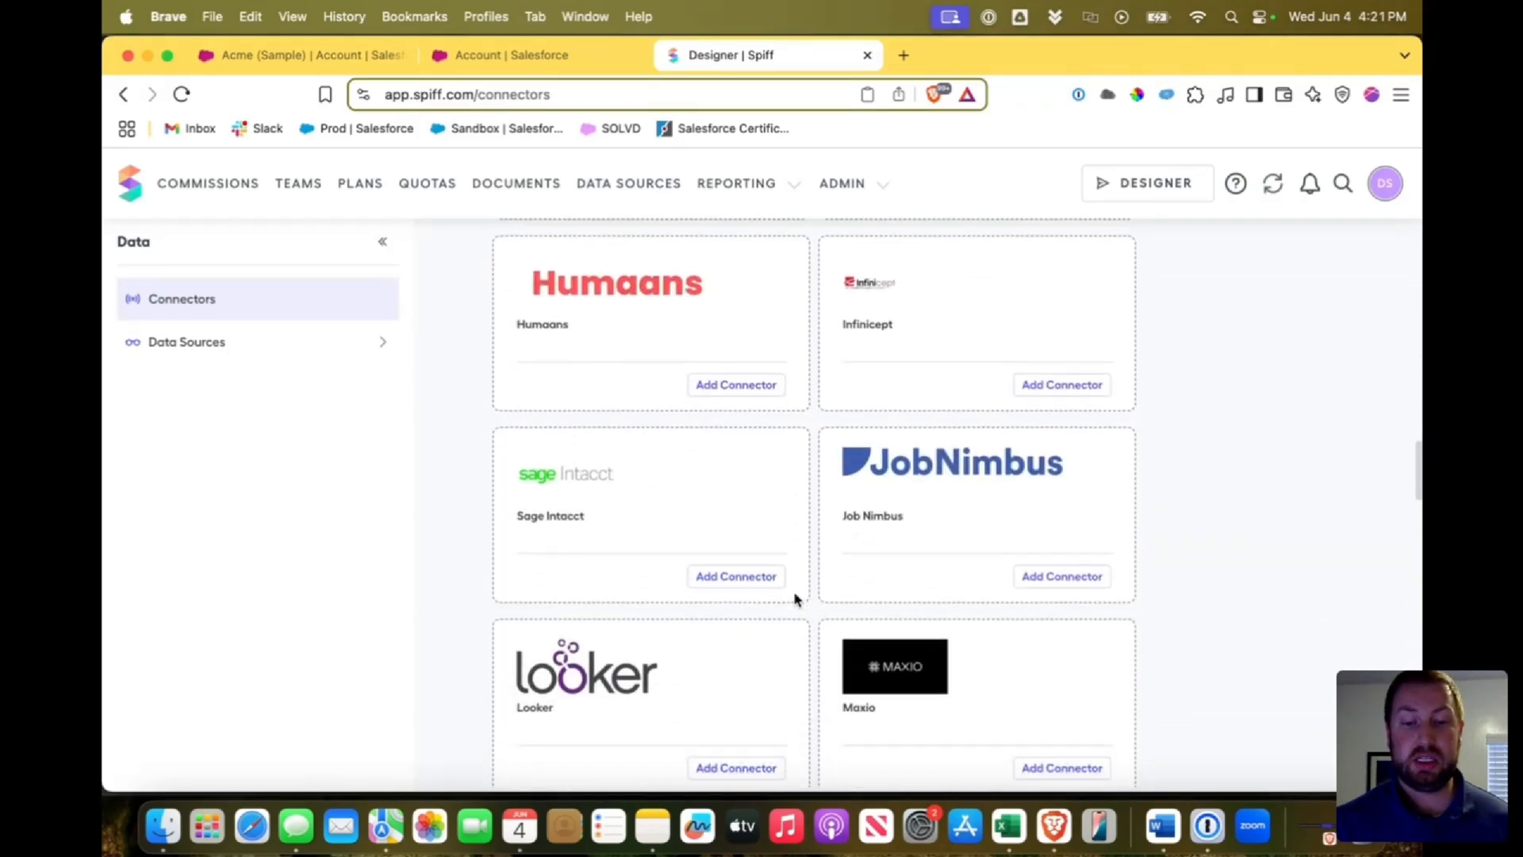
scroll(down, 3)
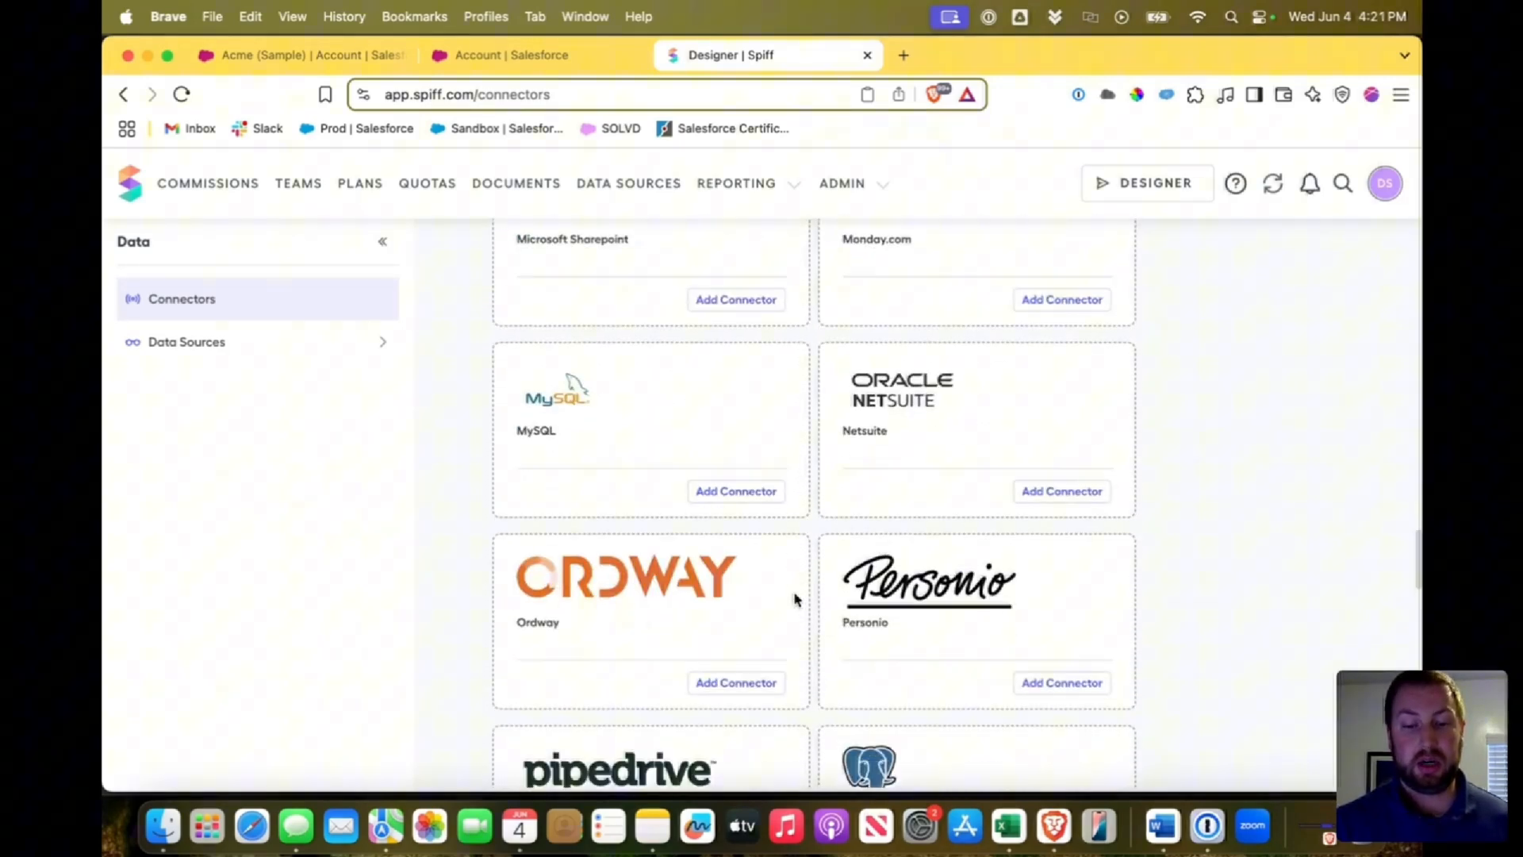
scroll(down, 3)
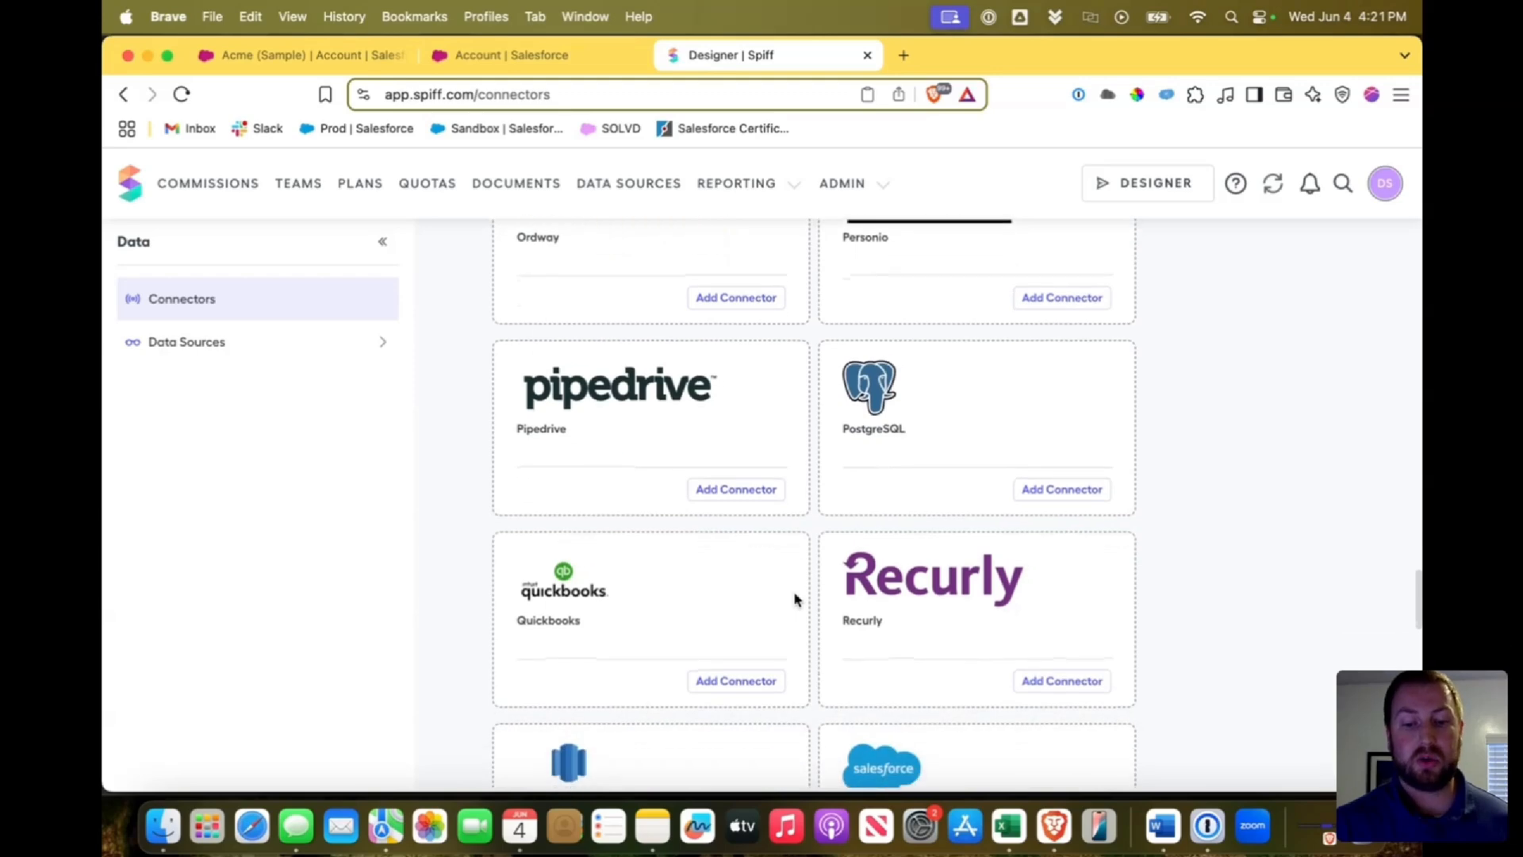
mouse_move(855, 525)
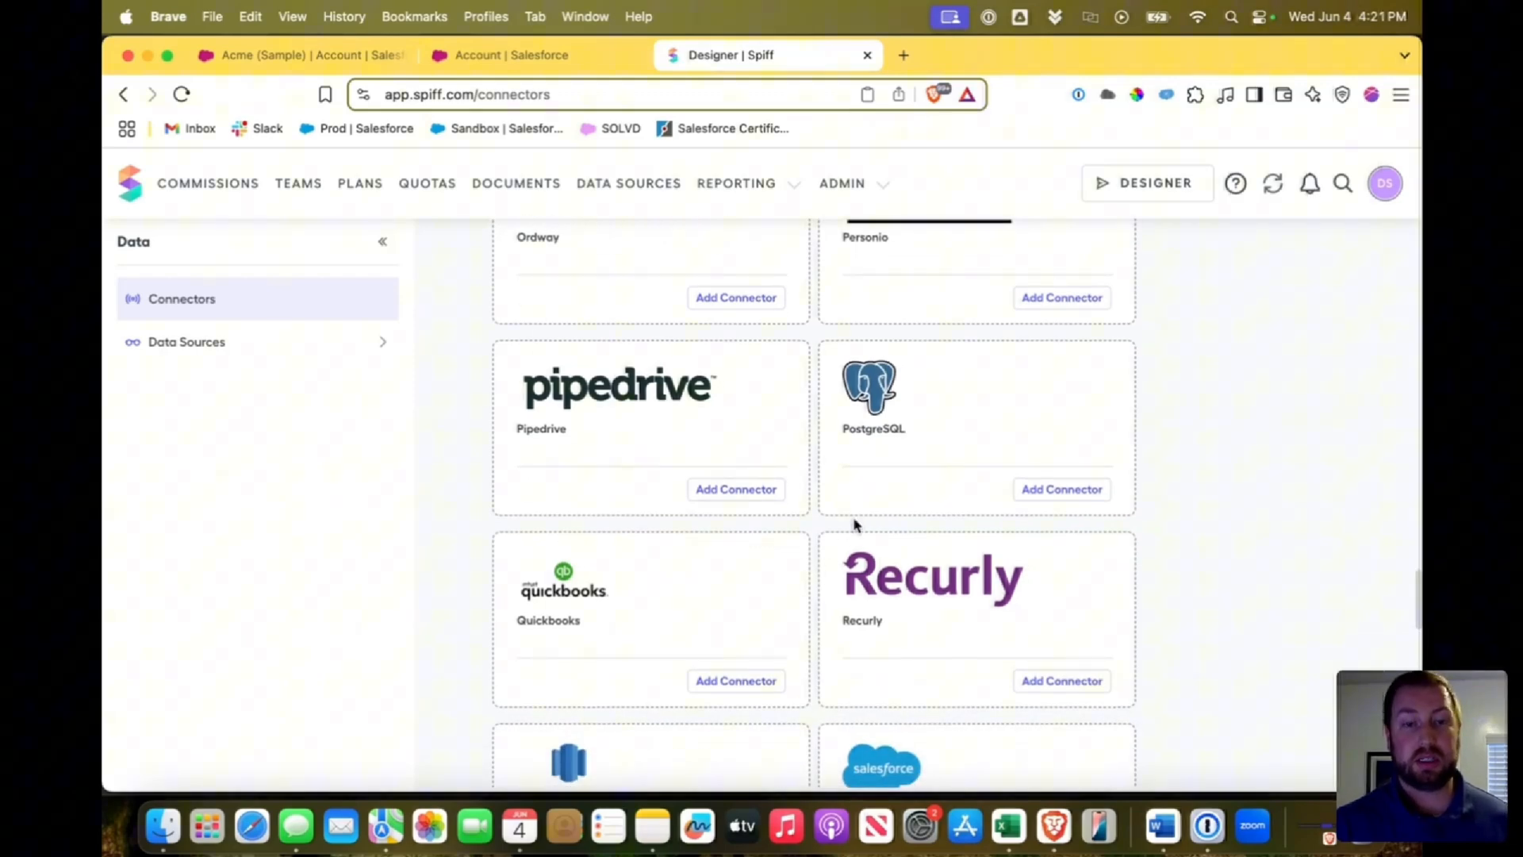
mouse_move(738, 565)
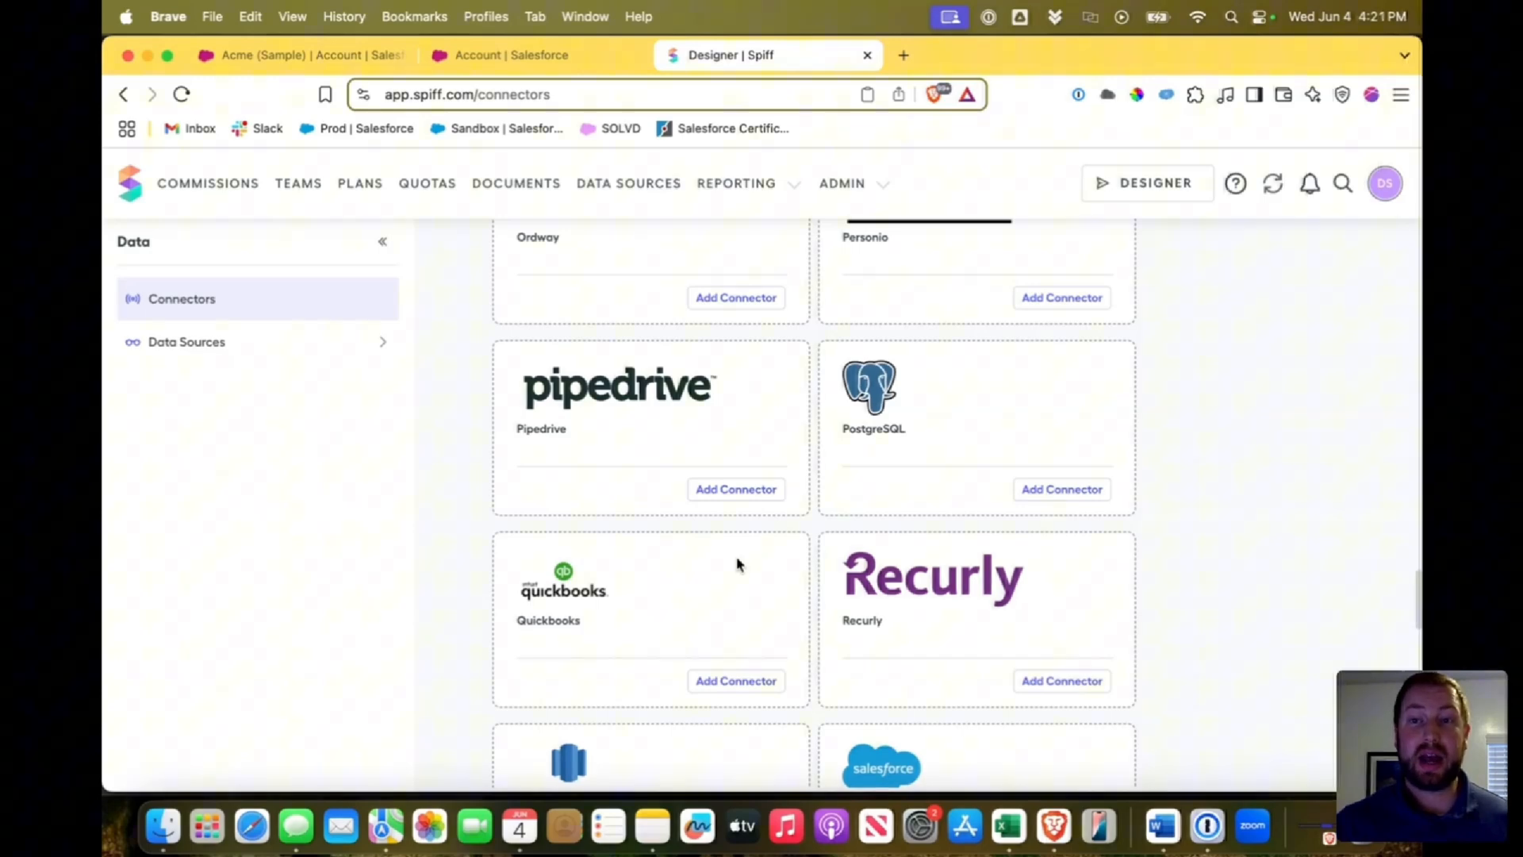
mouse_move(997, 565)
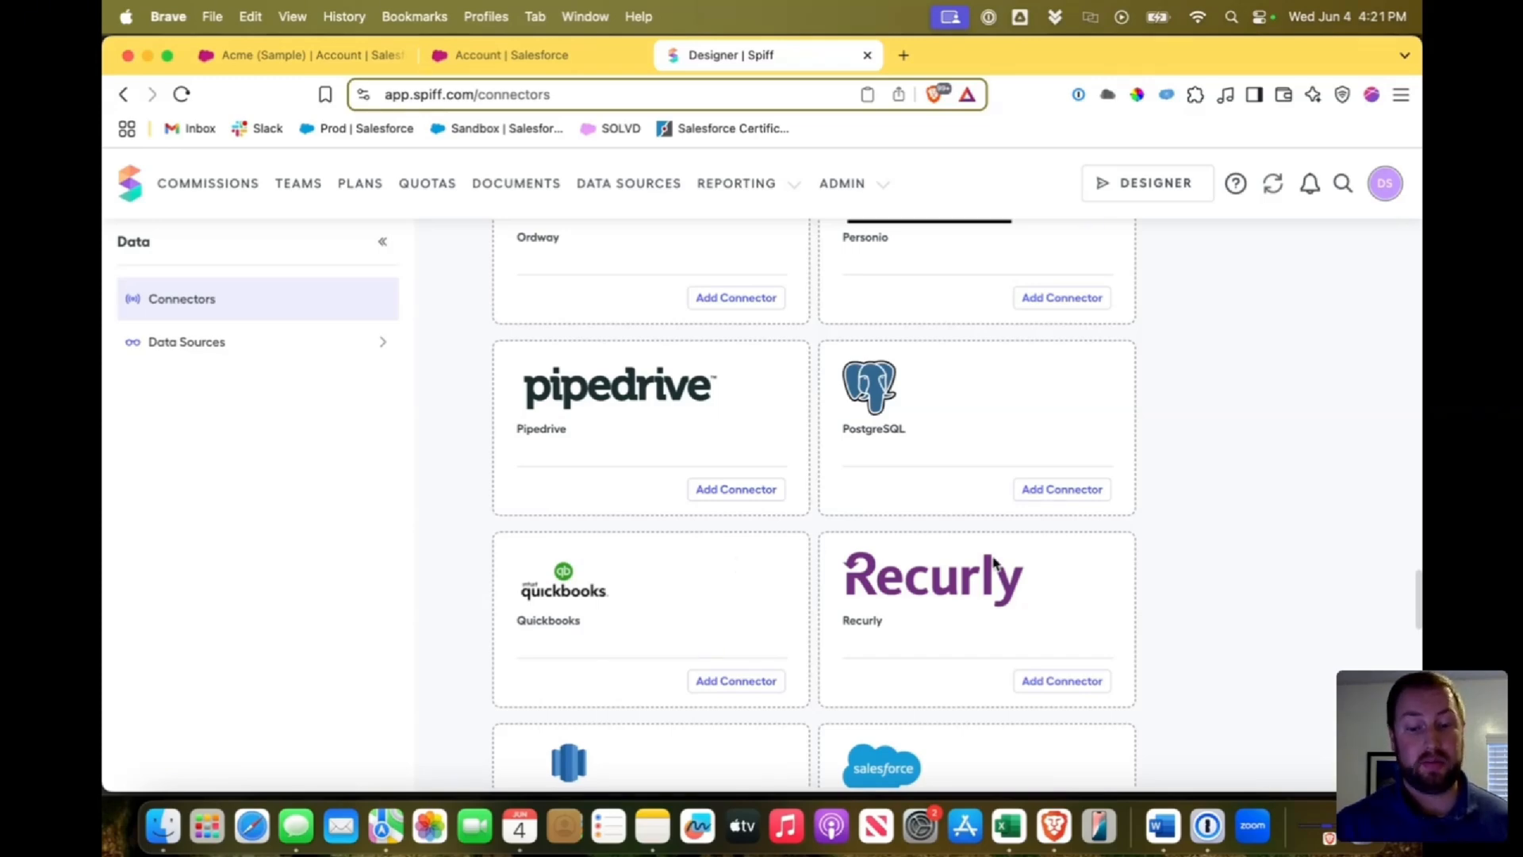
scroll(down, 3)
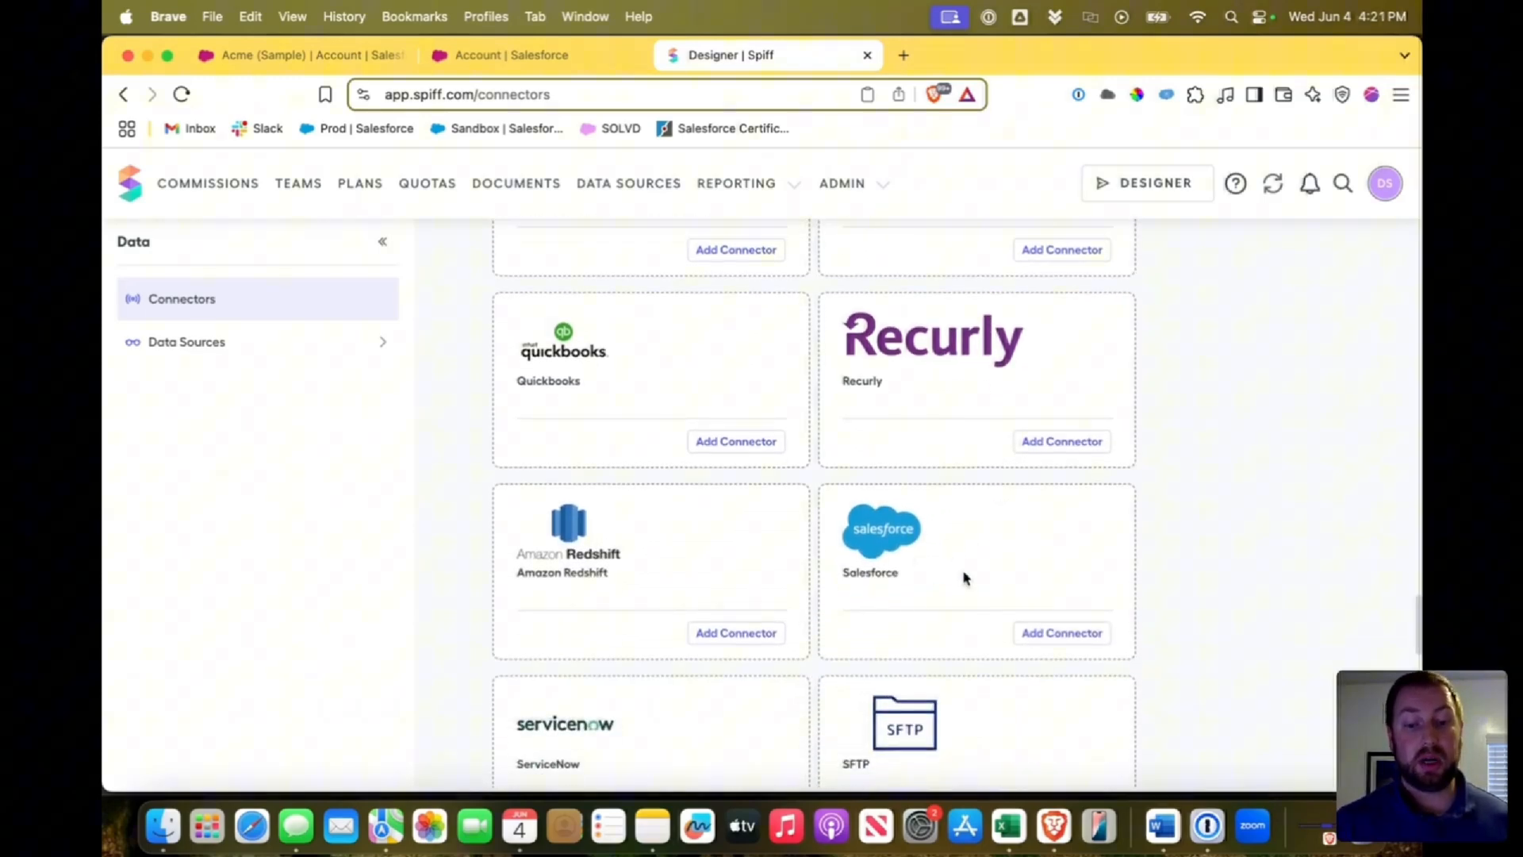
mouse_move(1062, 633)
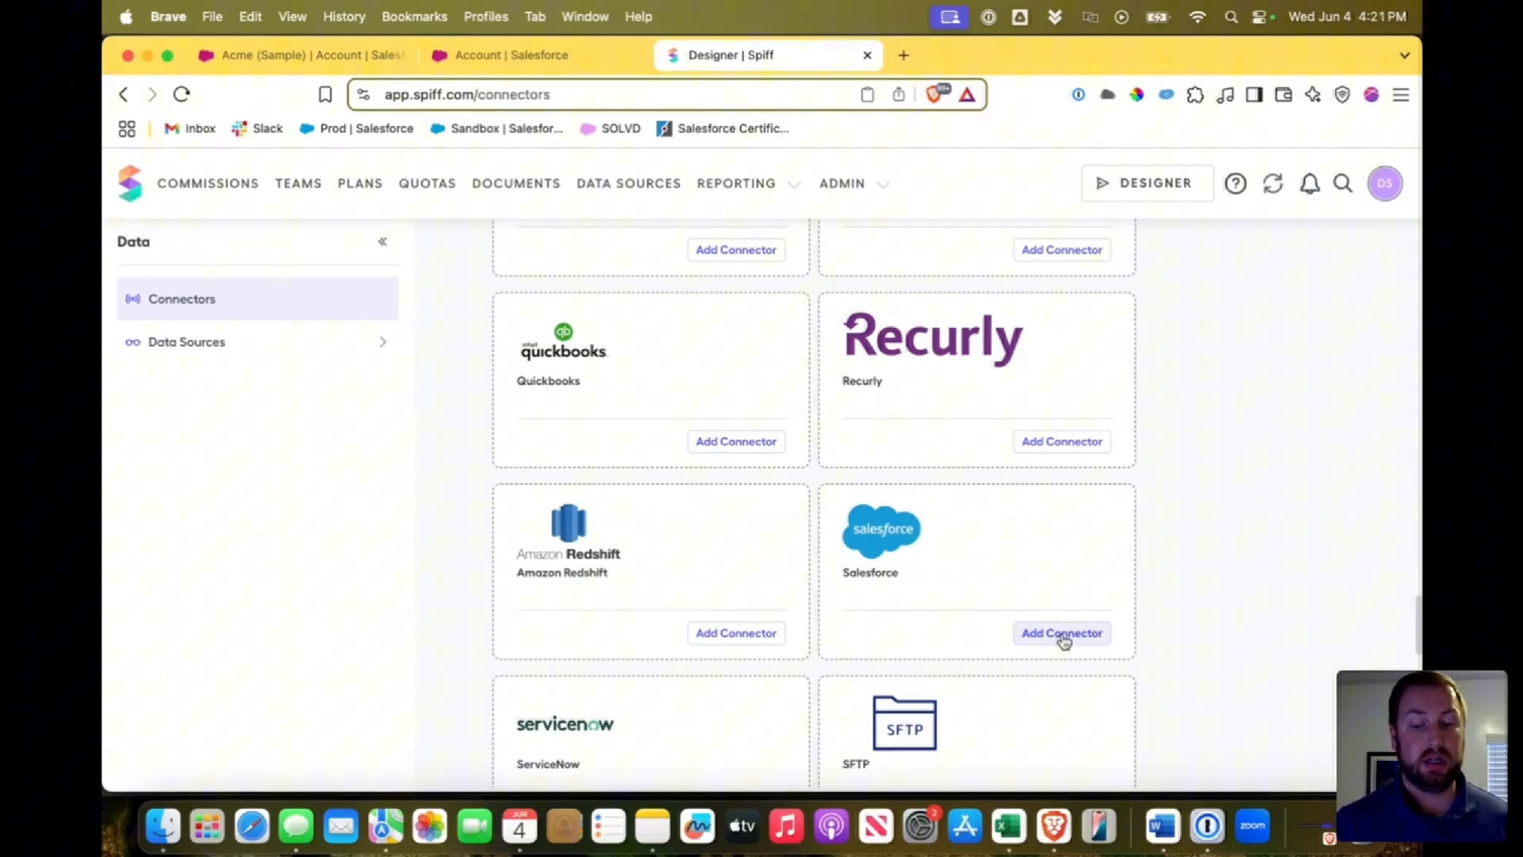
mouse_move(1061, 636)
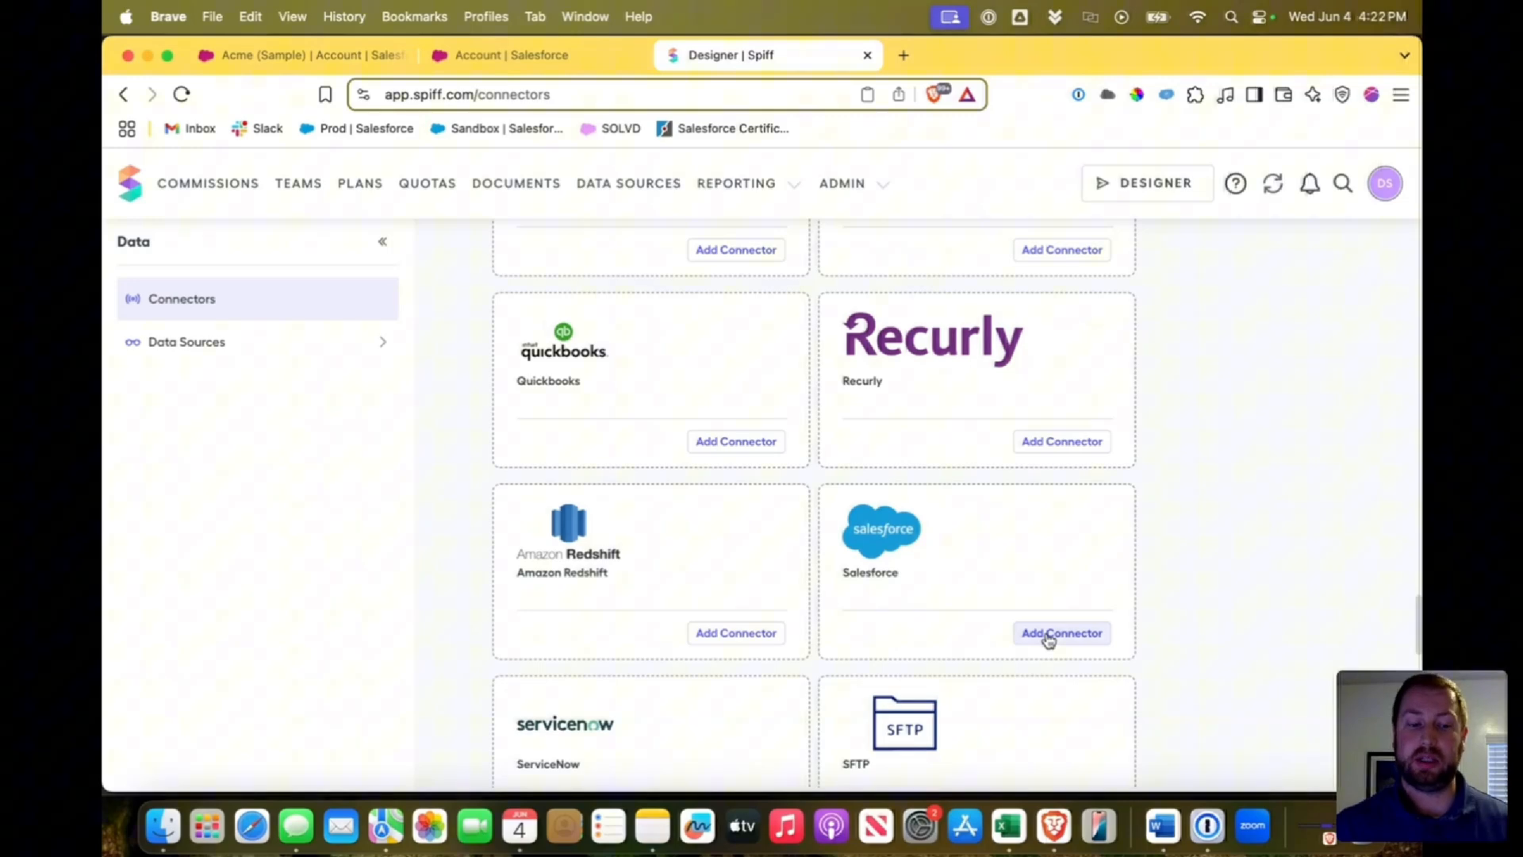
scroll(up, 3)
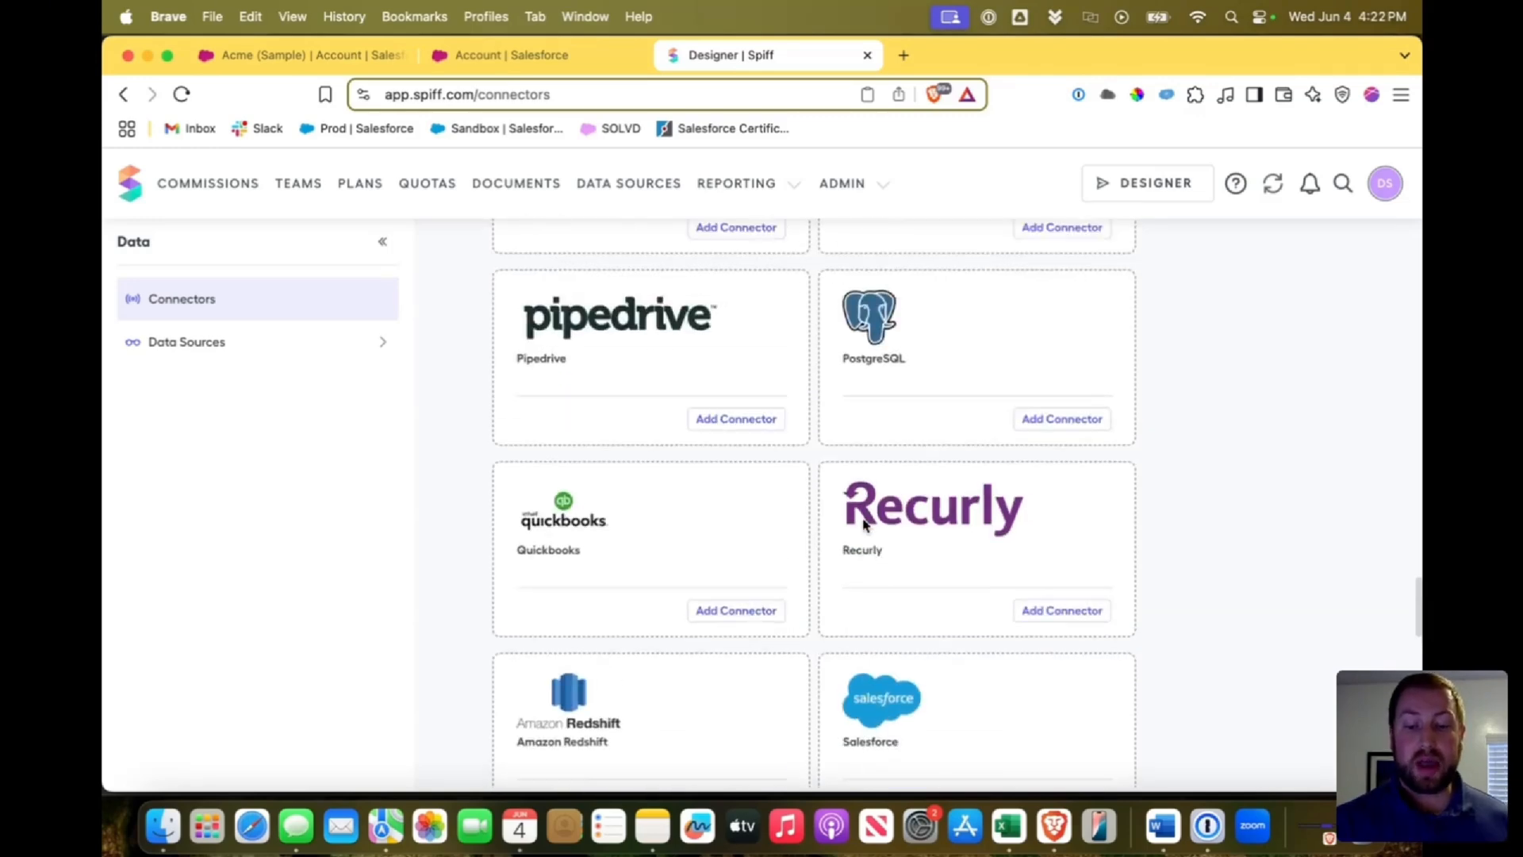
scroll(up, 3)
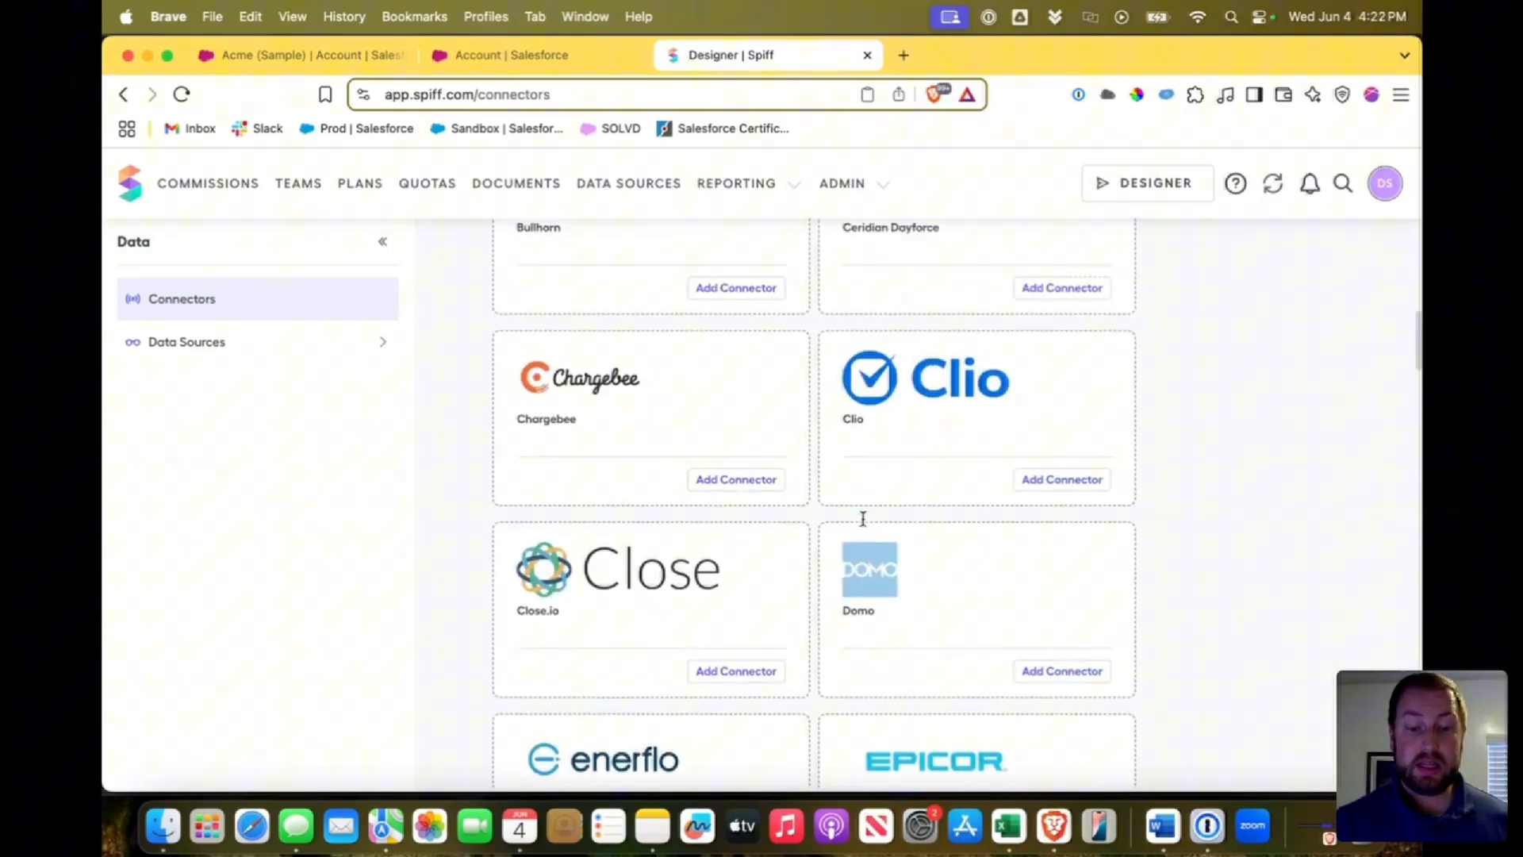
scroll(up, 3)
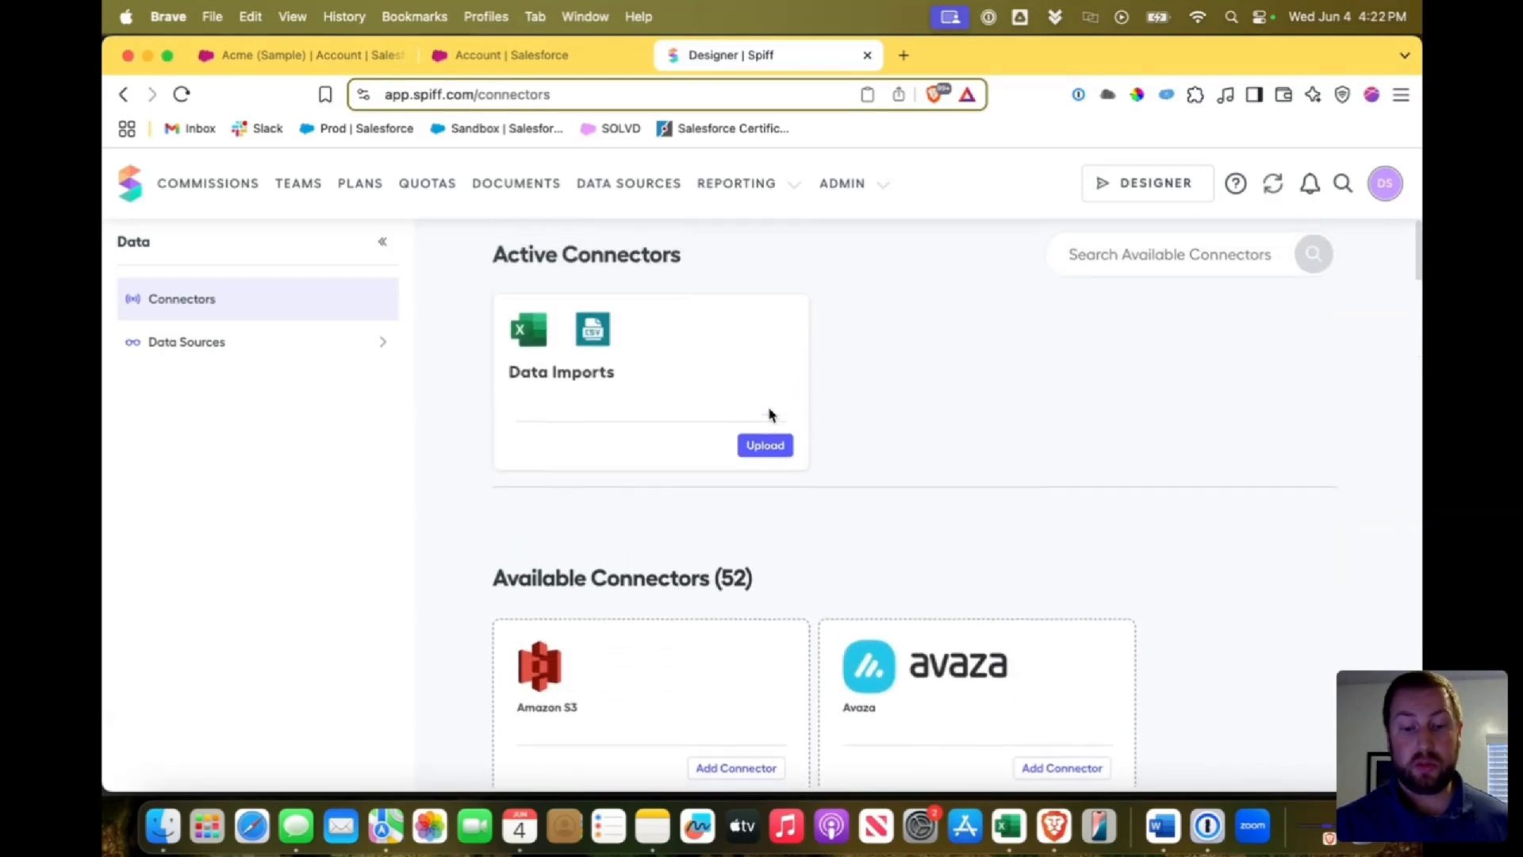
scroll(down, 3)
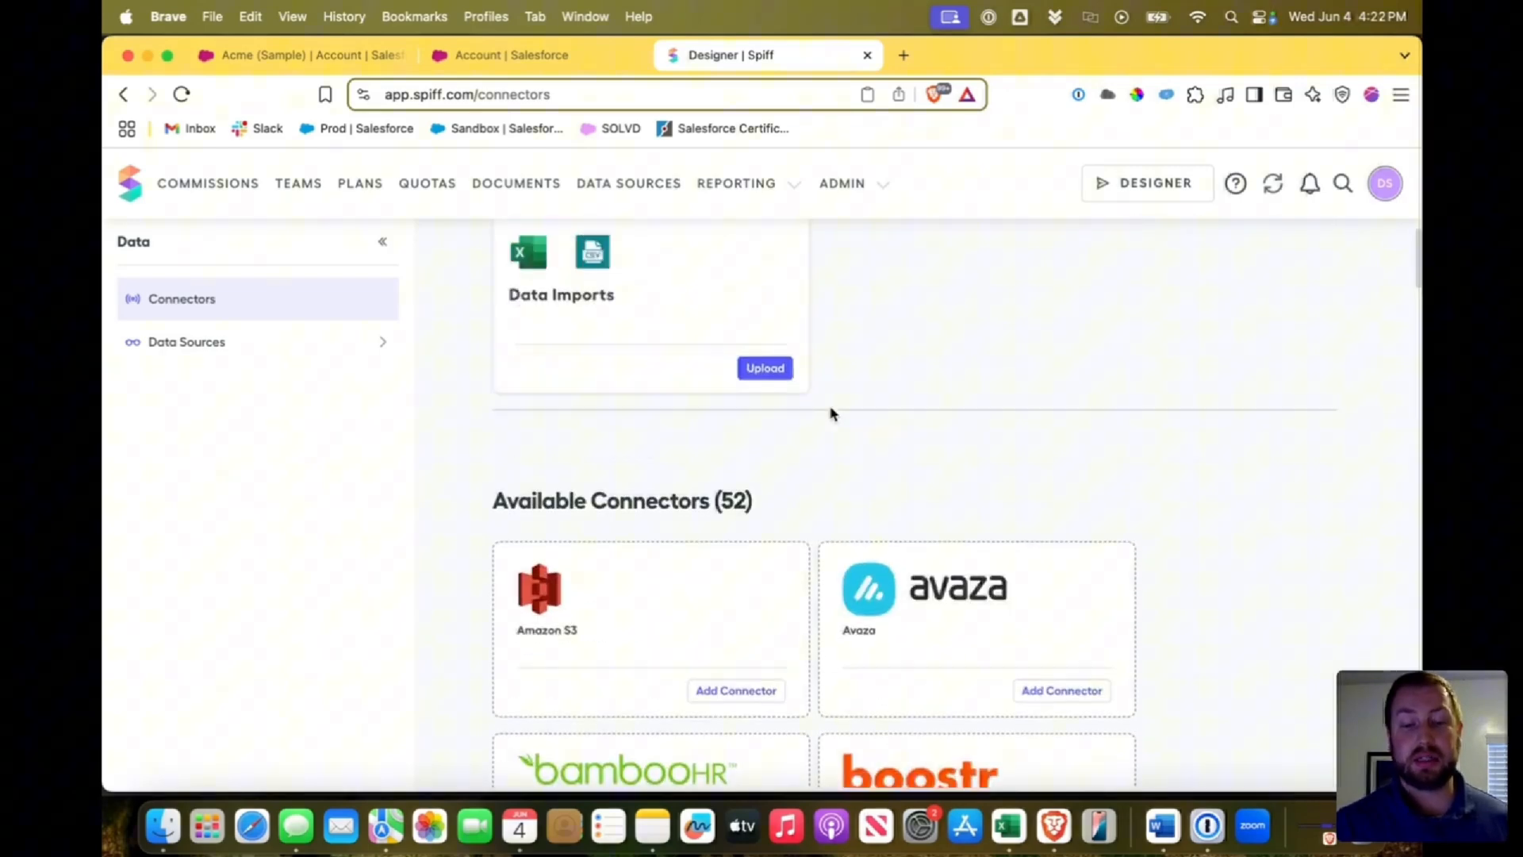
scroll(up, 3)
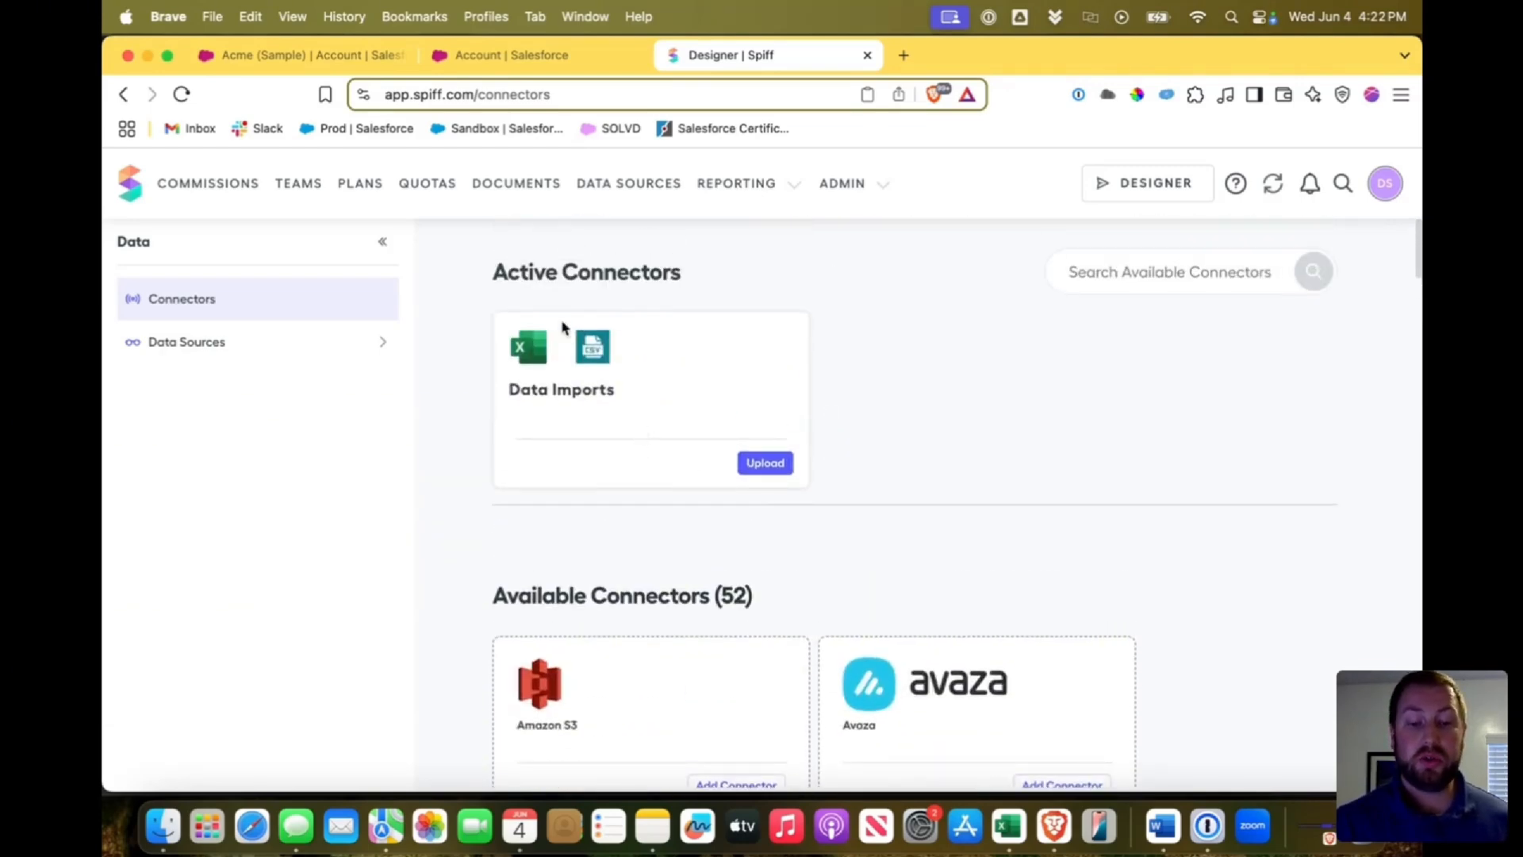
mouse_move(600, 296)
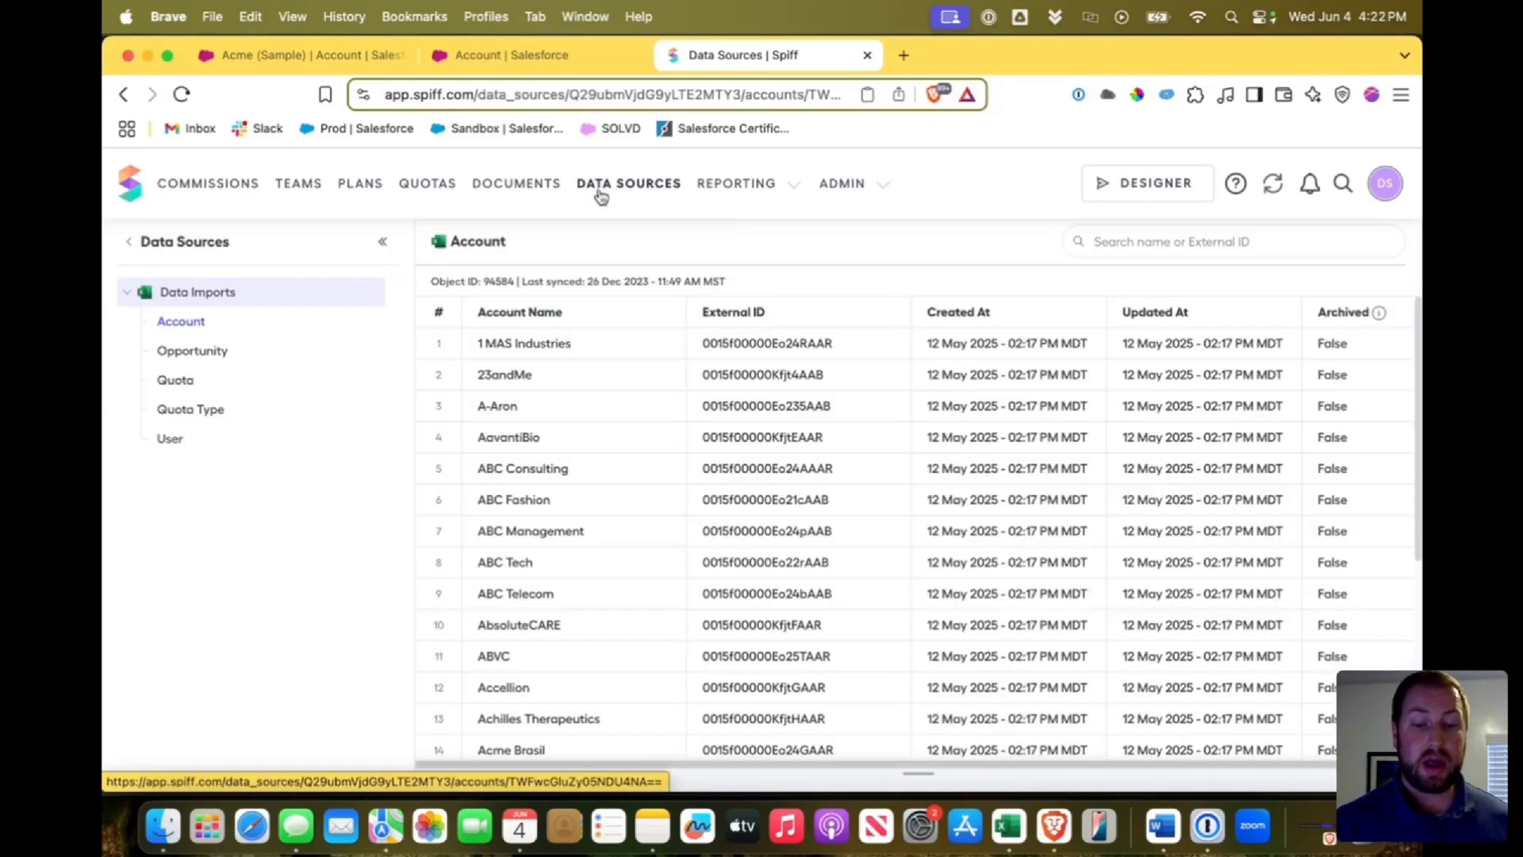
mouse_move(196, 292)
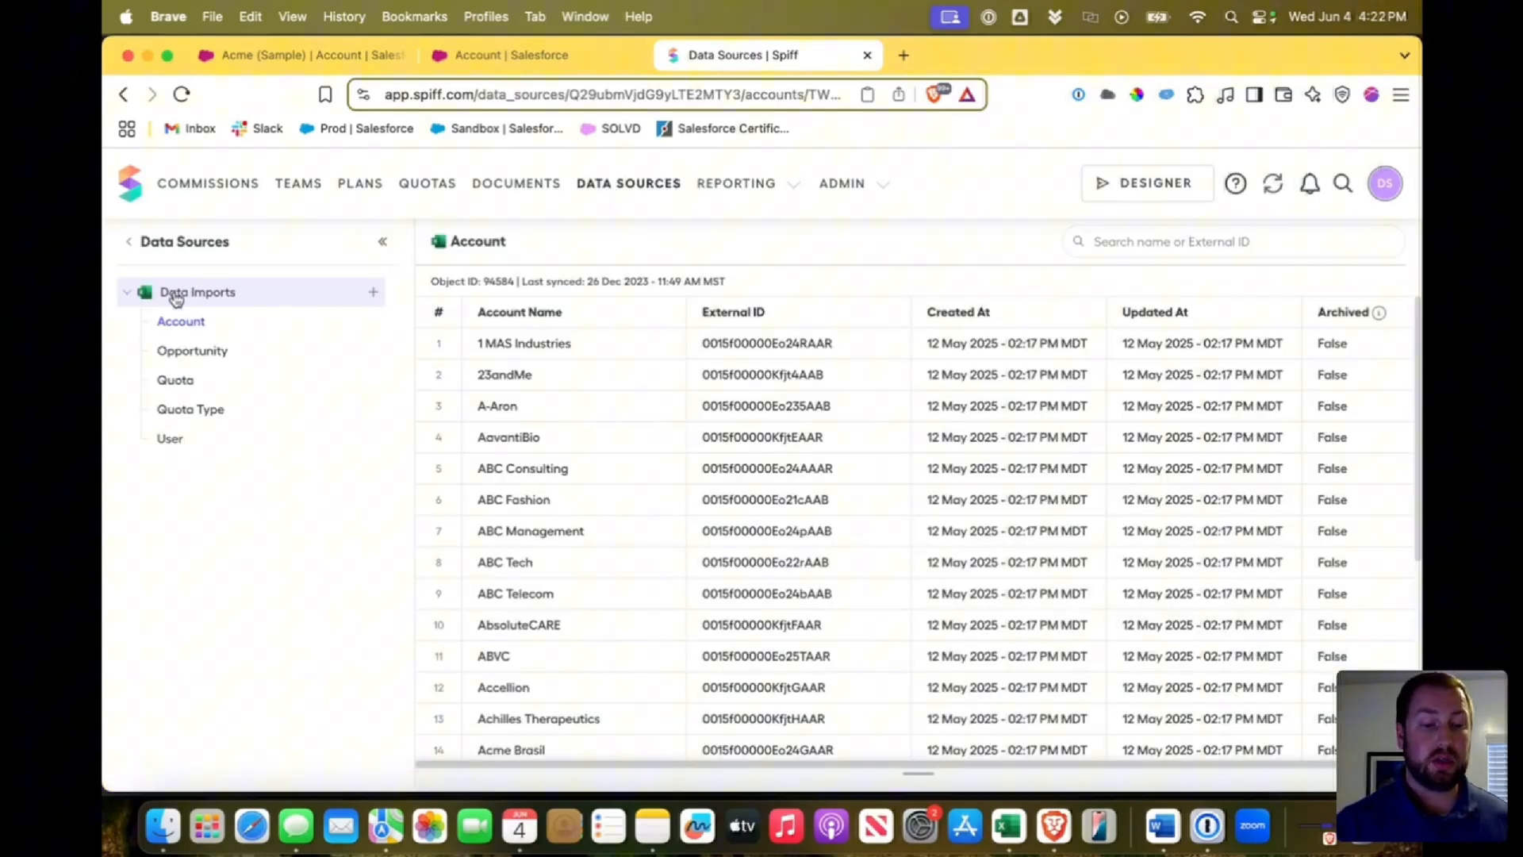
mouse_move(242, 478)
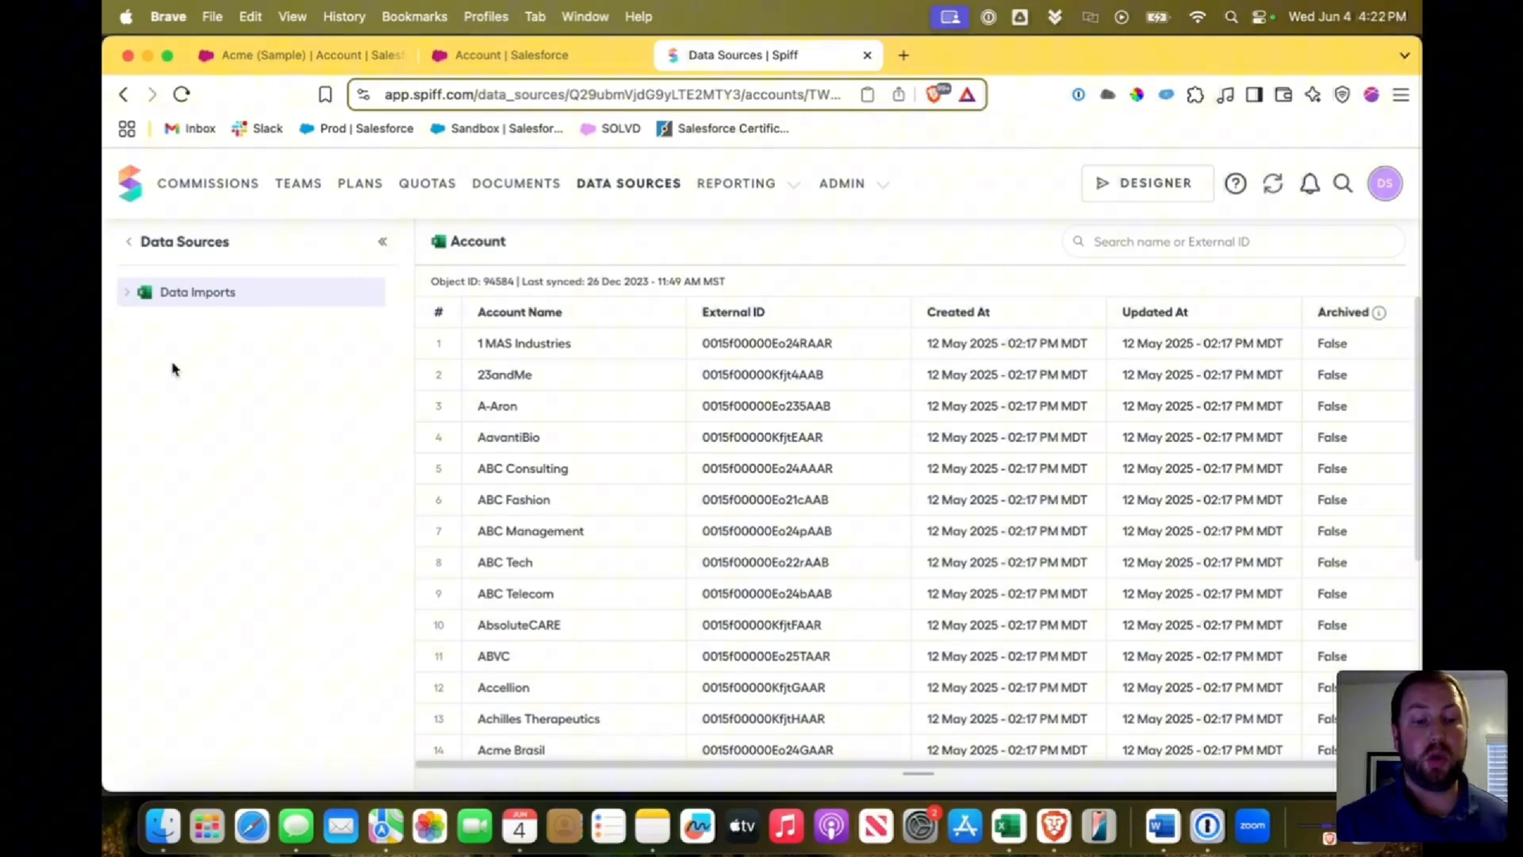
mouse_move(260, 365)
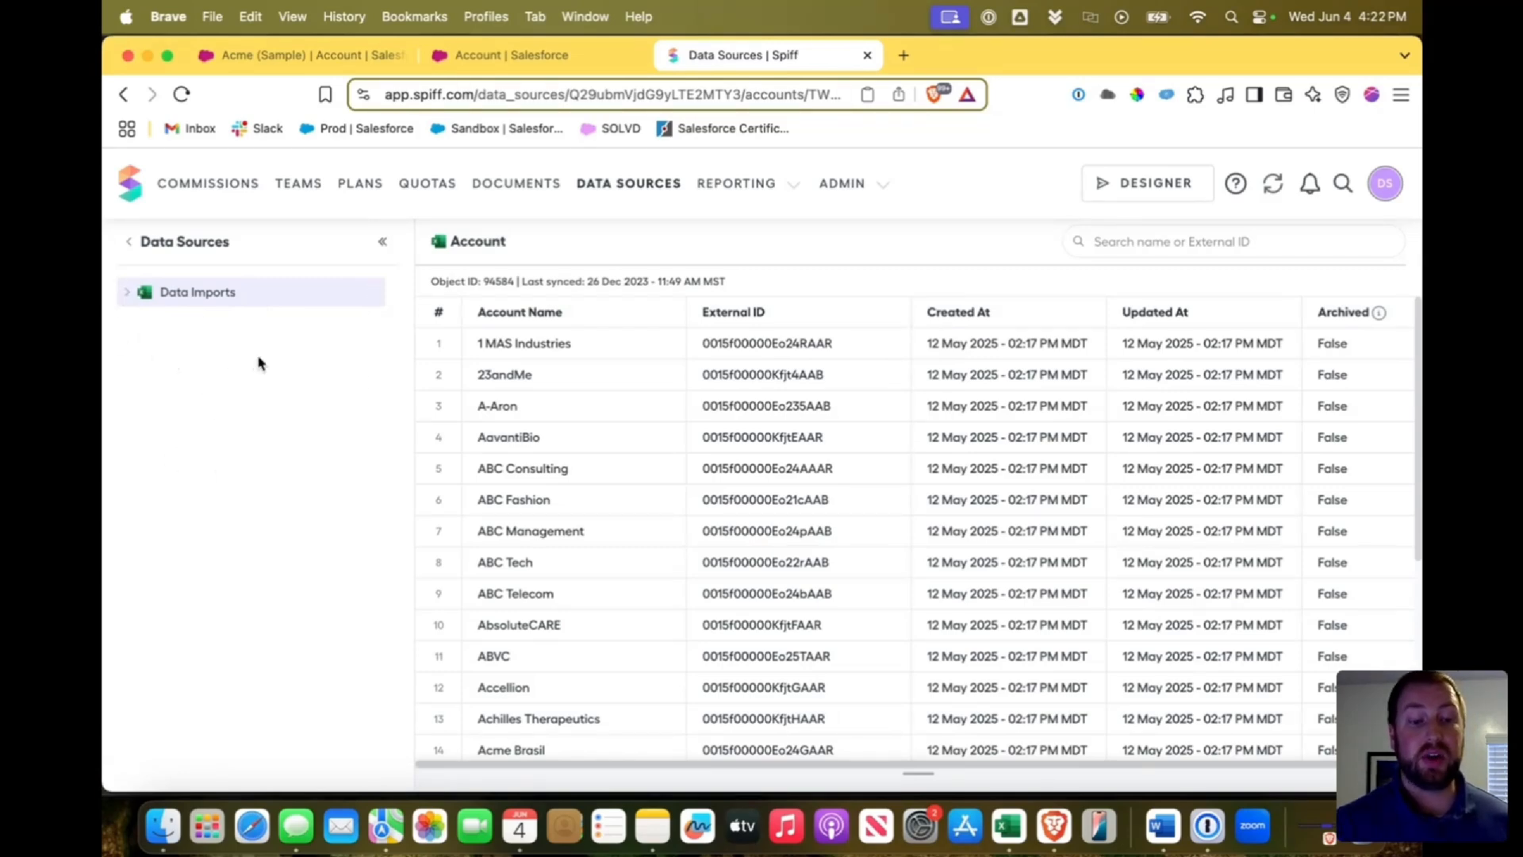
mouse_move(233, 411)
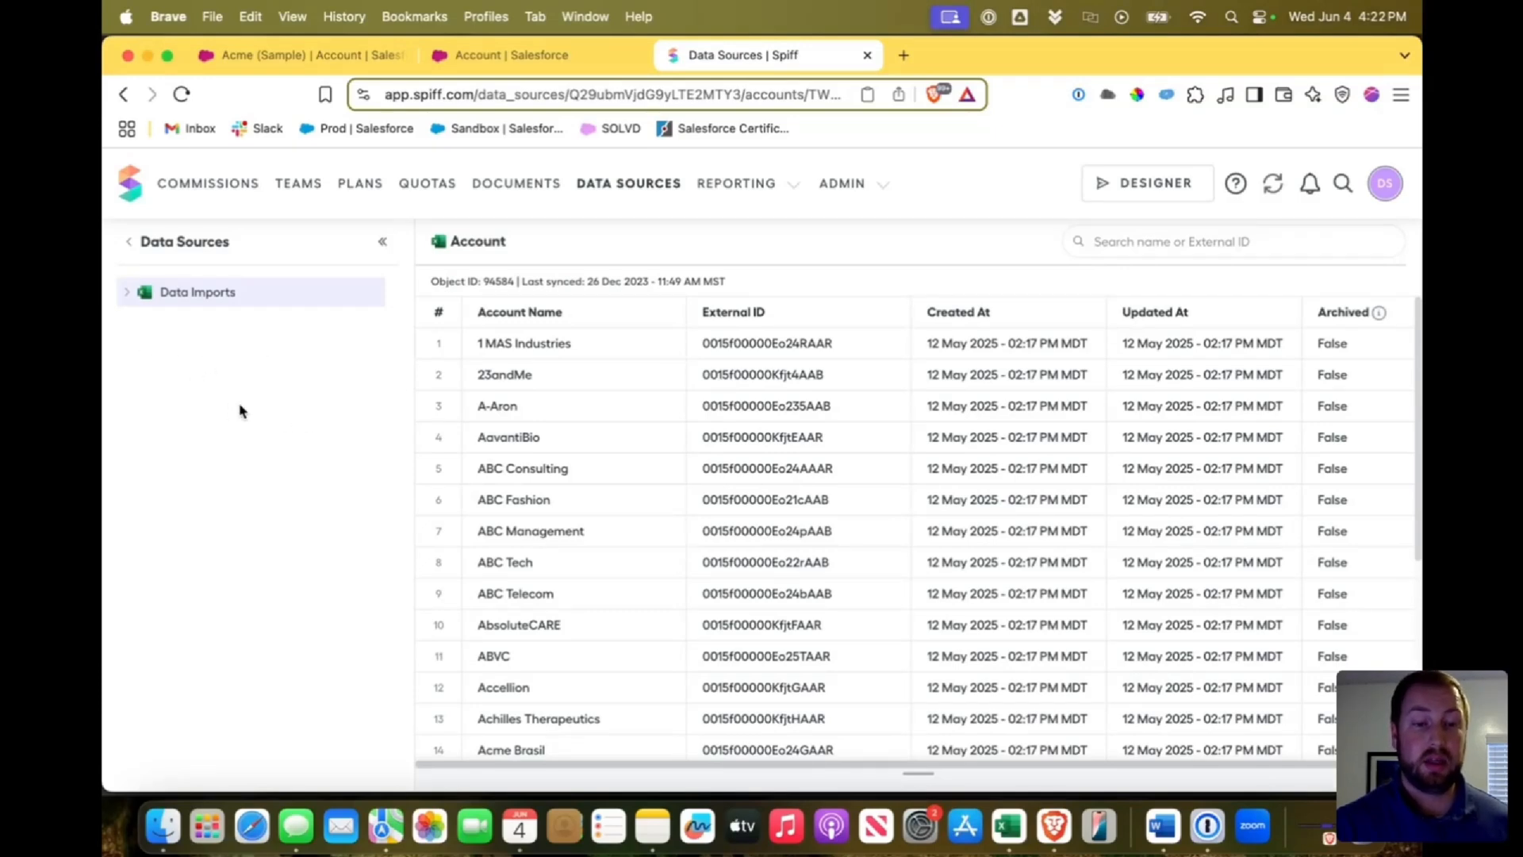
mouse_move(705, 276)
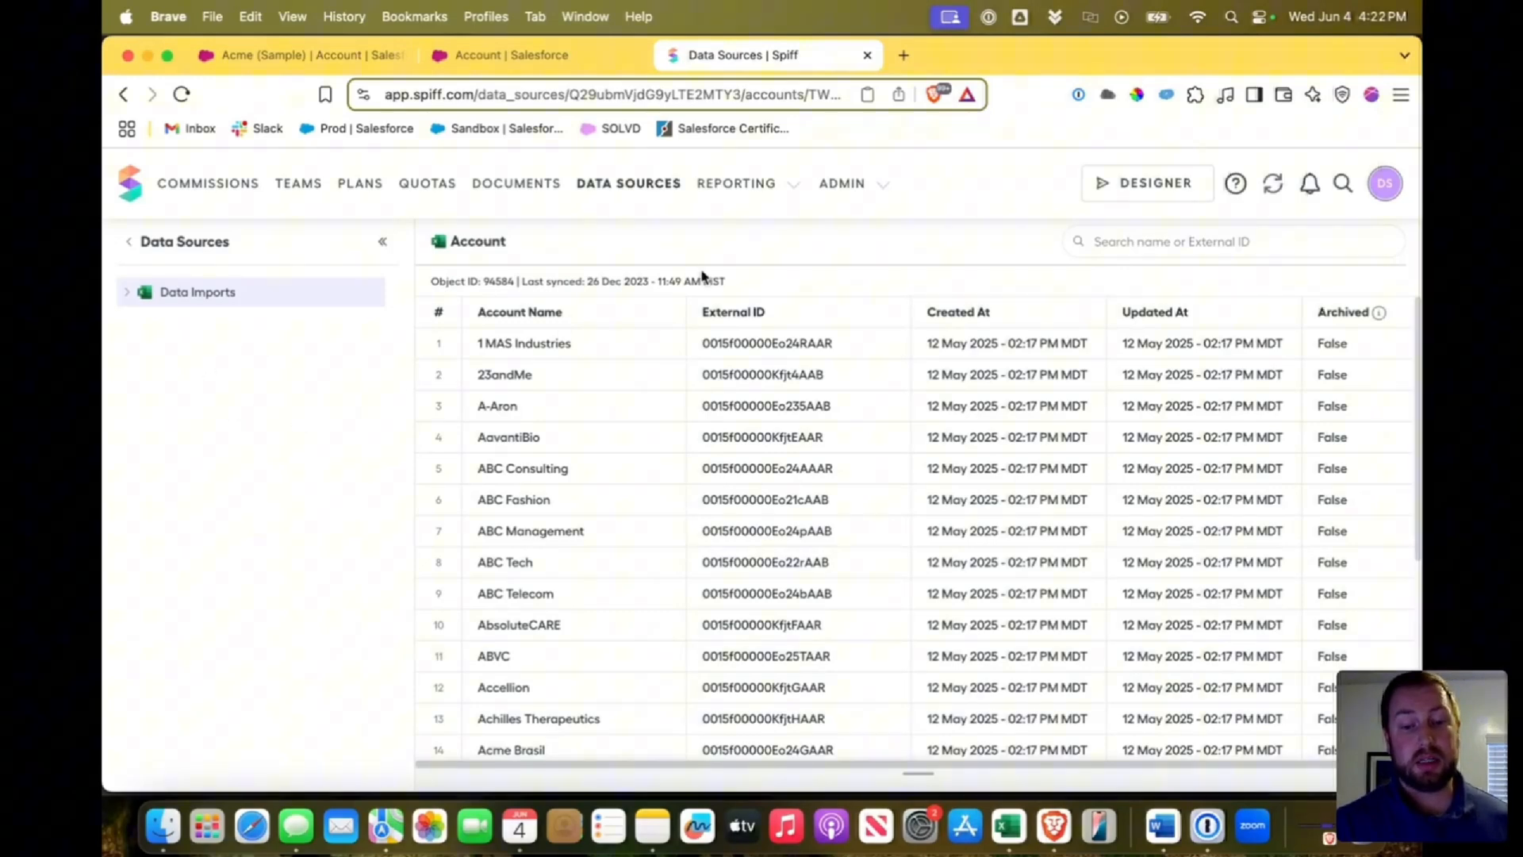
mouse_move(1154, 182)
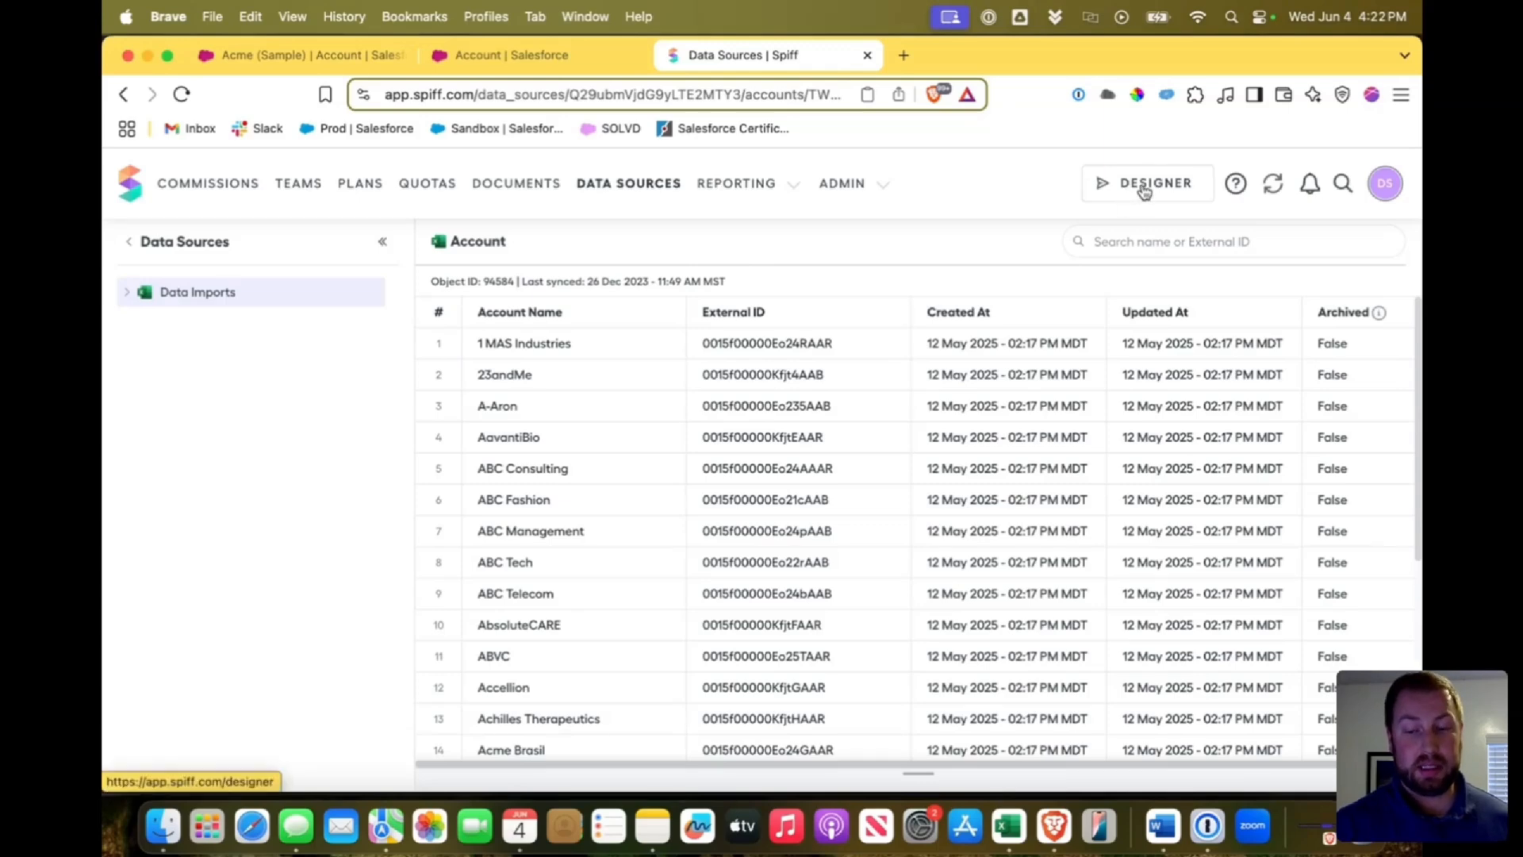
Step: Enter the Designer workspace with the Spiff Training Plan and Test Plan 1 listed
click(1153, 182)
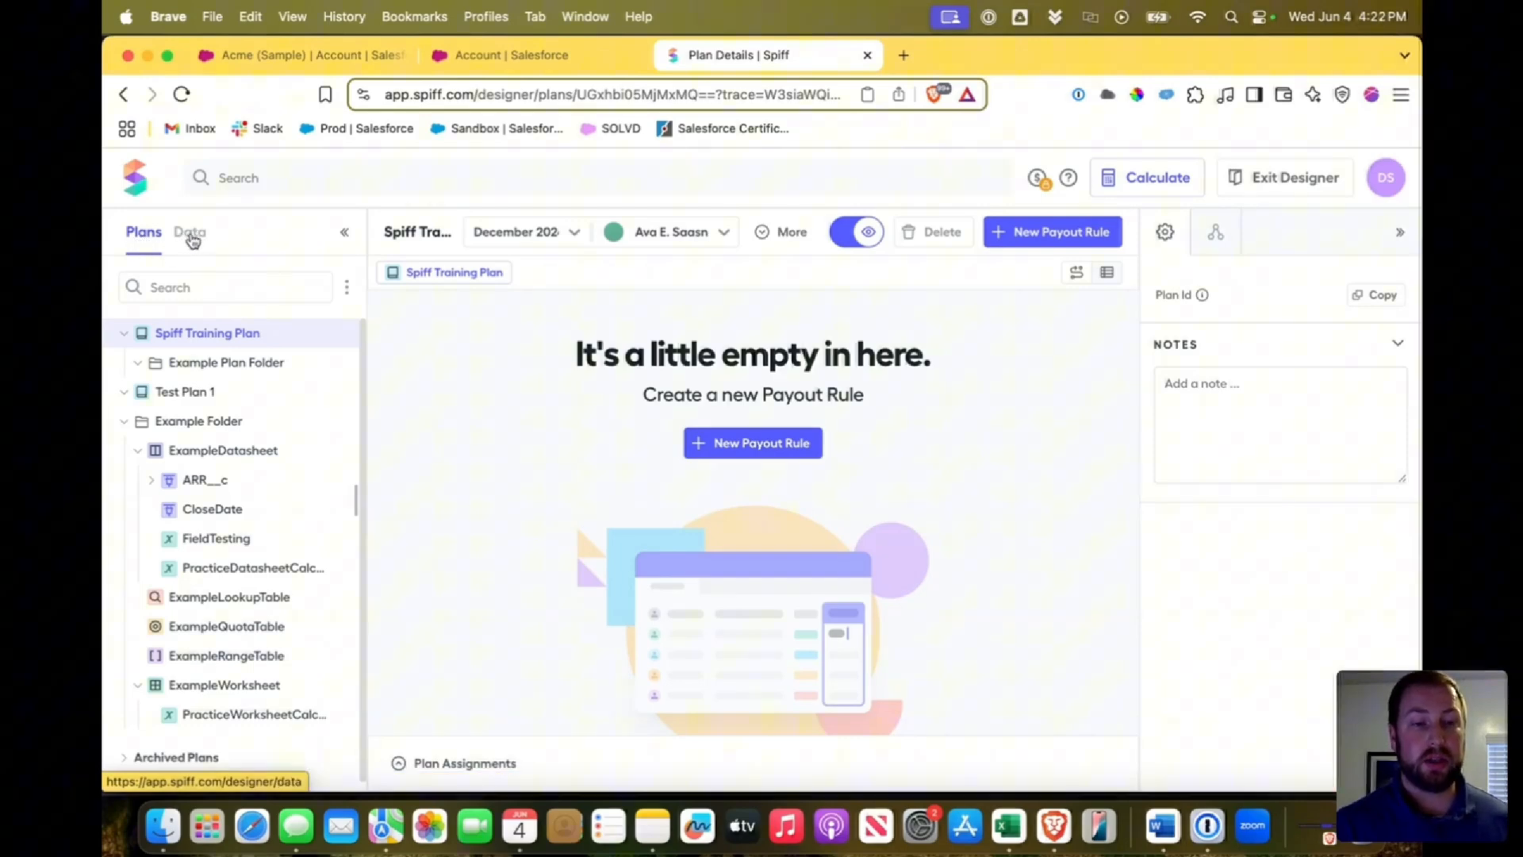
Step: Show the Designer Data view with Accounts, Opportunities and Users field lists collapsed
click(189, 231)
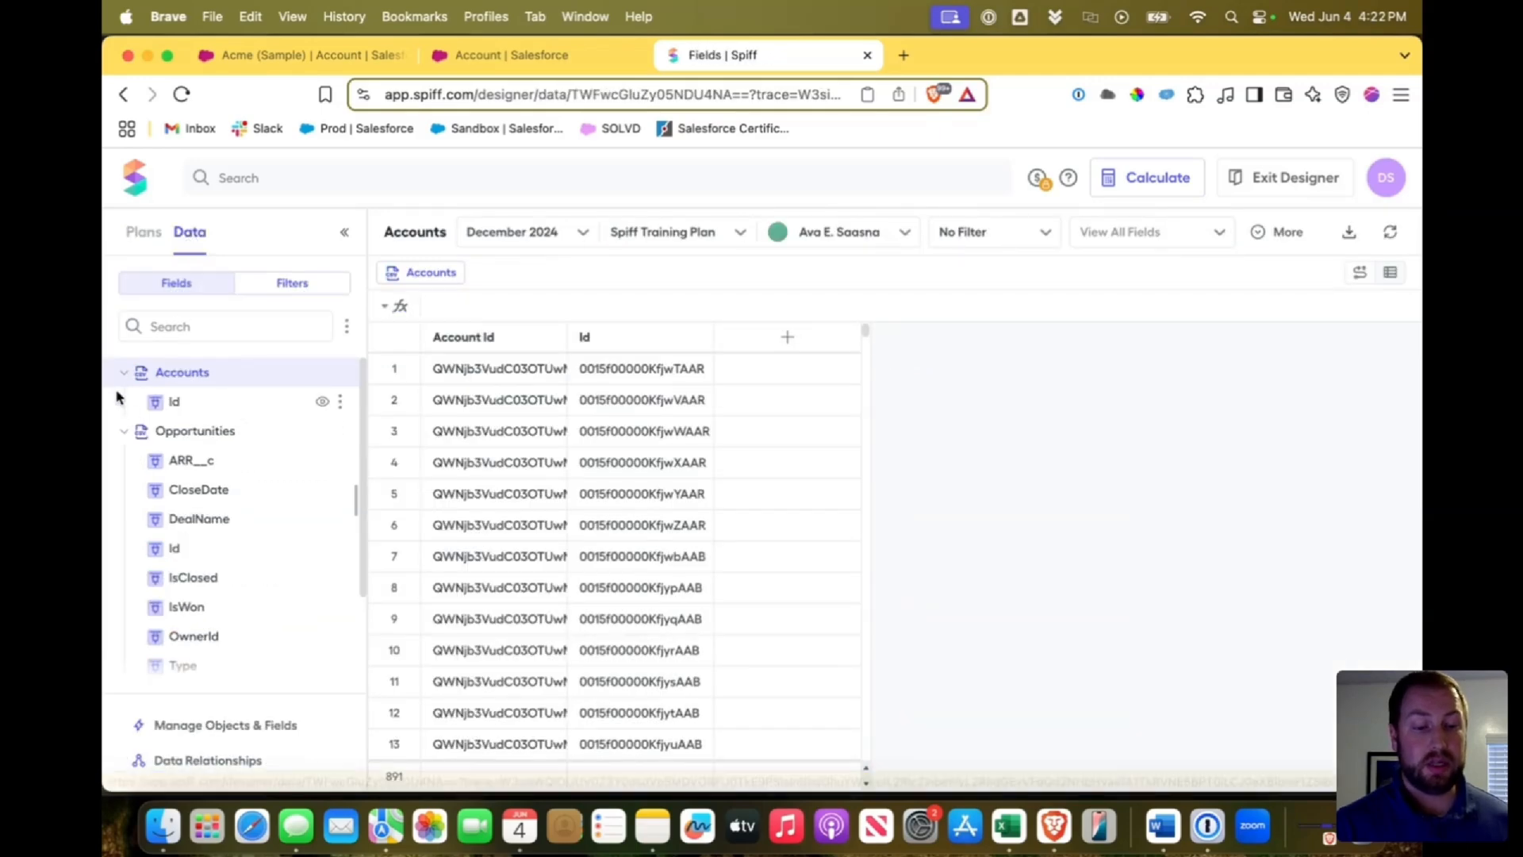
click(124, 371)
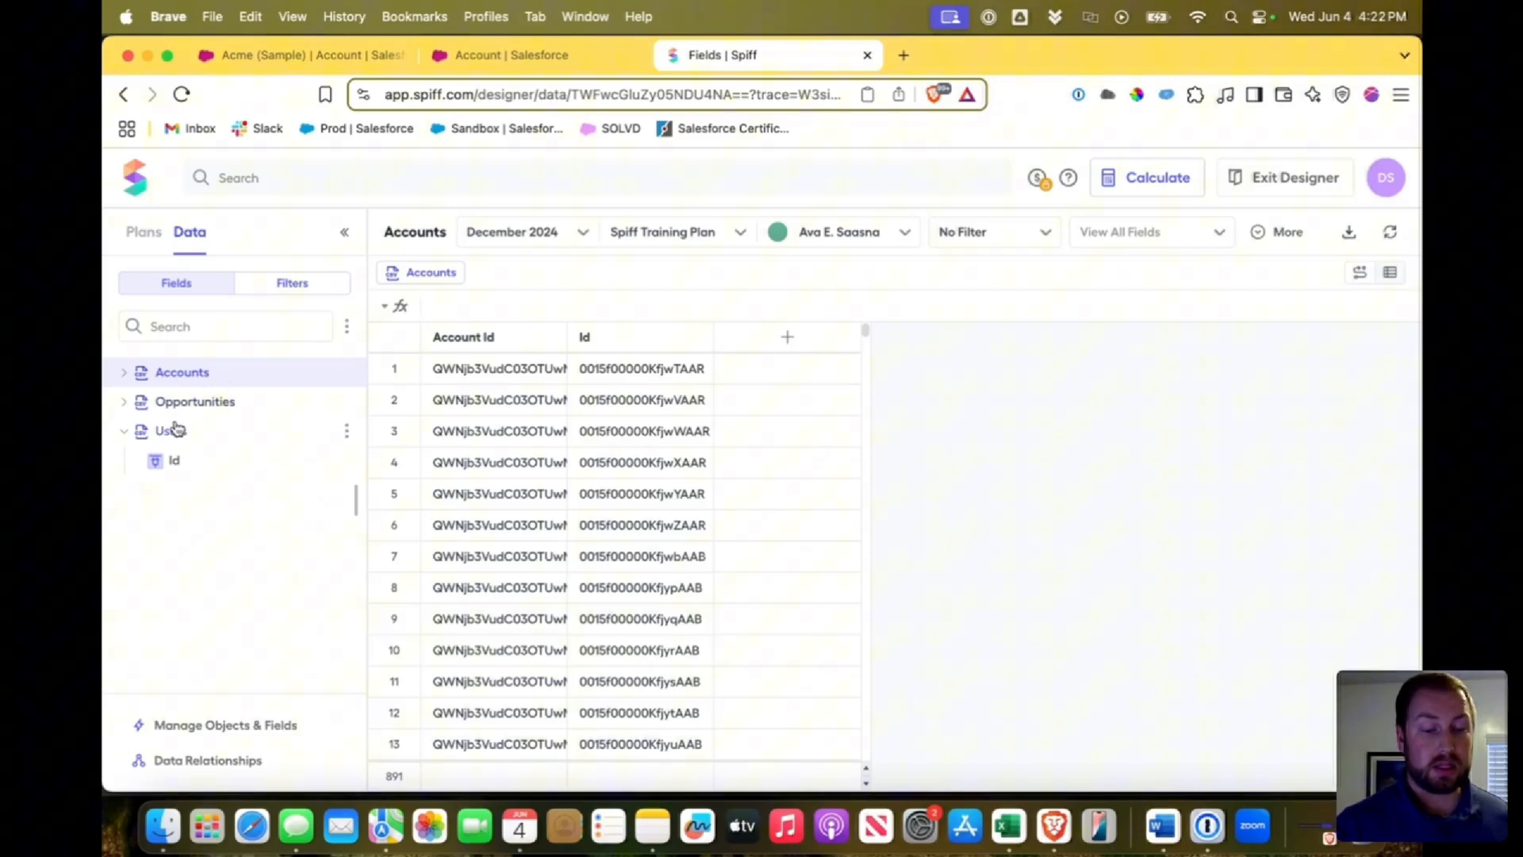
click(124, 430)
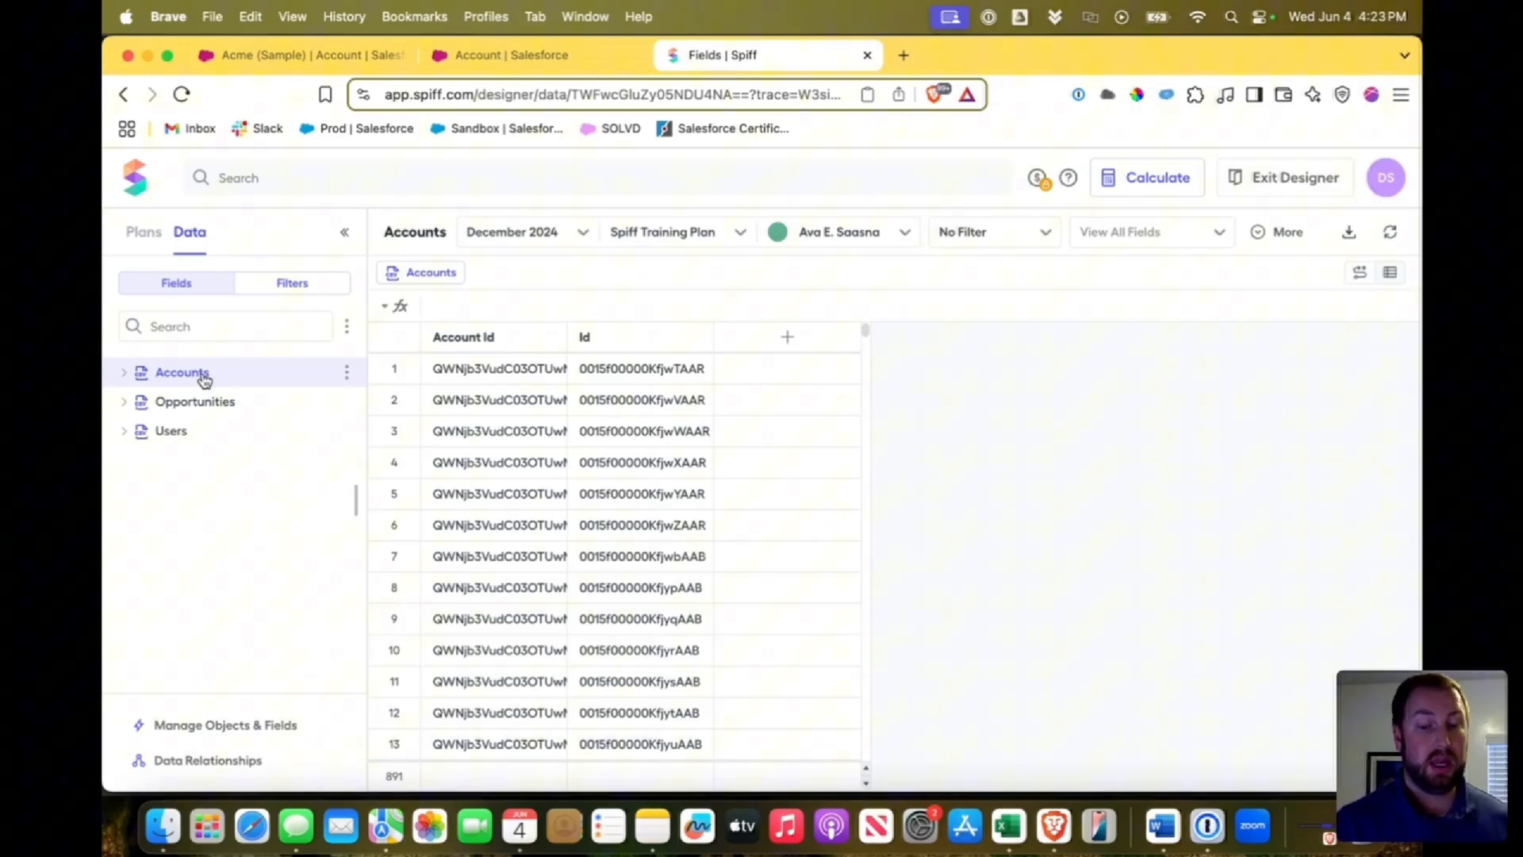
mouse_move(249, 370)
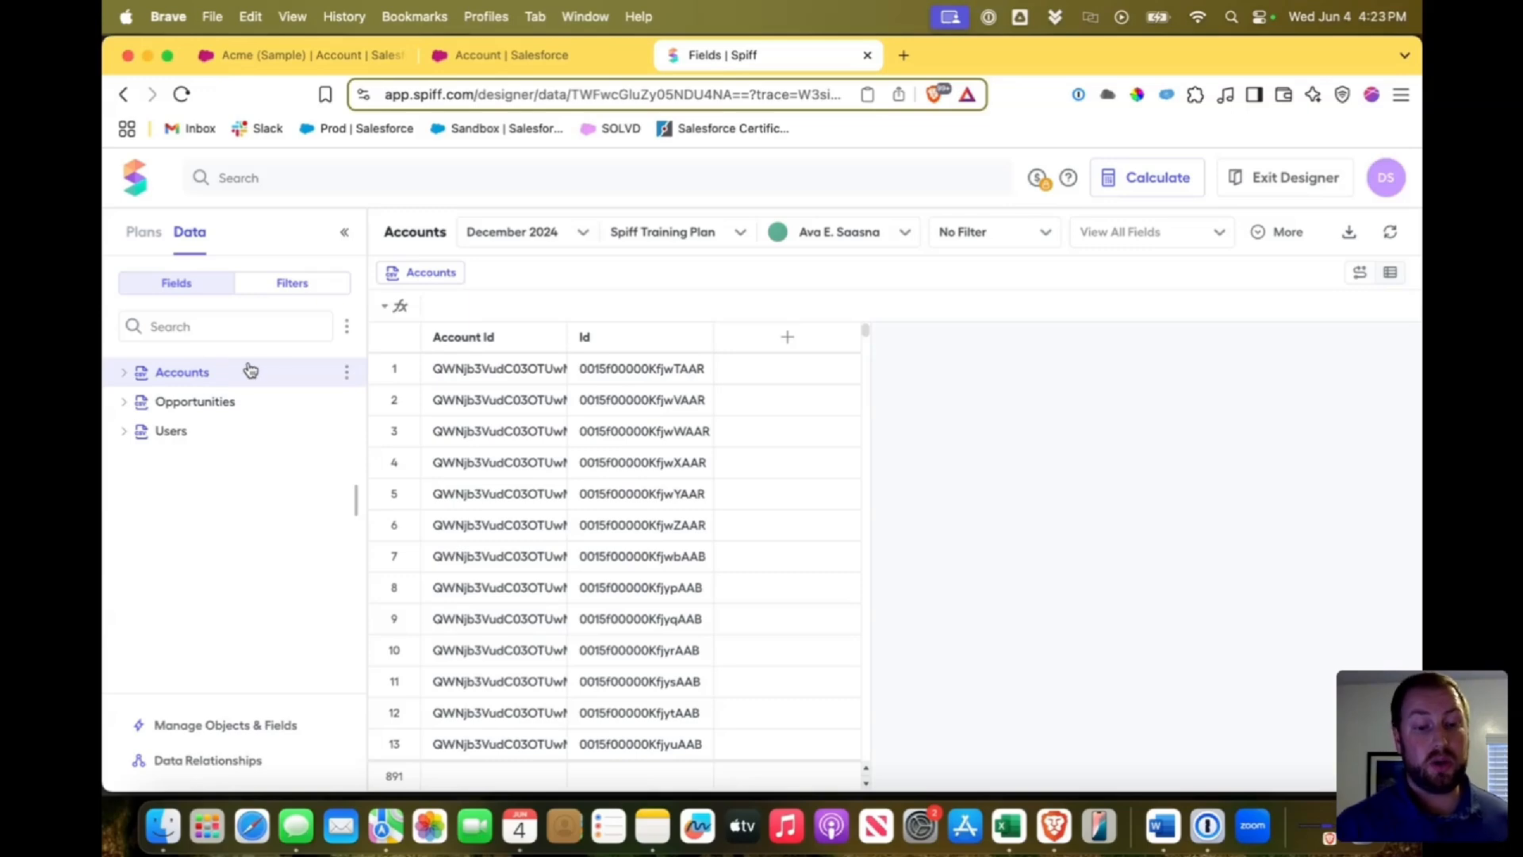
click(346, 326)
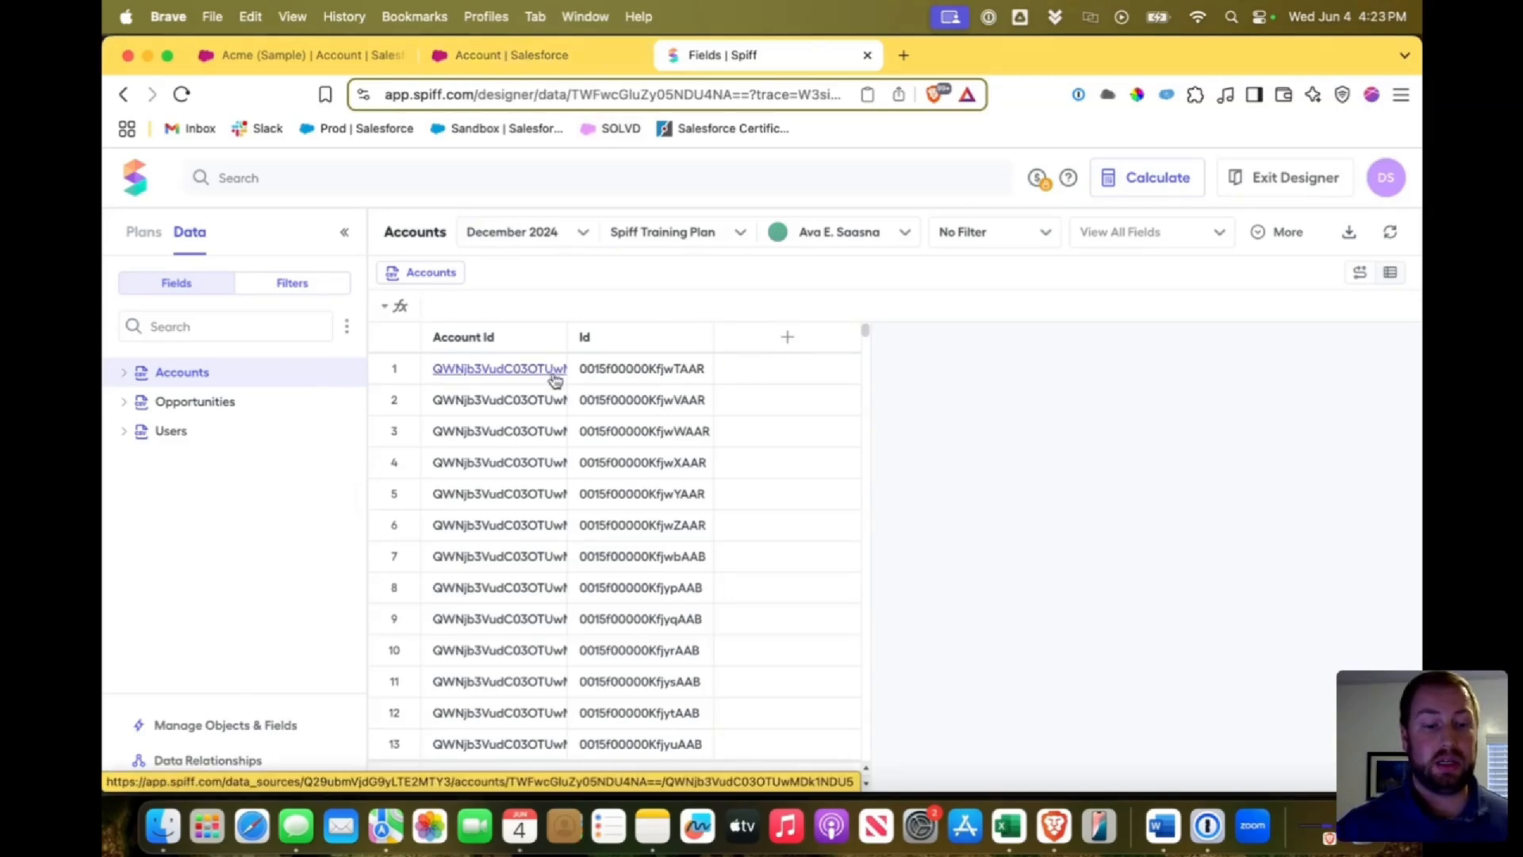
mouse_move(427, 385)
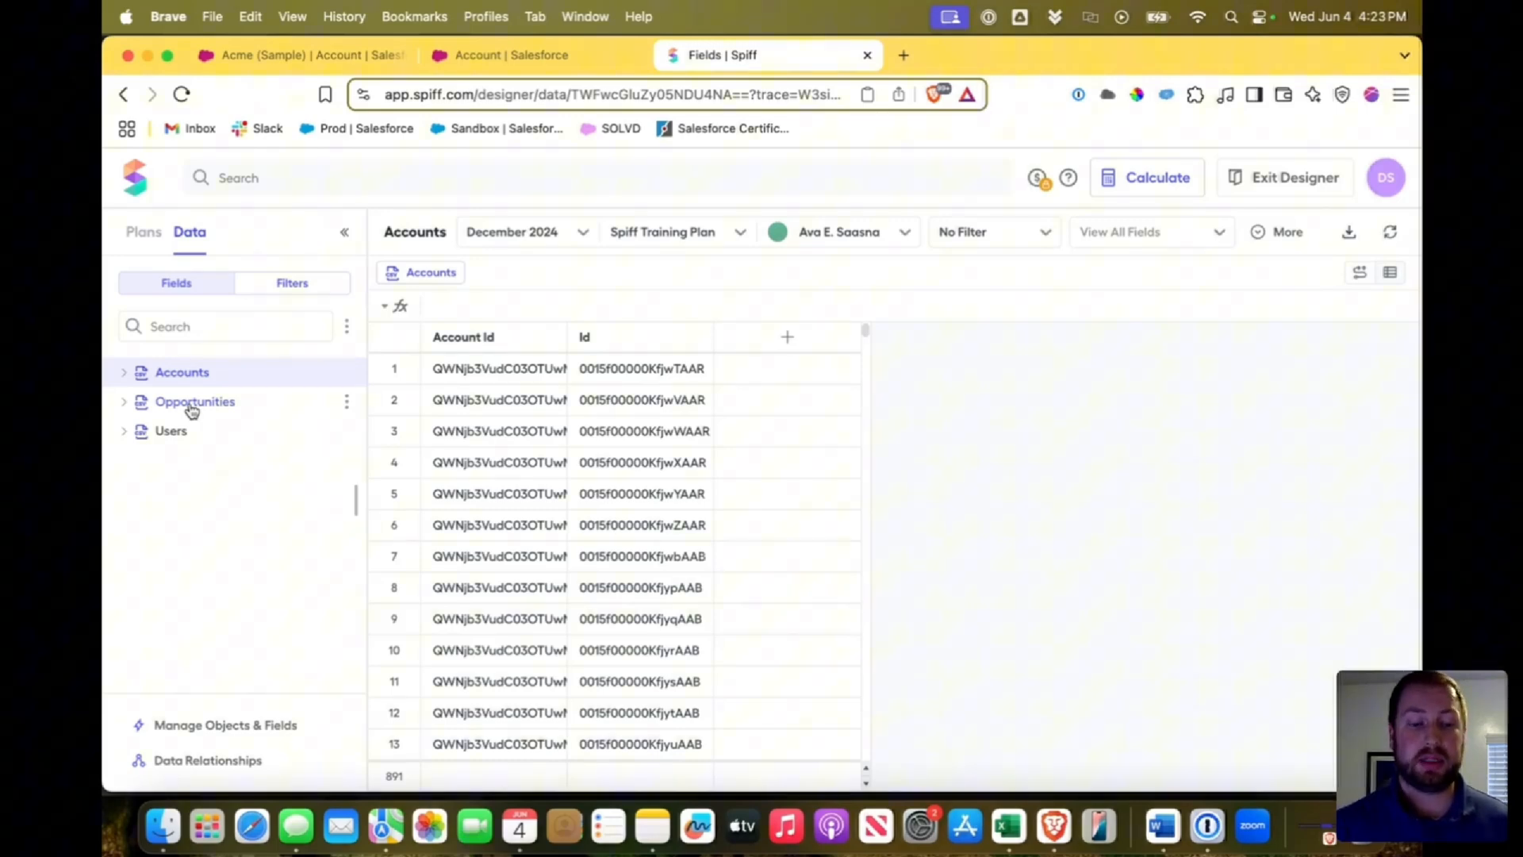
mouse_move(262, 396)
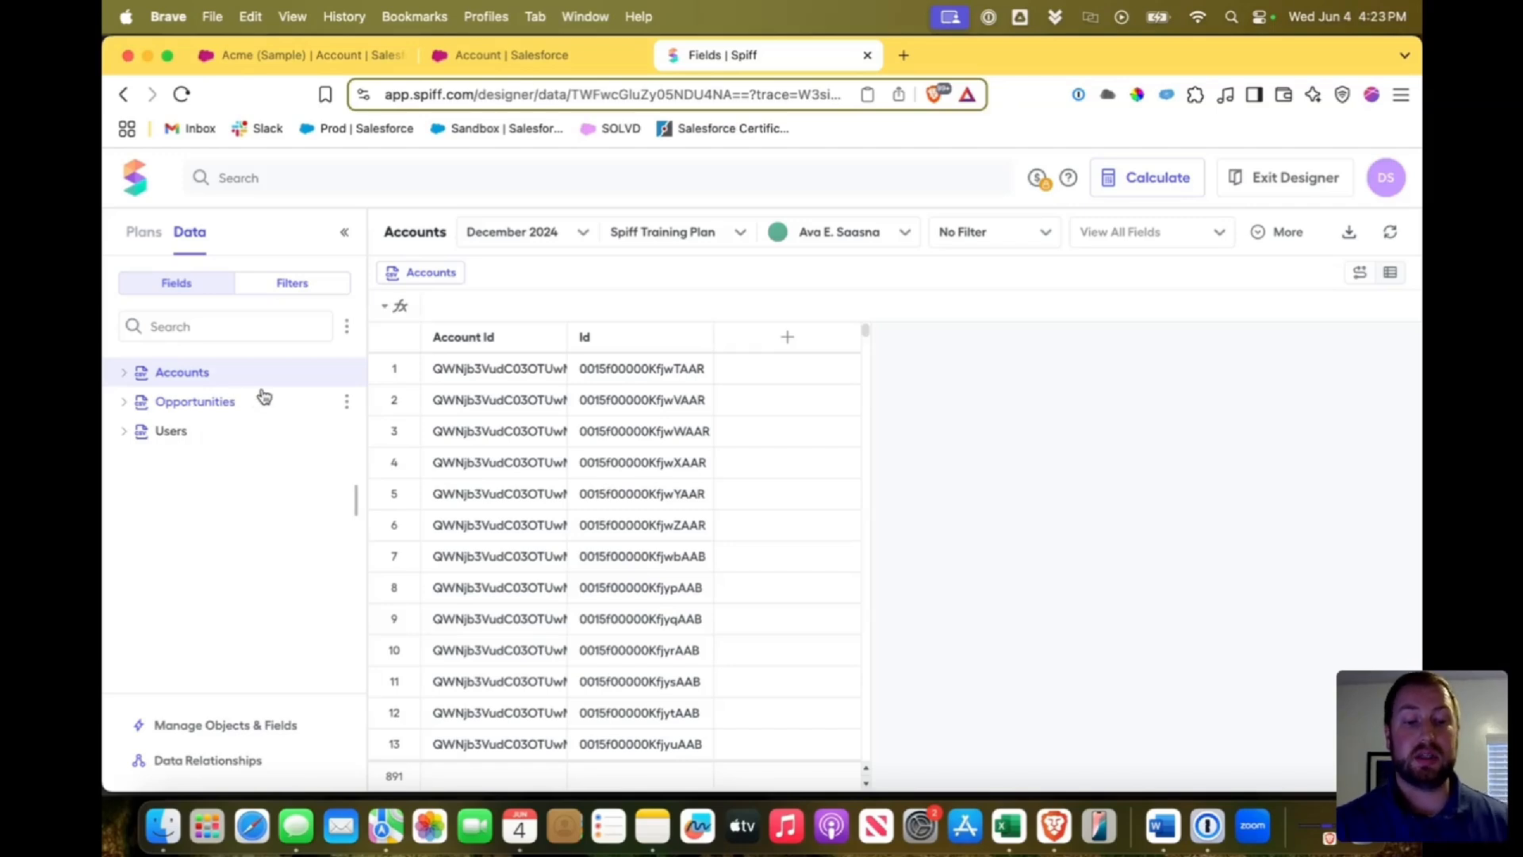
mouse_move(347, 378)
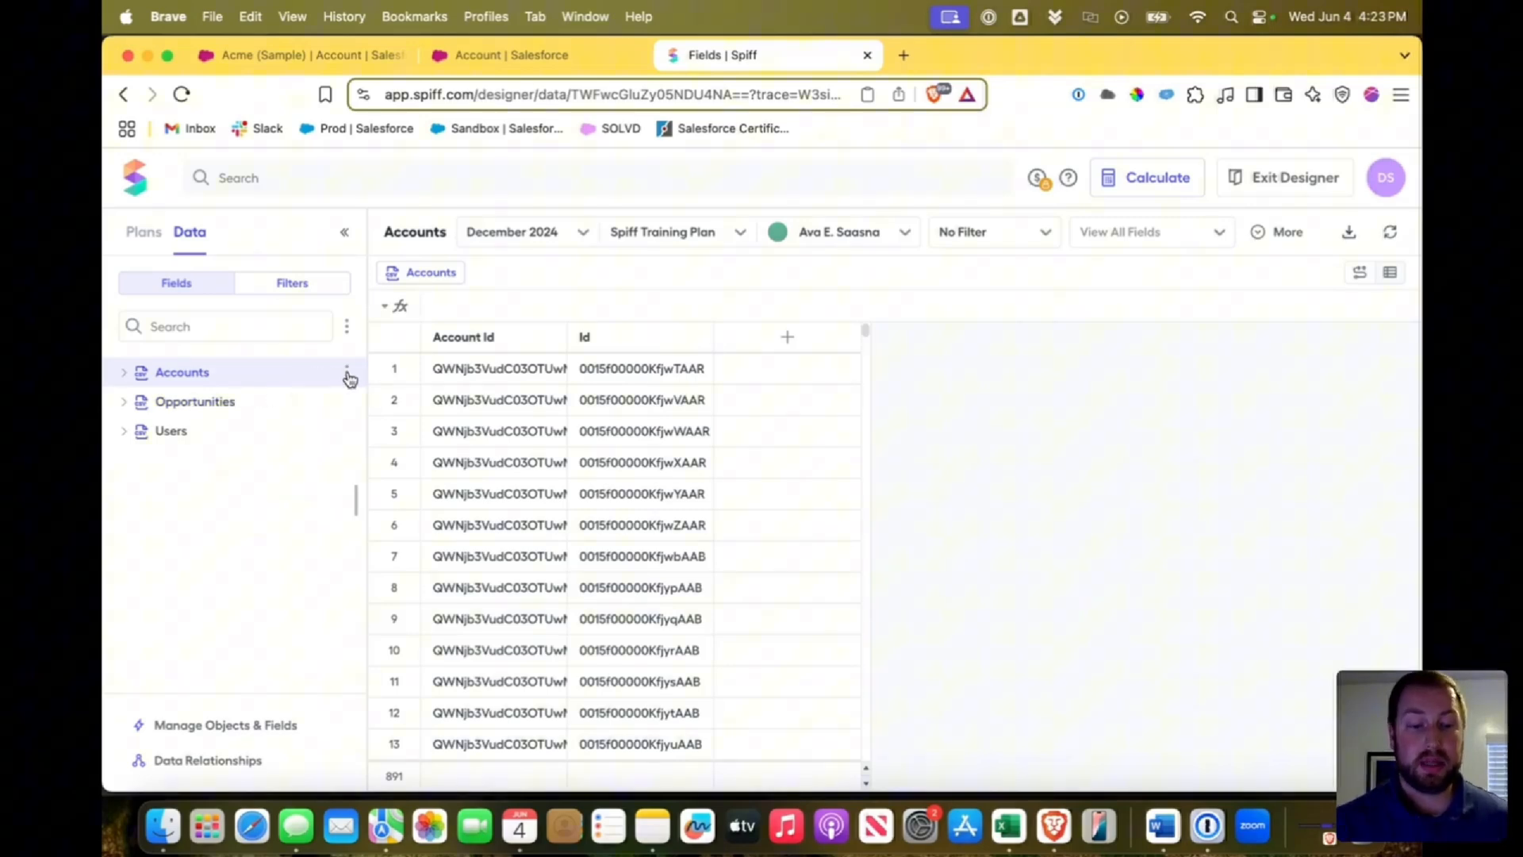
Step: Reveal the Accounts table options: Manage Fields and Hide
click(348, 371)
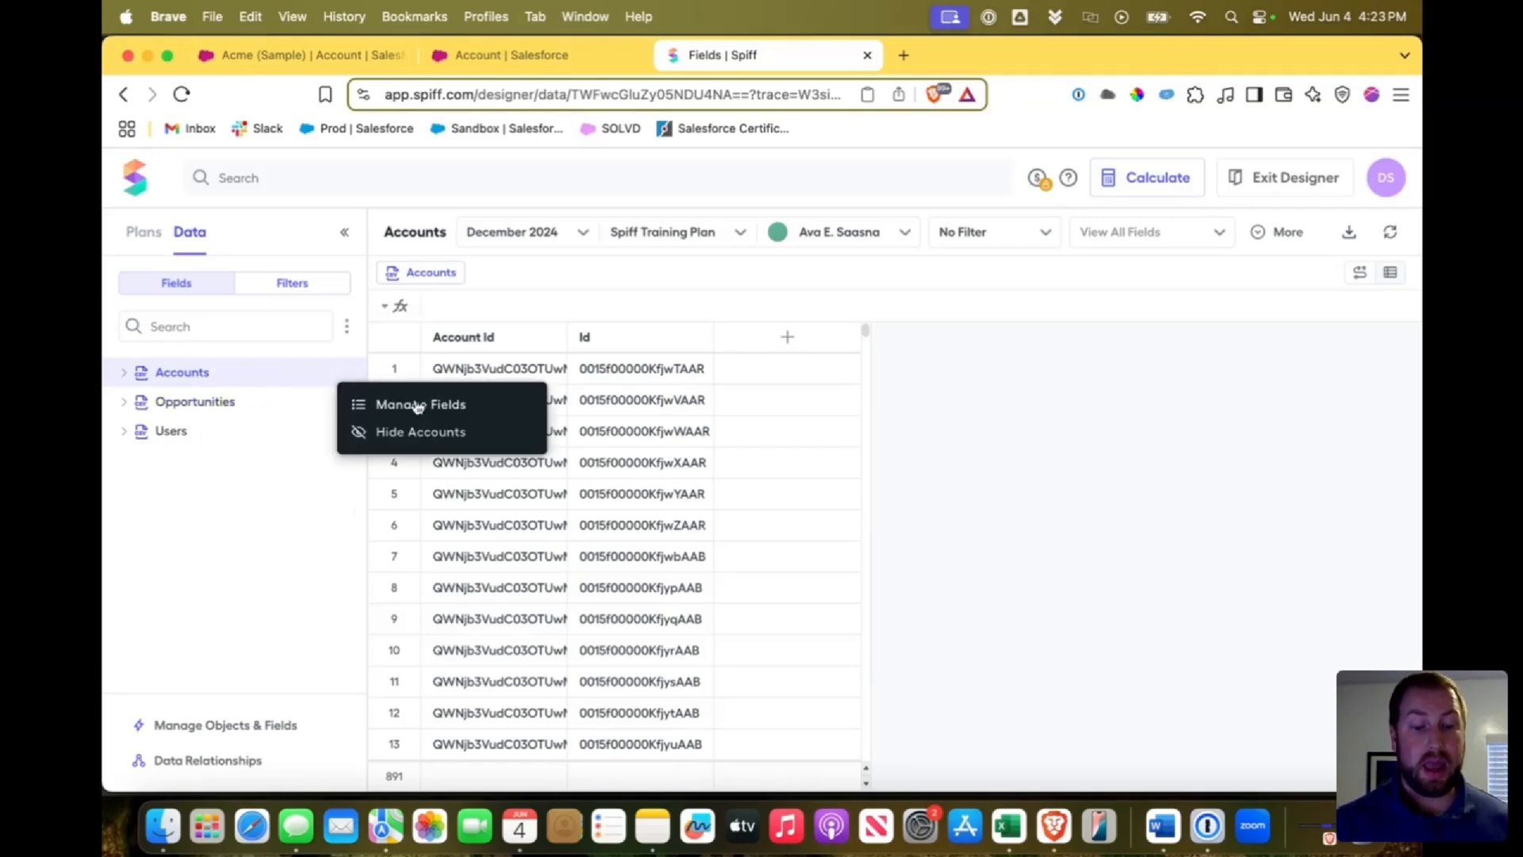
mouse_move(425, 407)
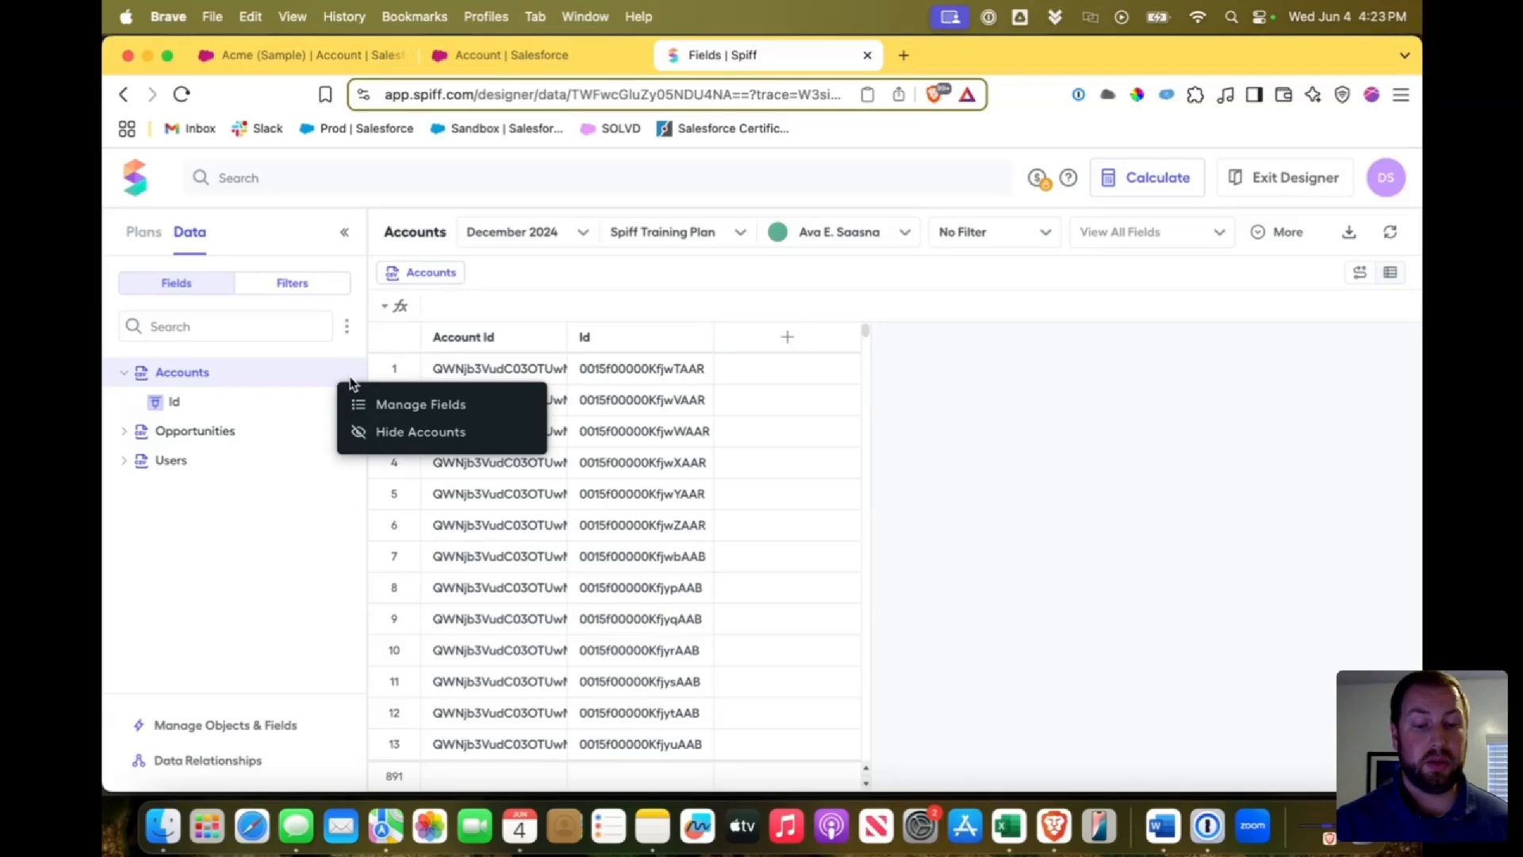
Step: Browse the Accounts Select fields list and close it leaving Id as the only field
click(421, 404)
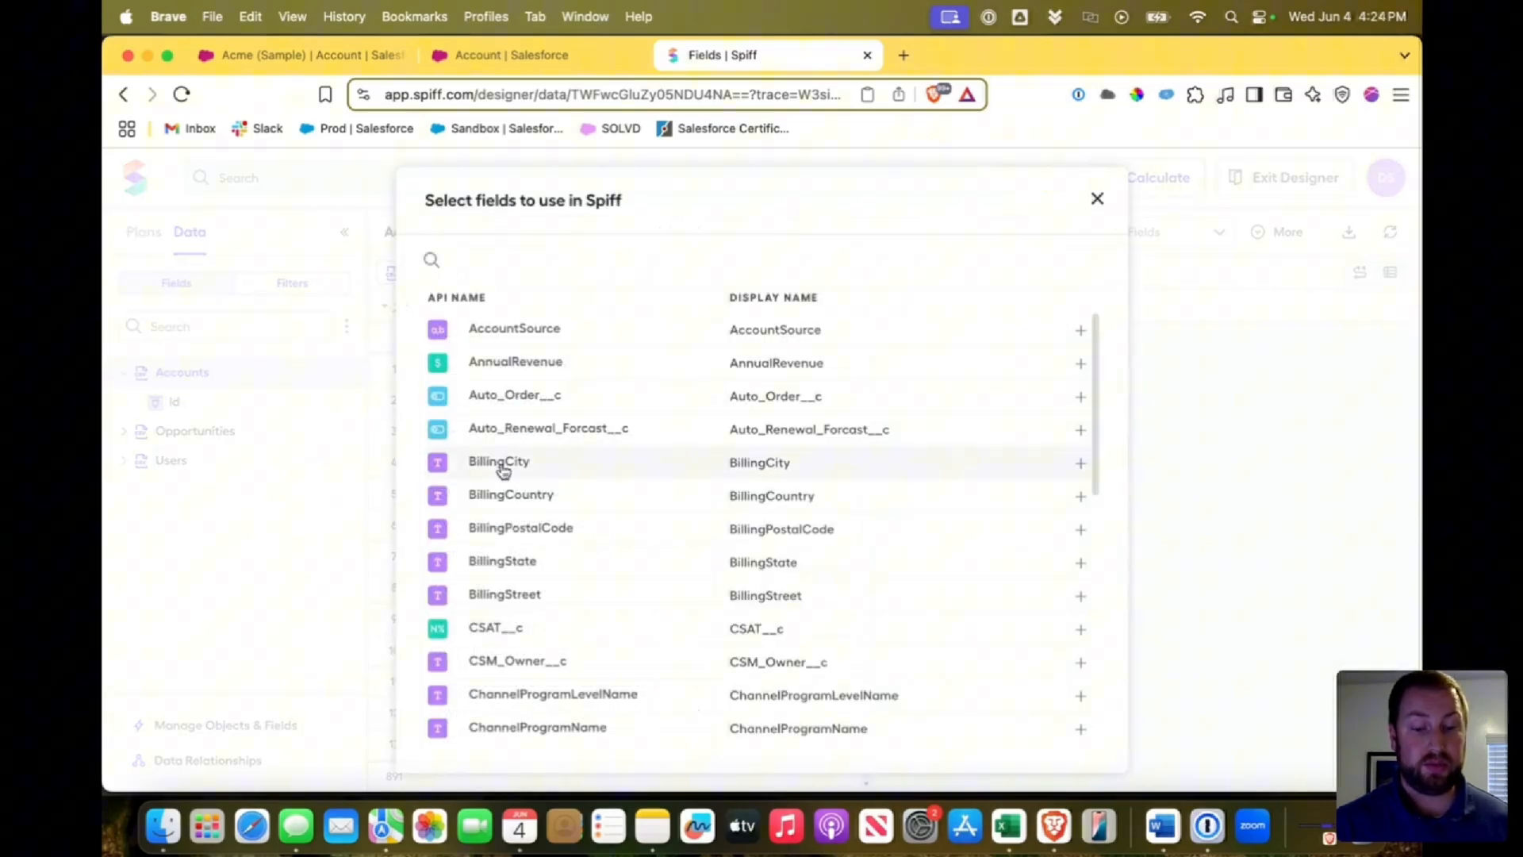
scroll(down, 3)
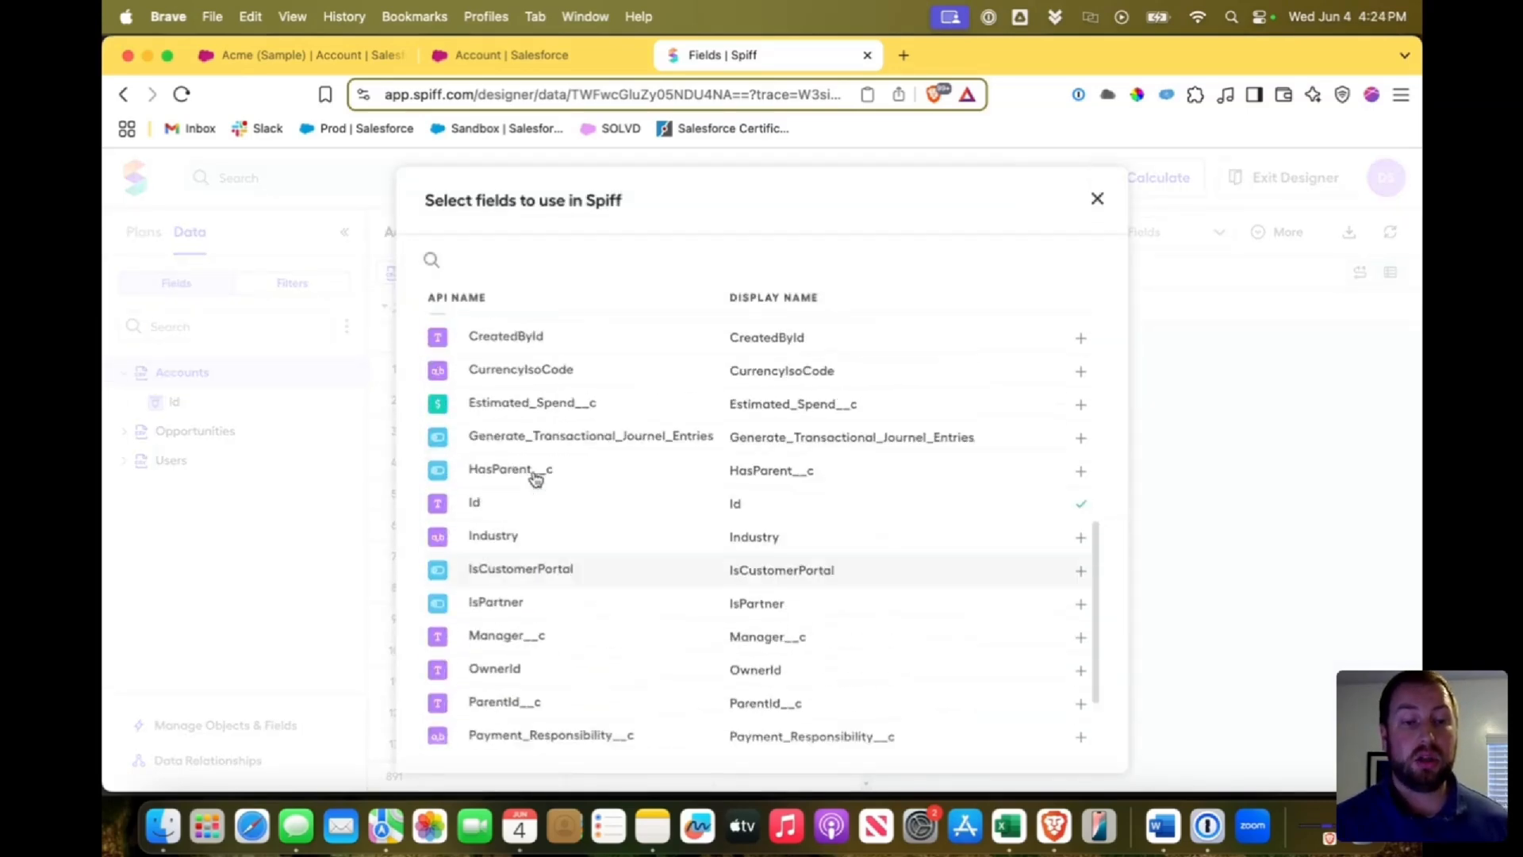
scroll(up, 3)
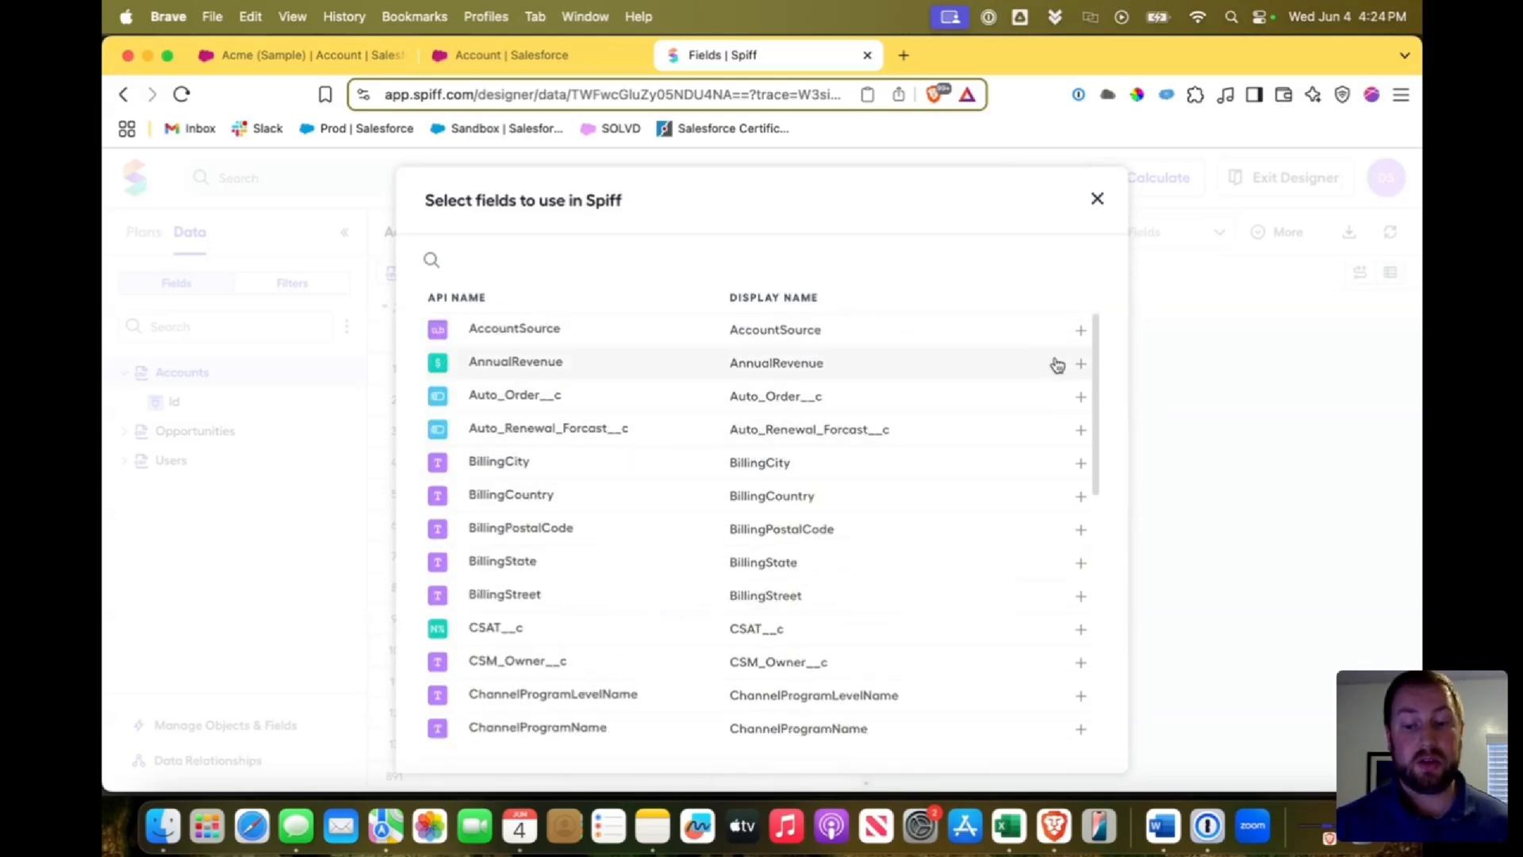
mouse_move(1041, 314)
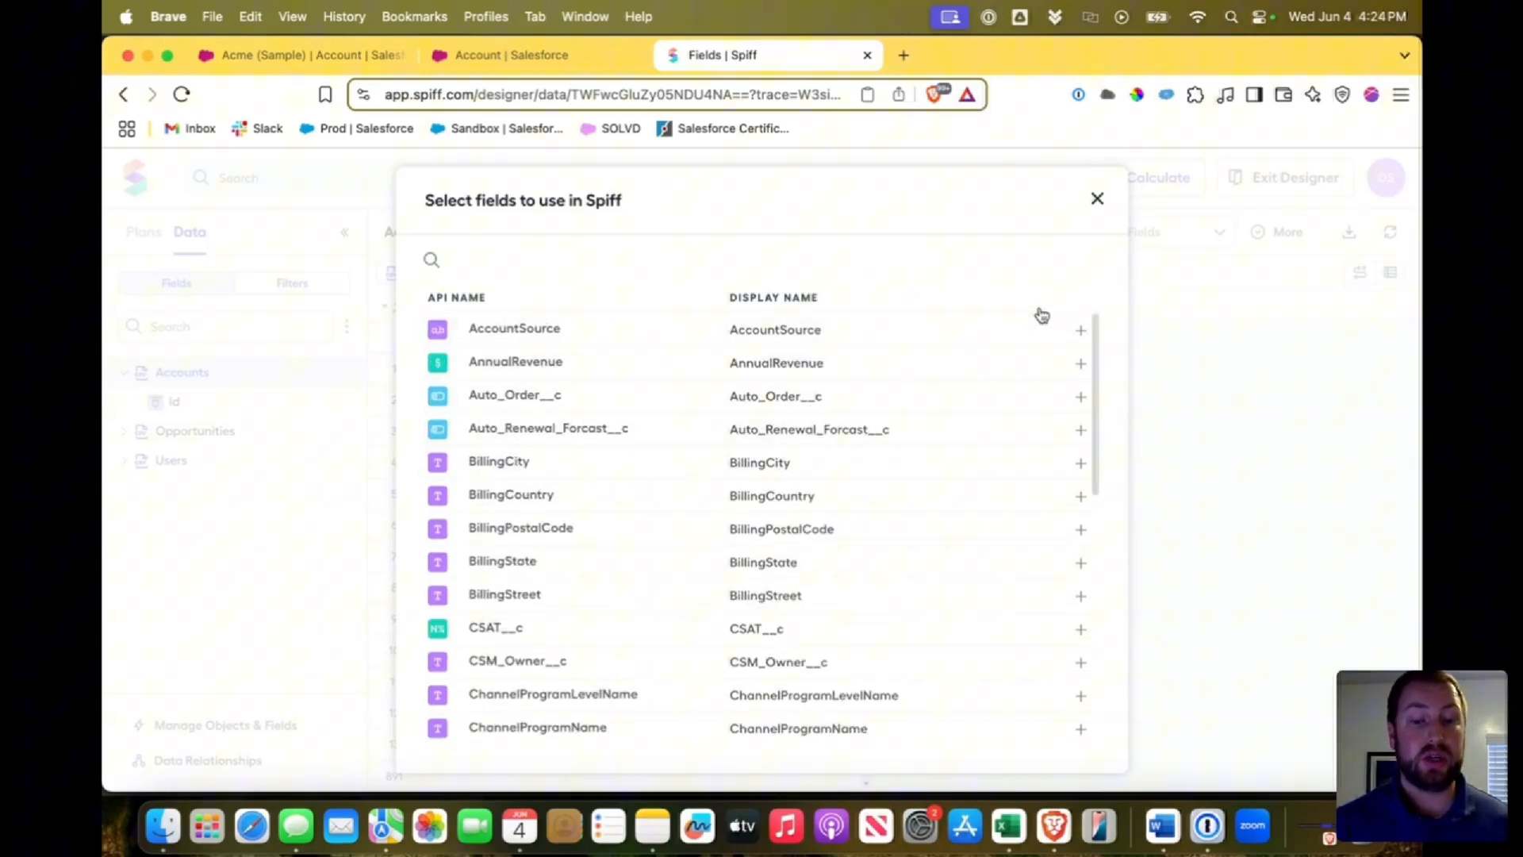
click(1098, 199)
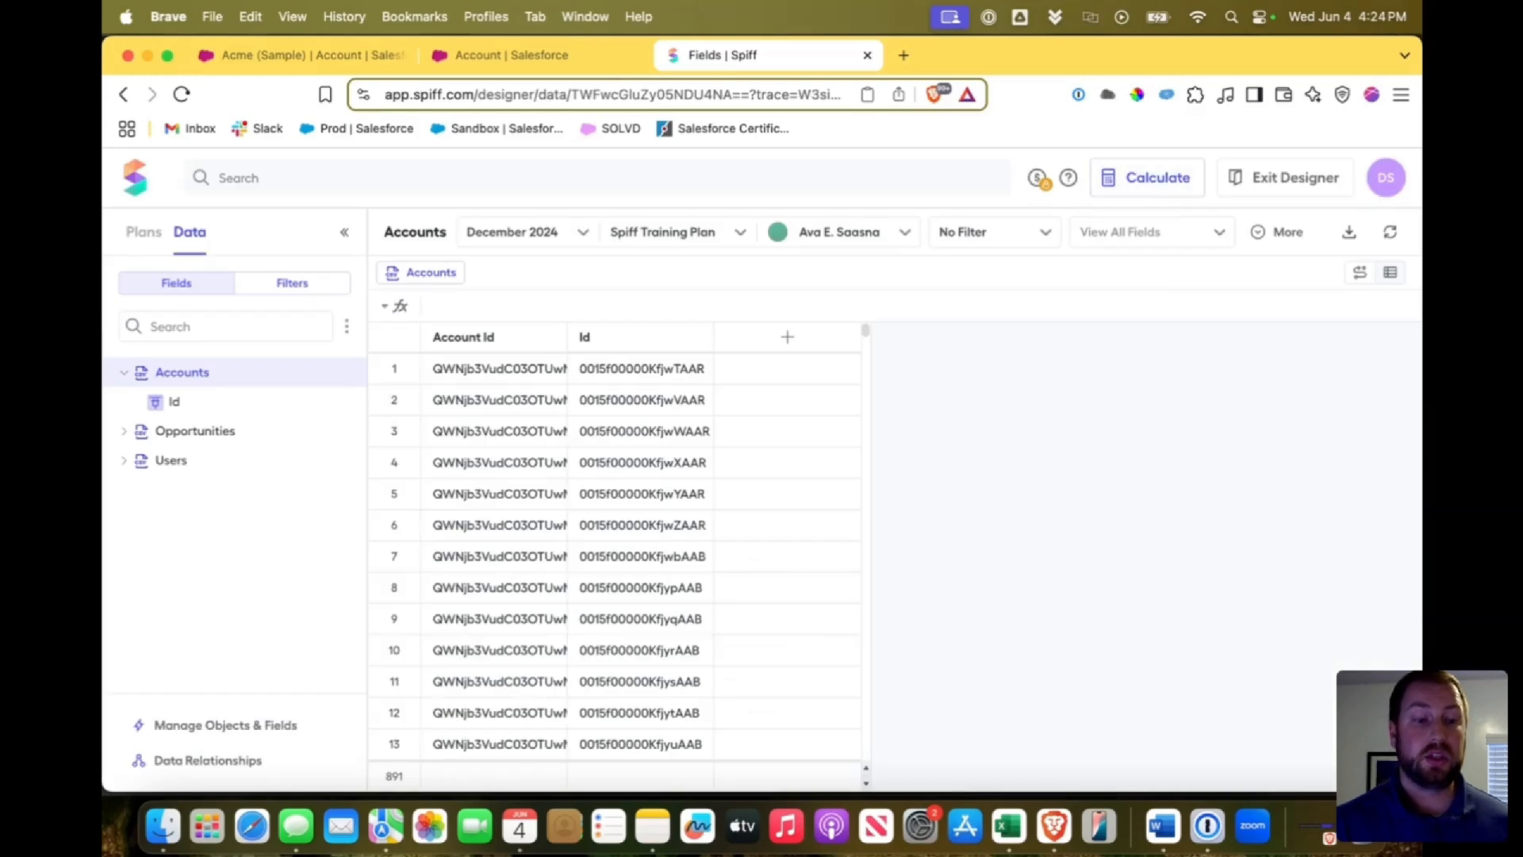